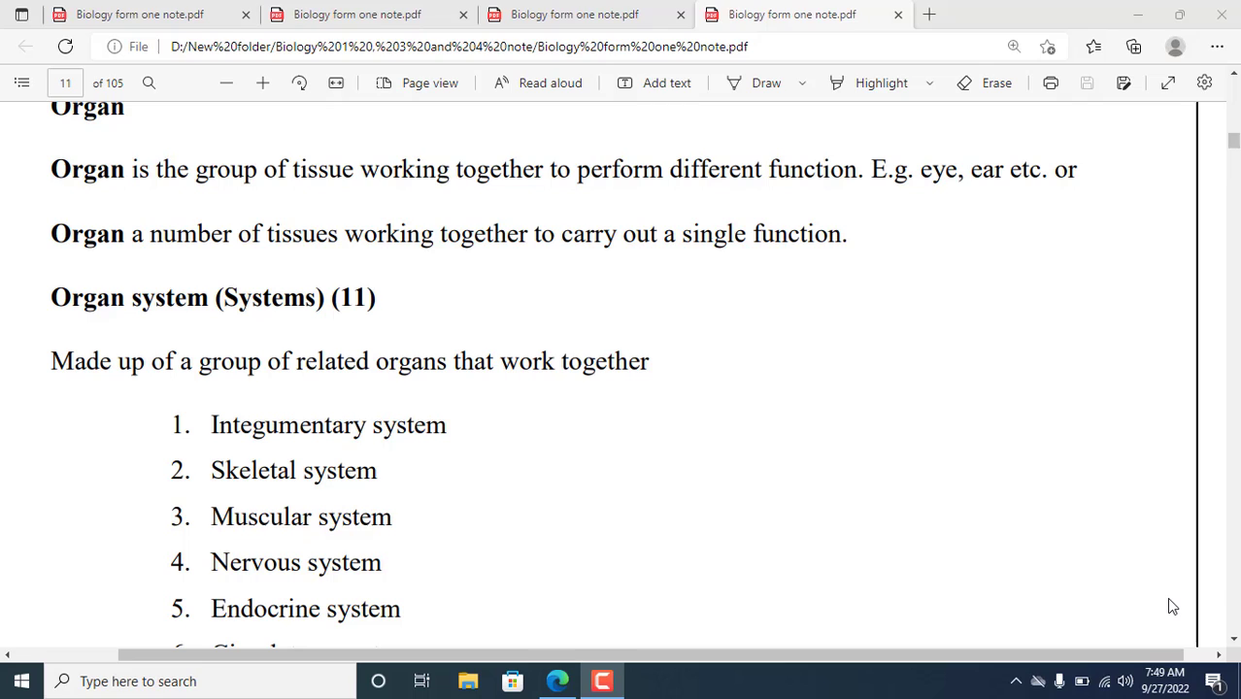
pyautogui.moveTo(1141, 602)
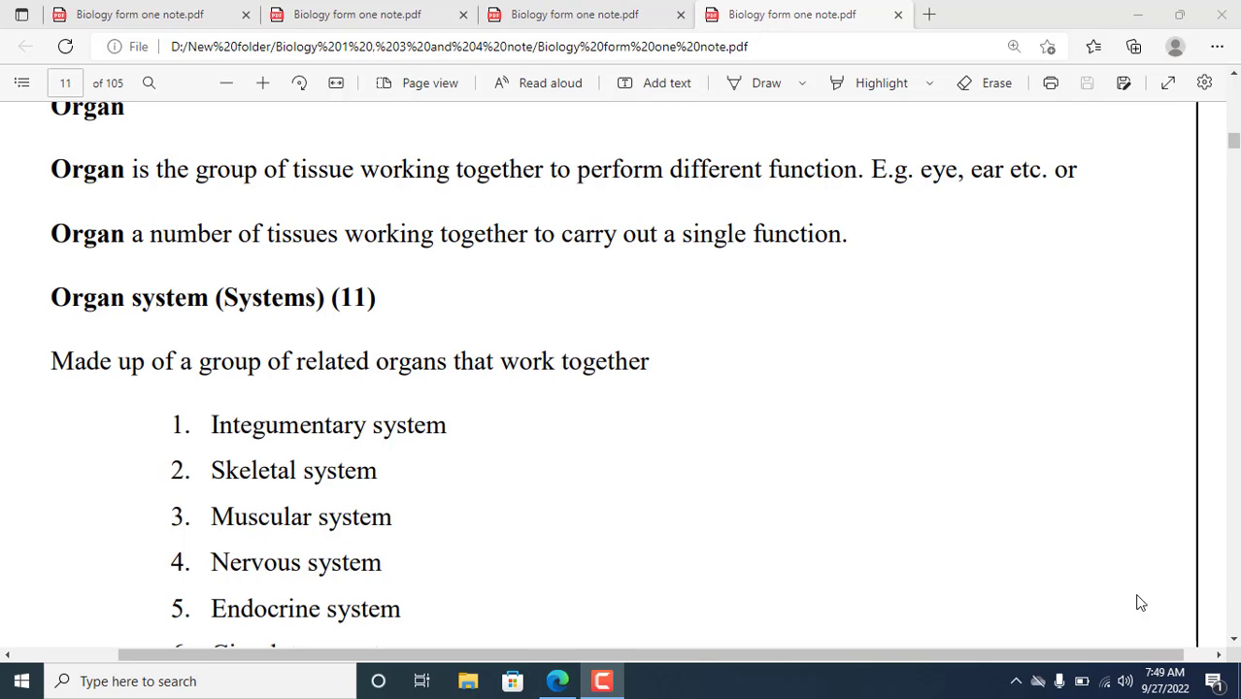
pyautogui.moveTo(8, 143)
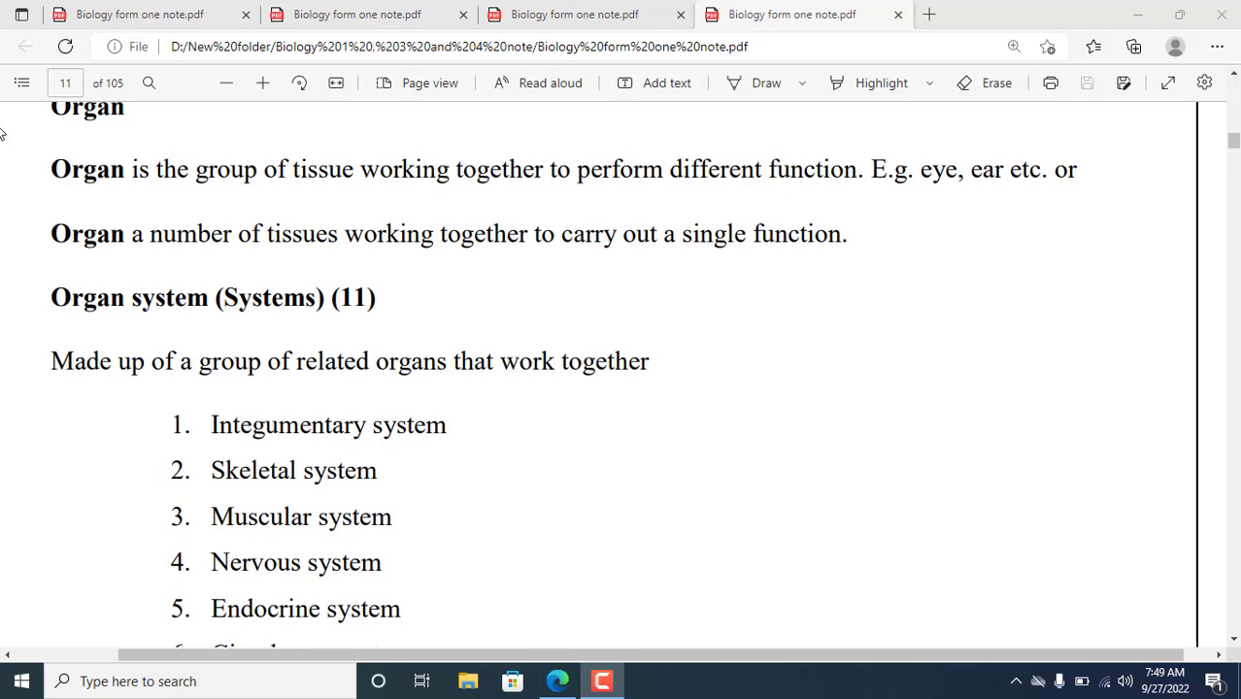
pyautogui.moveTo(164, 142)
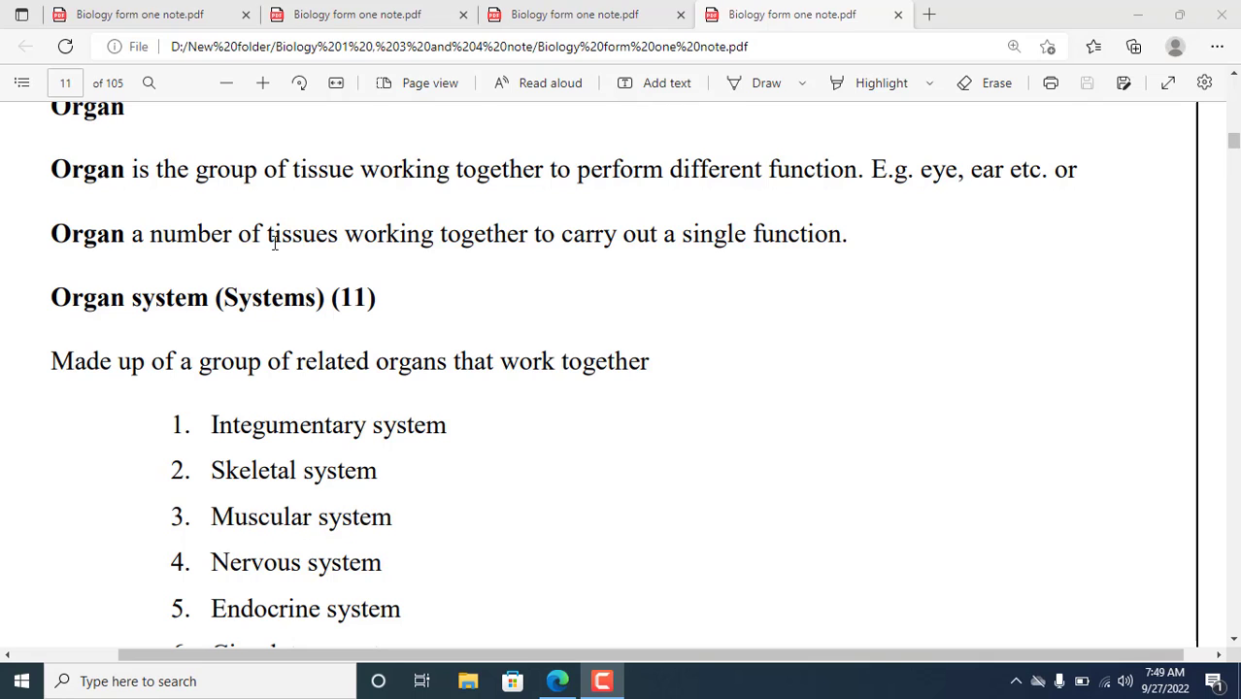
pyautogui.moveTo(194, 192)
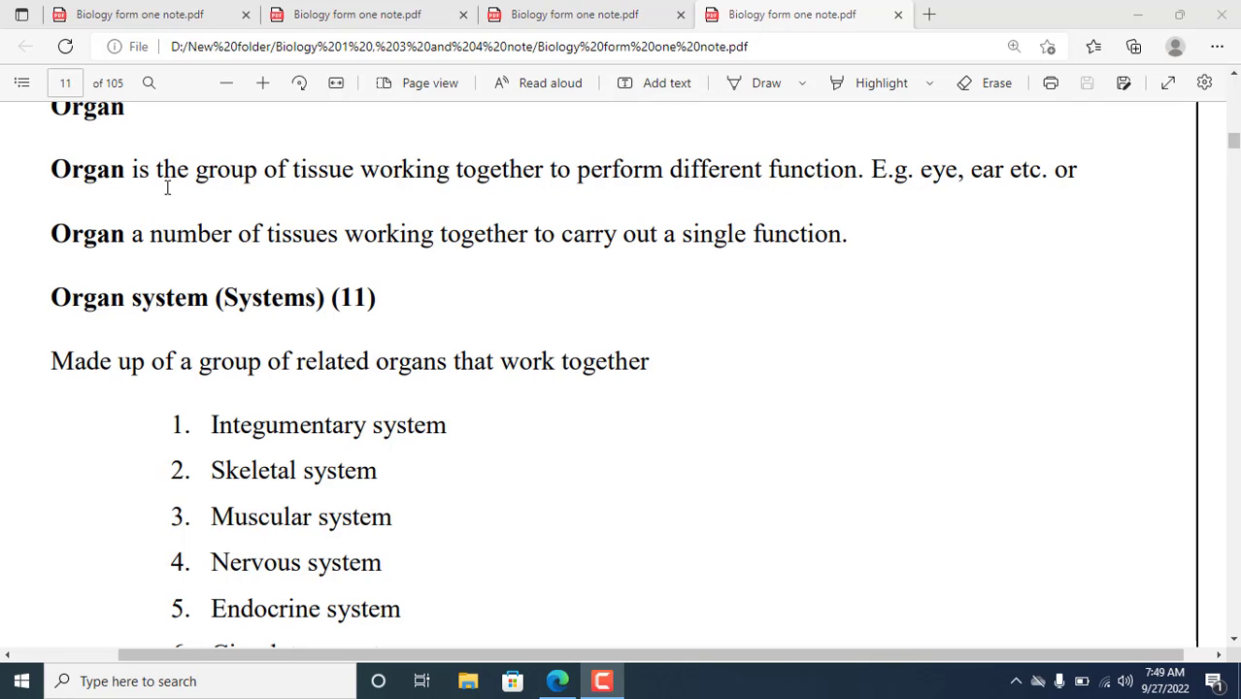
pyautogui.moveTo(410, 205)
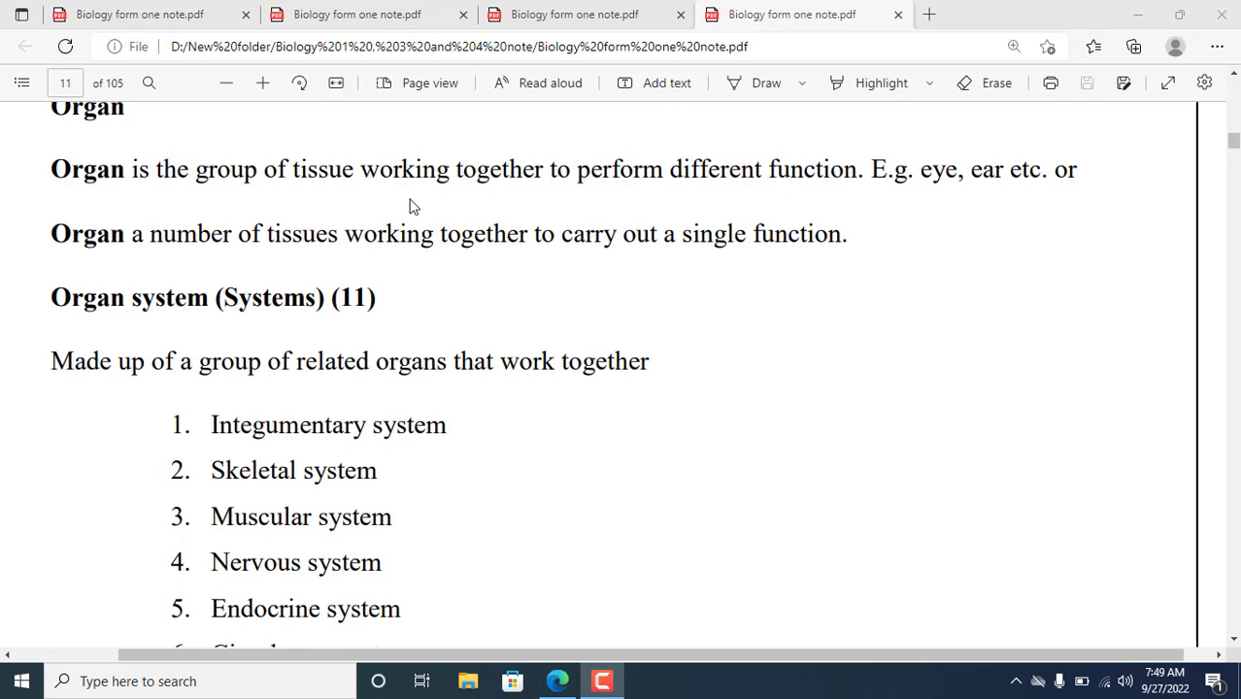
pyautogui.moveTo(408, 188)
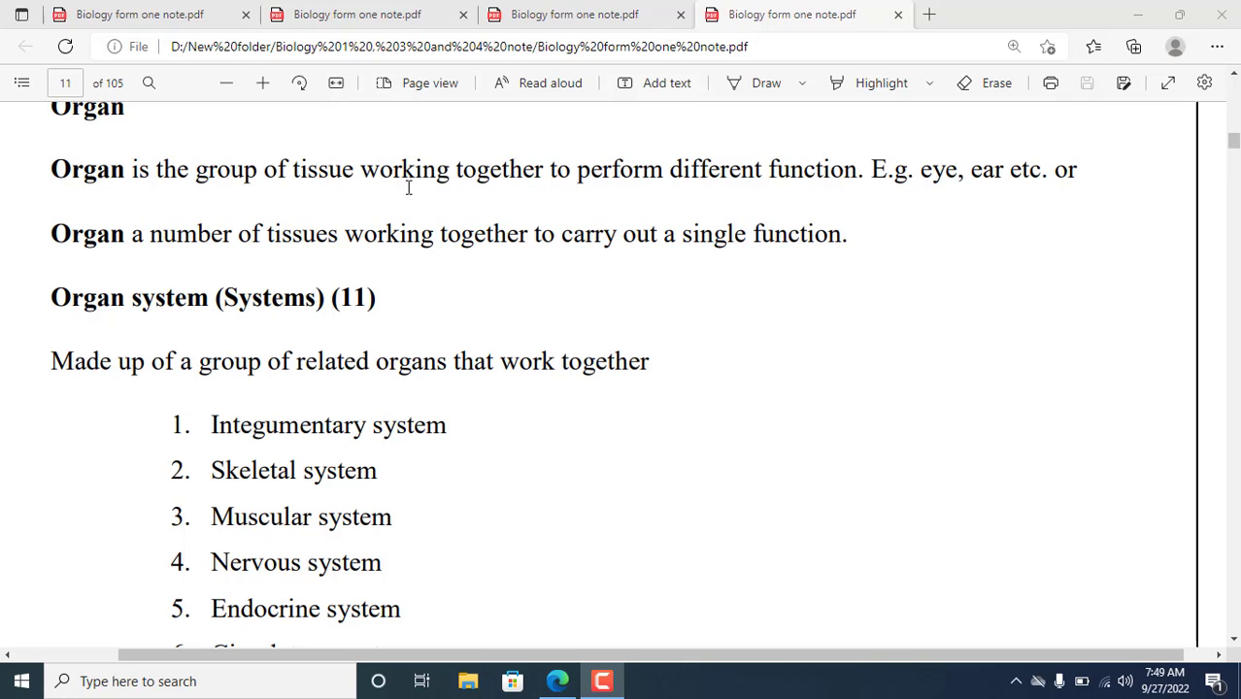
pyautogui.moveTo(638, 209)
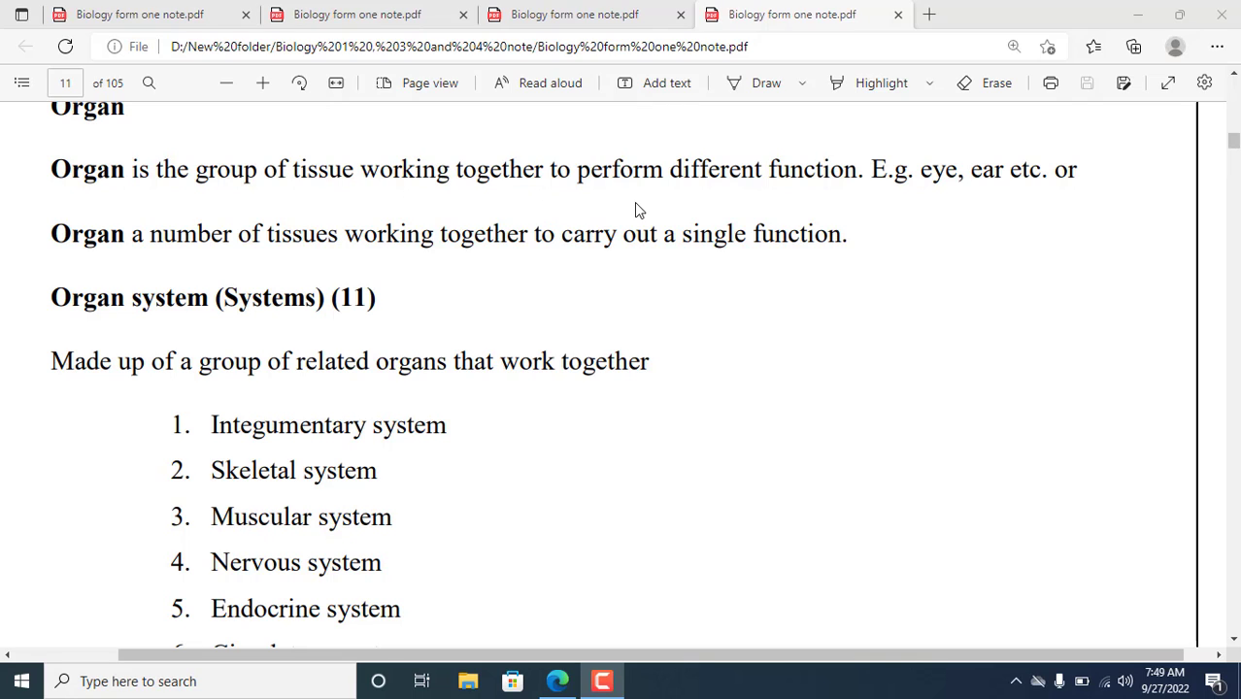
pyautogui.moveTo(656, 183)
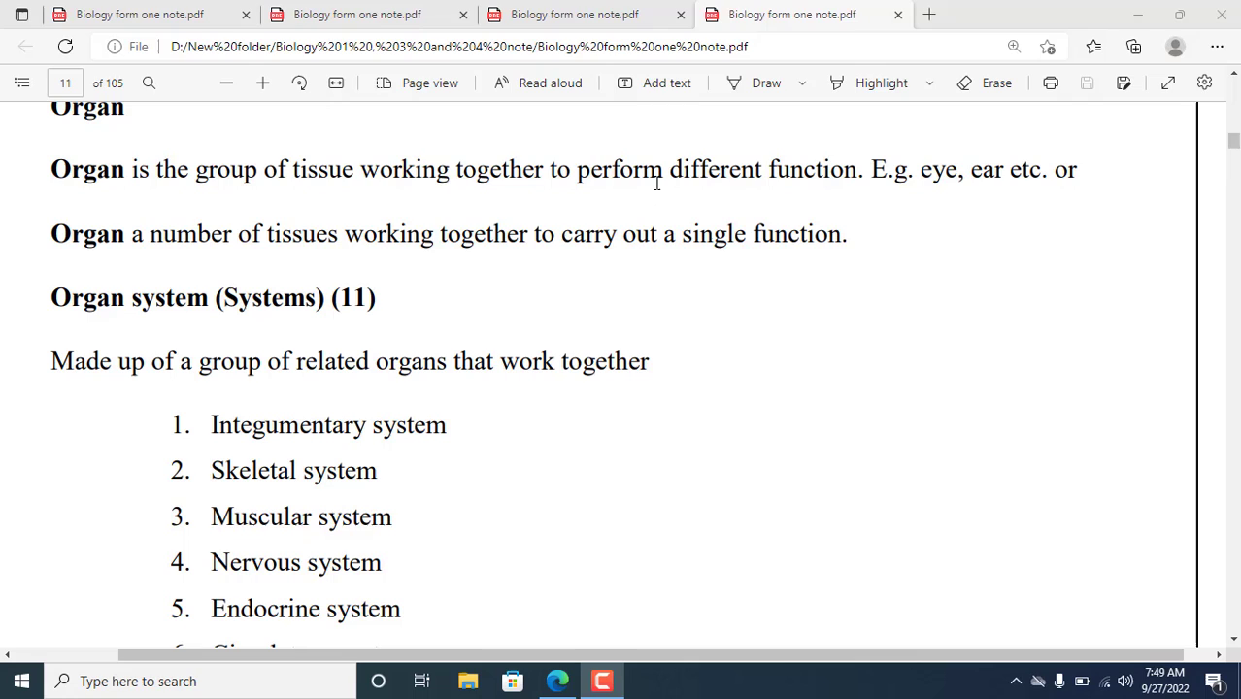
pyautogui.moveTo(707, 170)
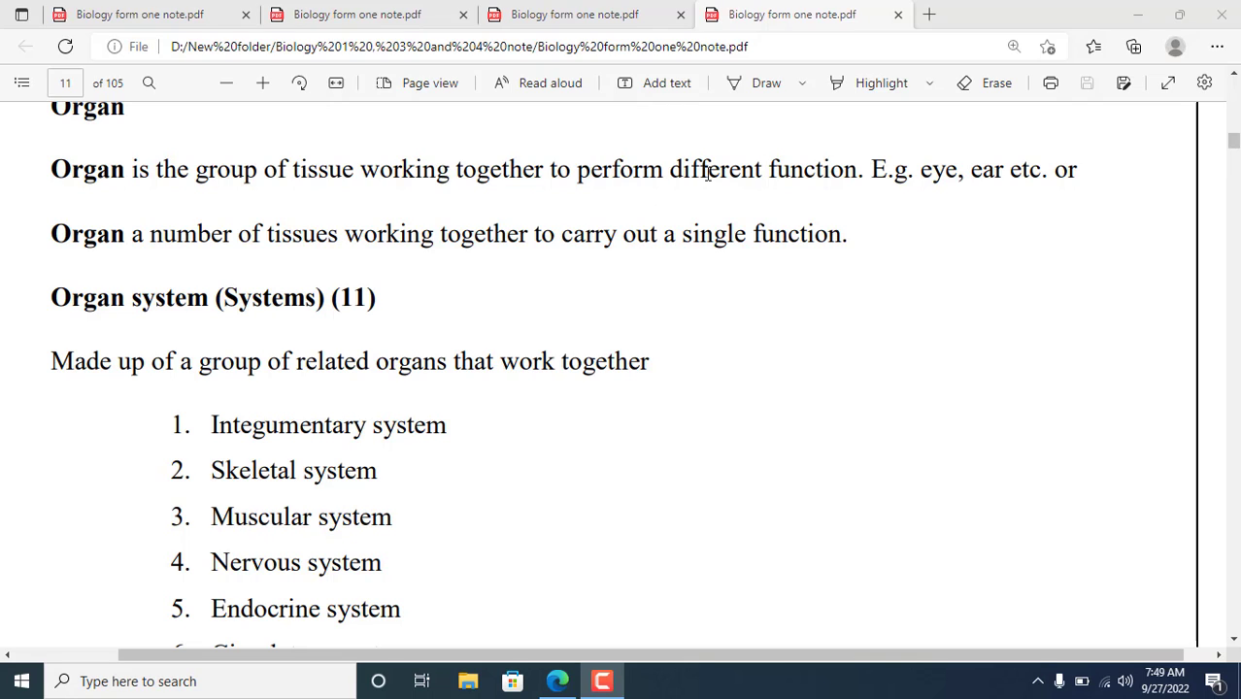
pyautogui.moveTo(841, 174)
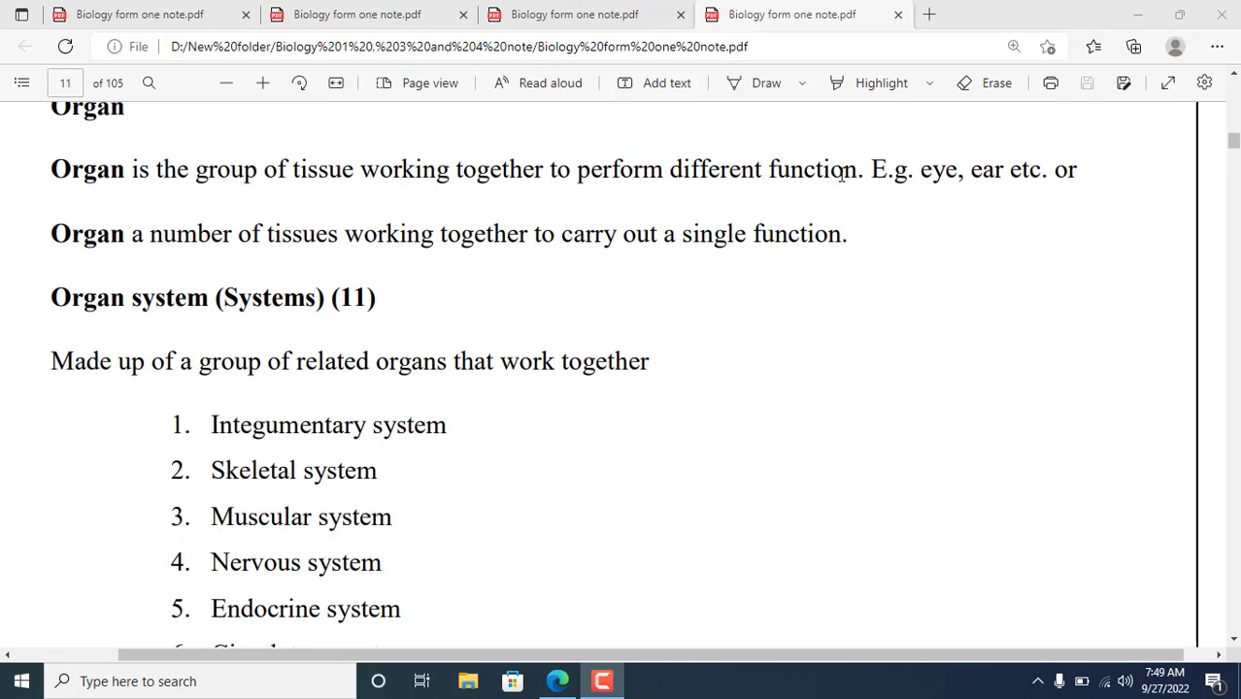
pyautogui.moveTo(922, 176)
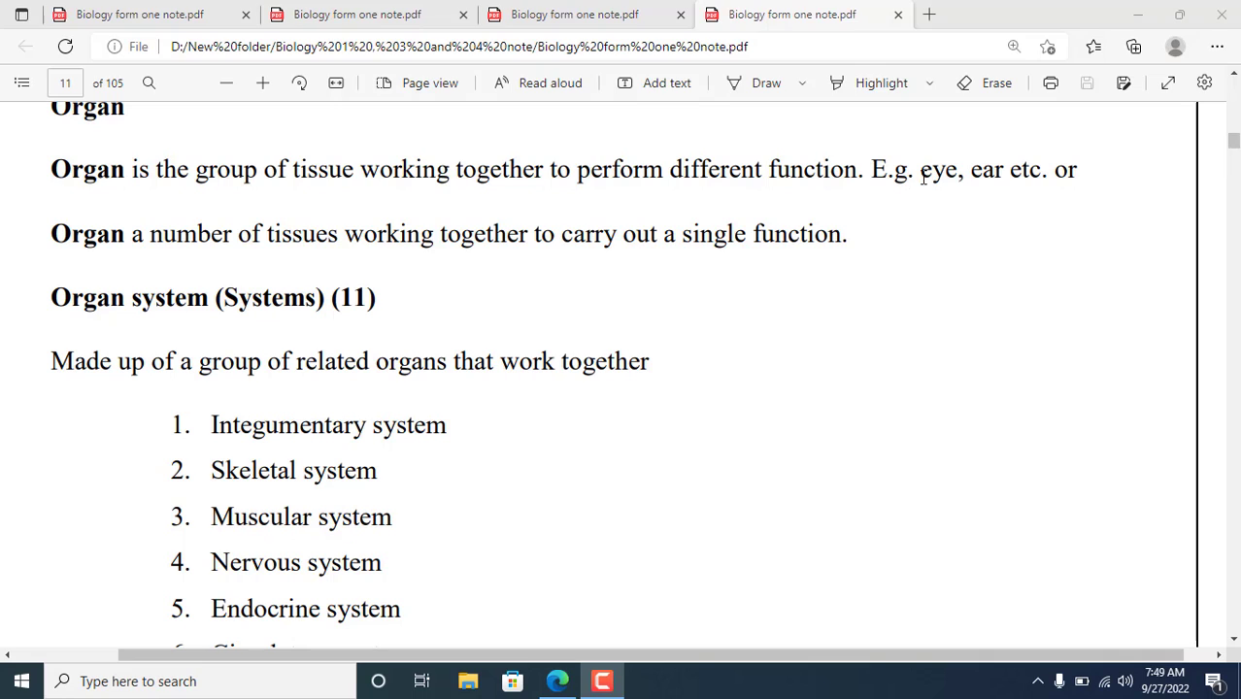
pyautogui.moveTo(939, 173)
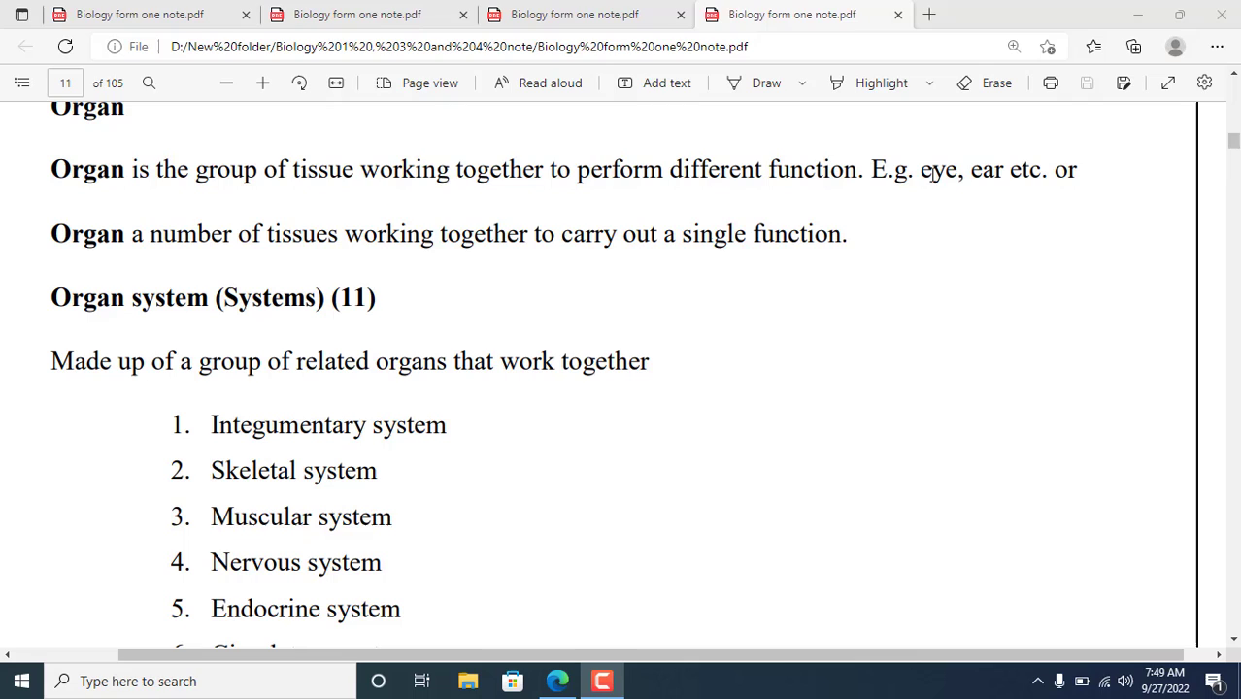
pyautogui.moveTo(926, 183)
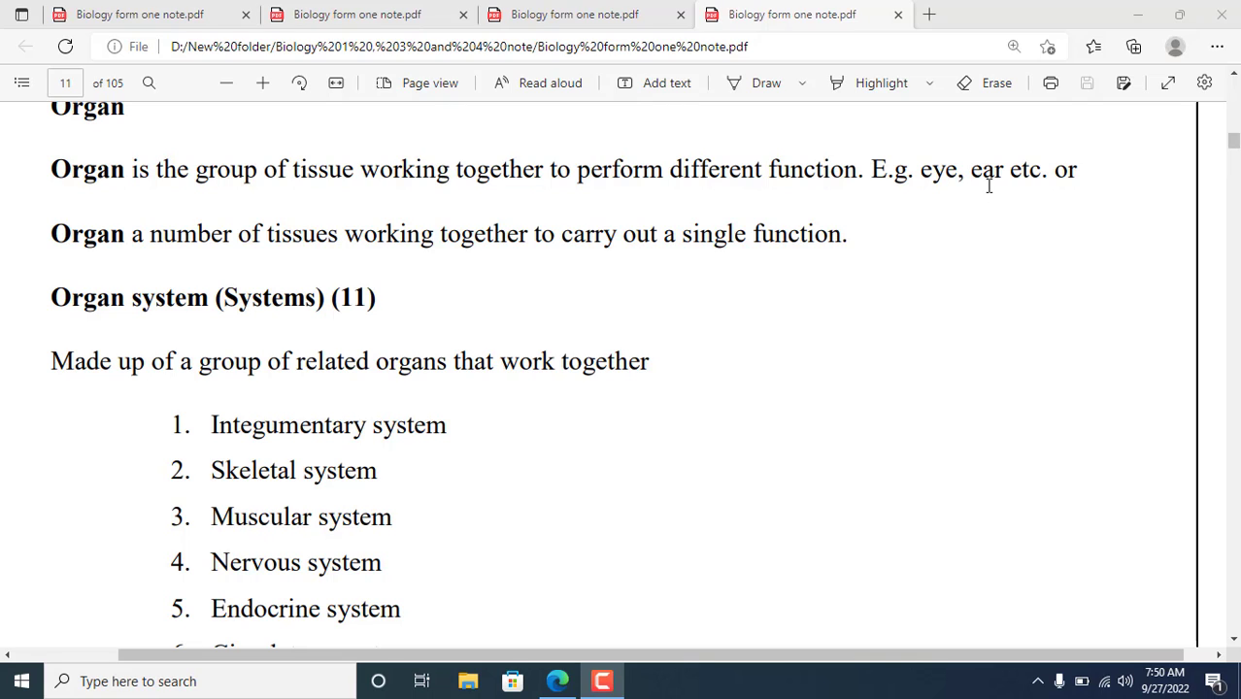
pyautogui.moveTo(948, 180)
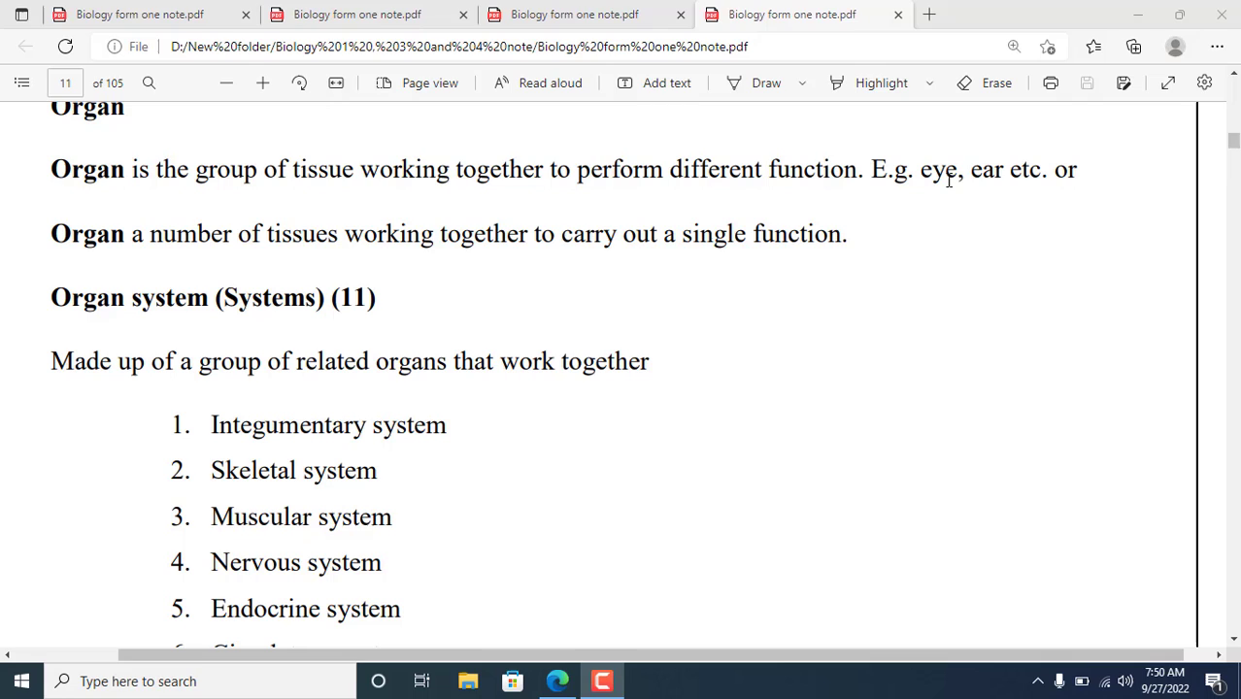
pyautogui.moveTo(763, 152)
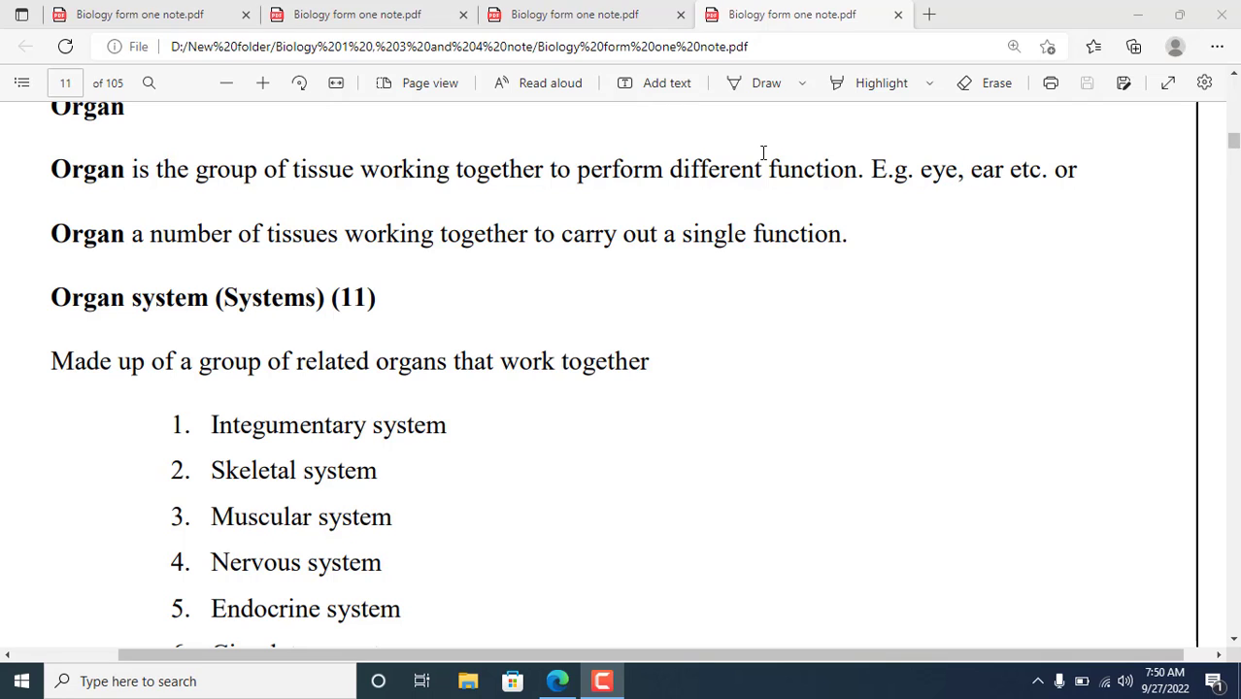
pyautogui.moveTo(825, 169)
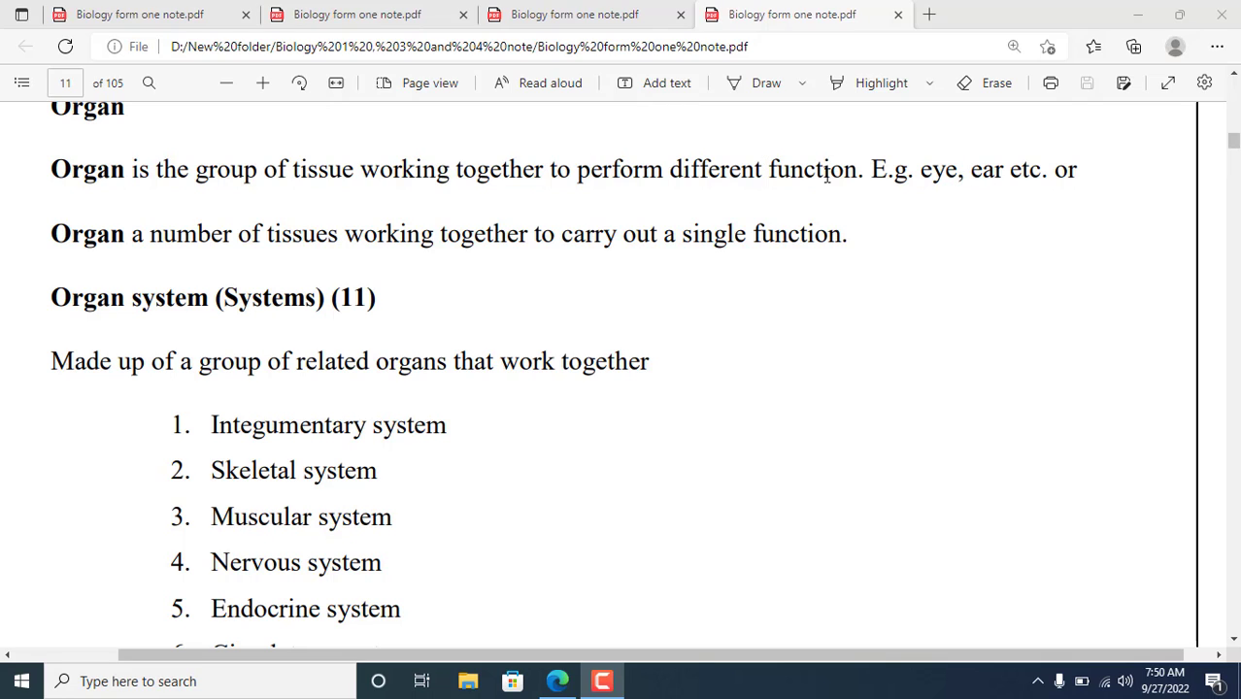
pyautogui.moveTo(987, 173)
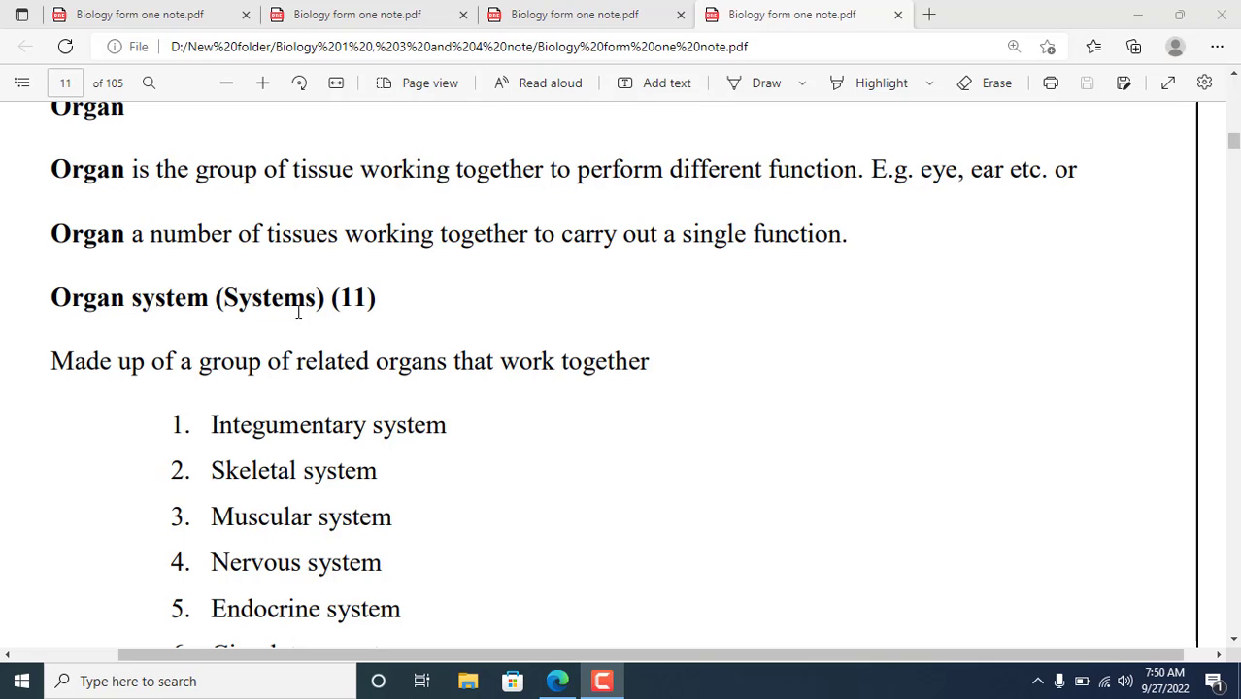
pyautogui.moveTo(223, 344)
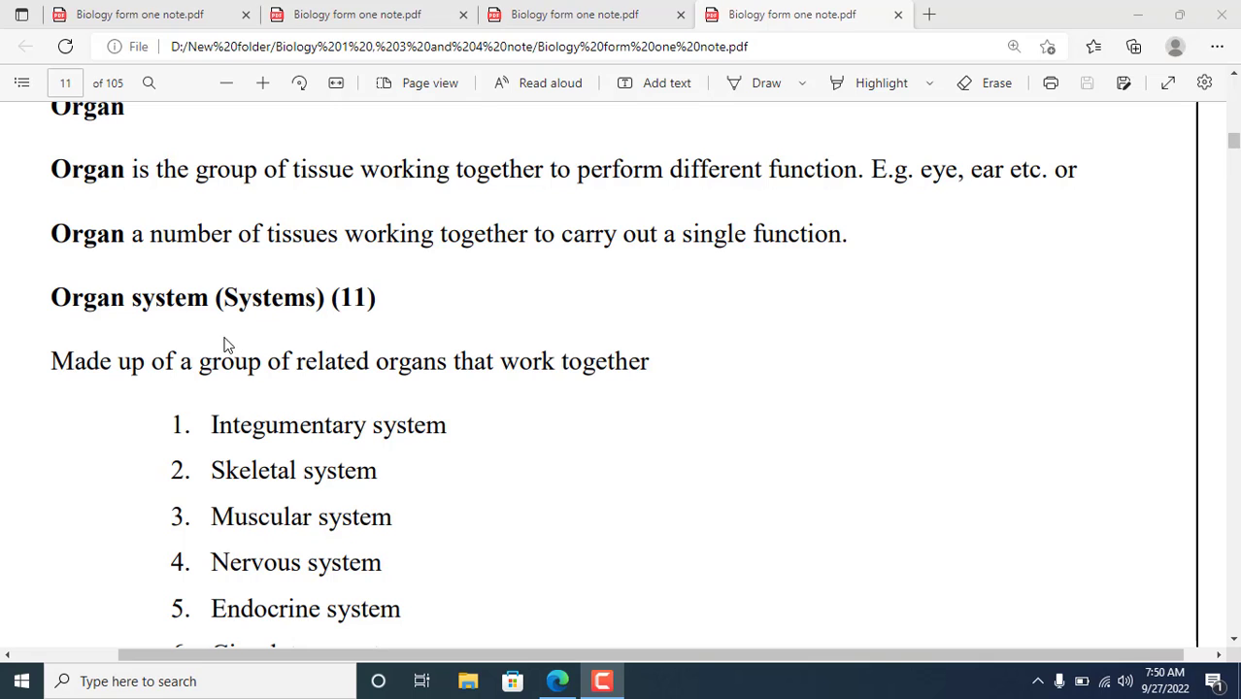
pyautogui.moveTo(230, 391)
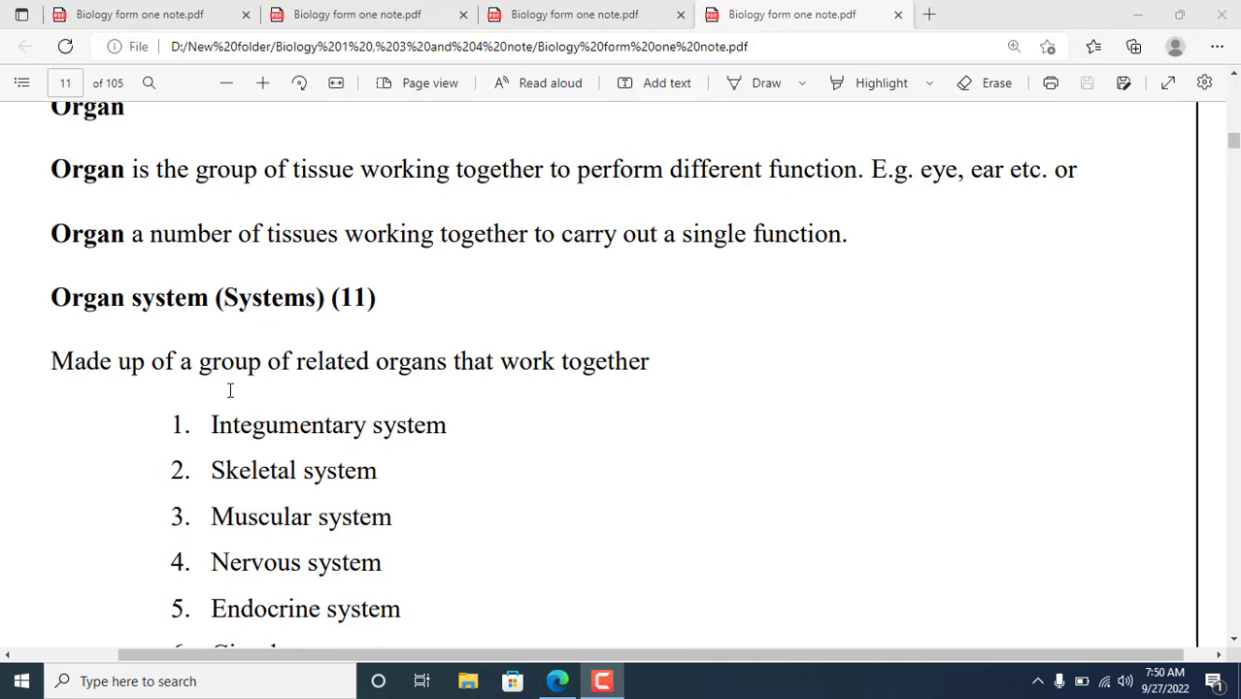
pyautogui.moveTo(360, 396)
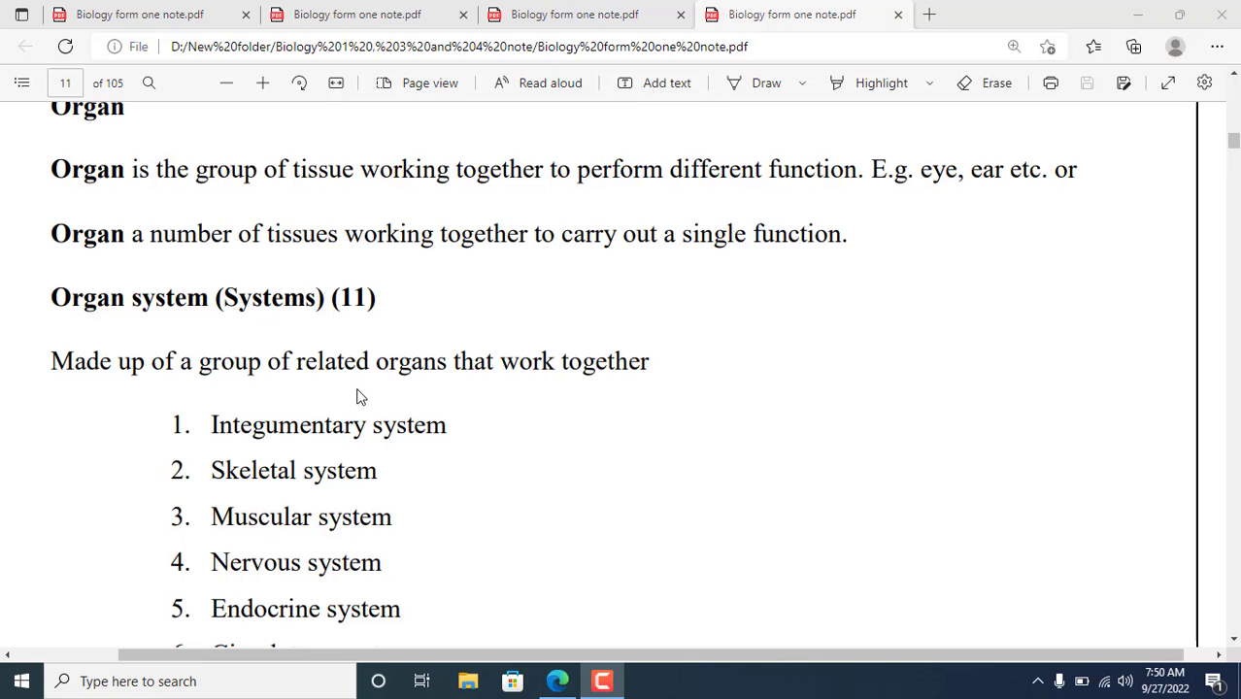
pyautogui.moveTo(437, 396)
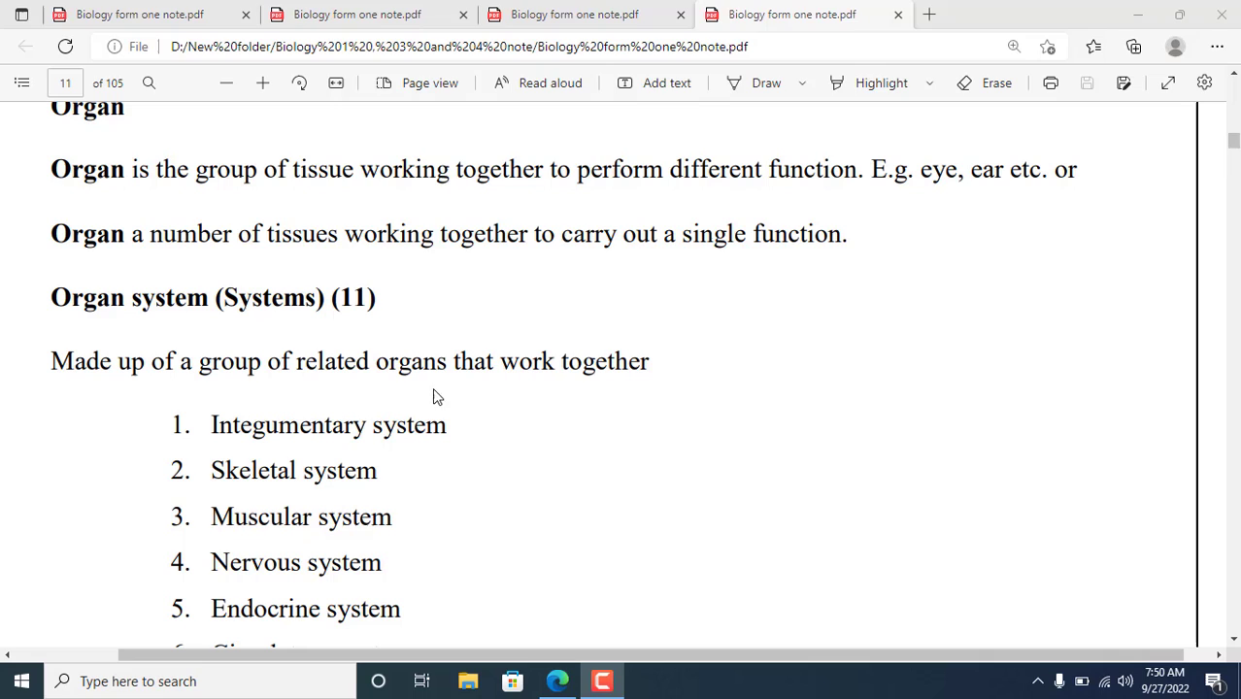
pyautogui.moveTo(406, 384)
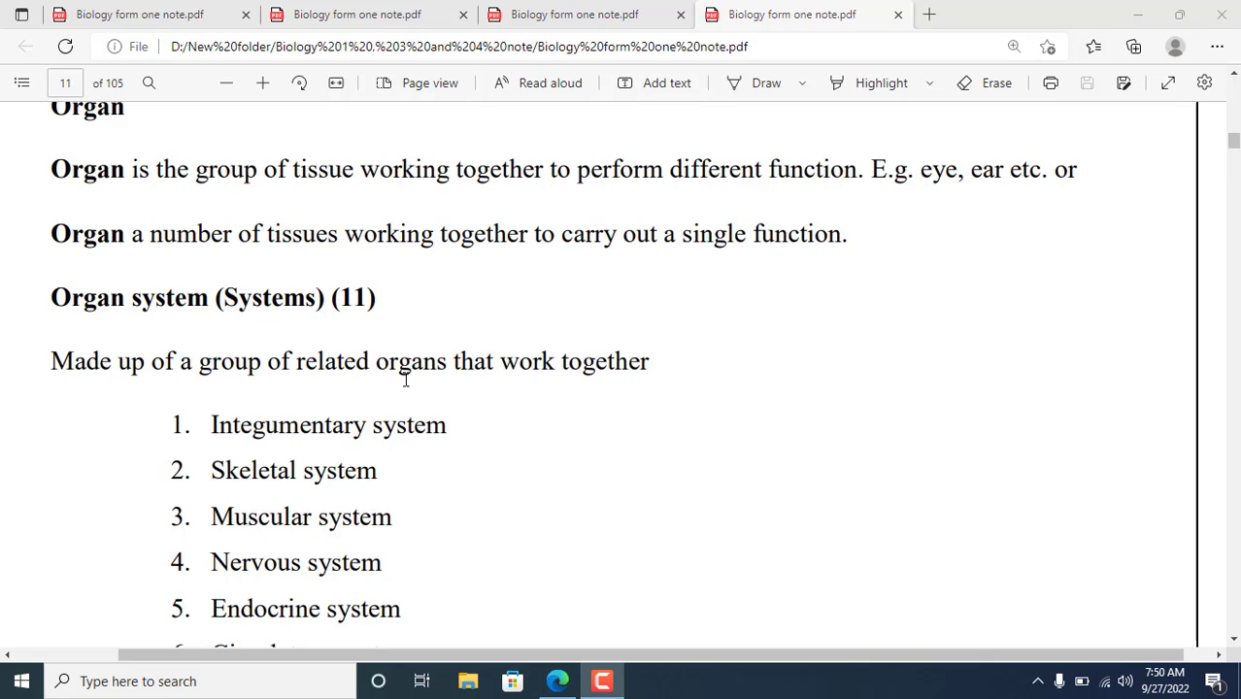
pyautogui.moveTo(507, 378)
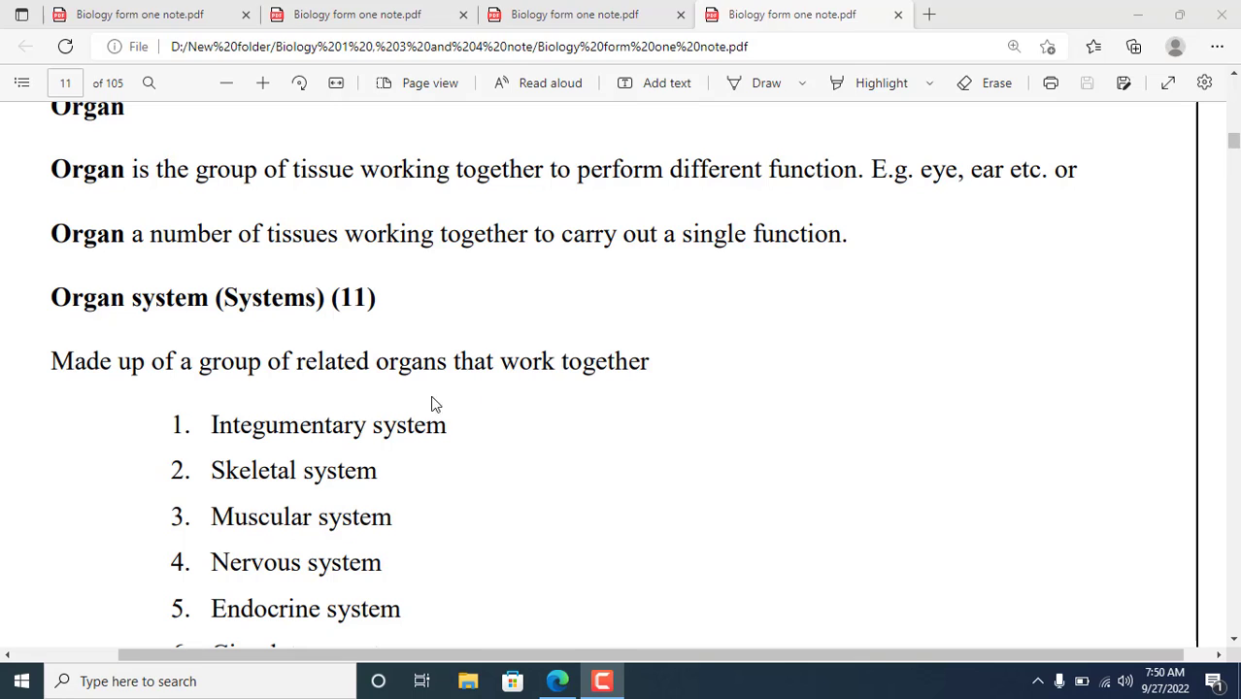
pyautogui.moveTo(255, 449)
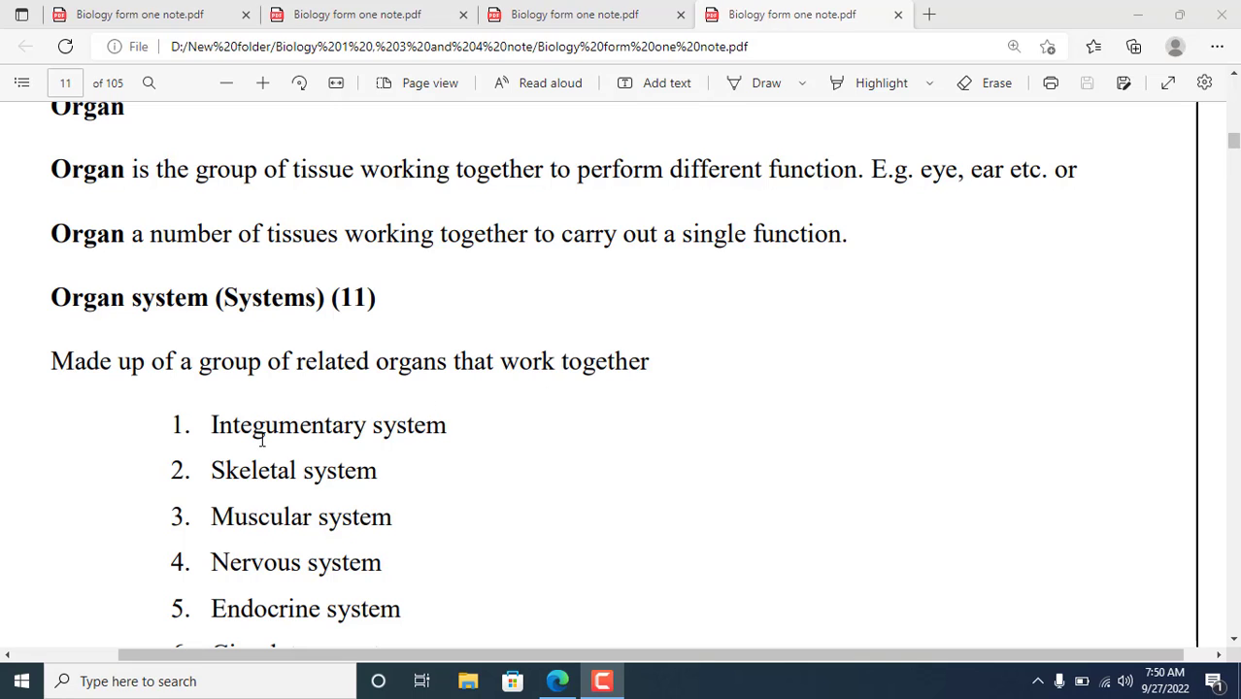
pyautogui.moveTo(379, 435)
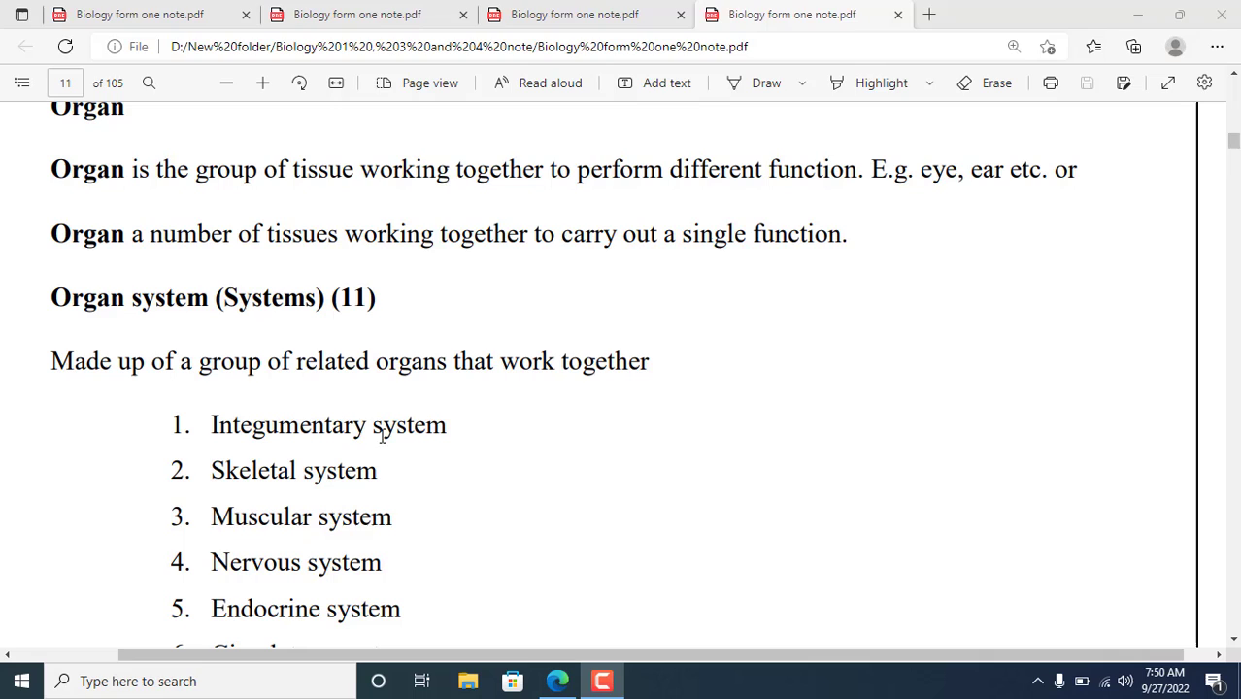
pyautogui.moveTo(377, 455)
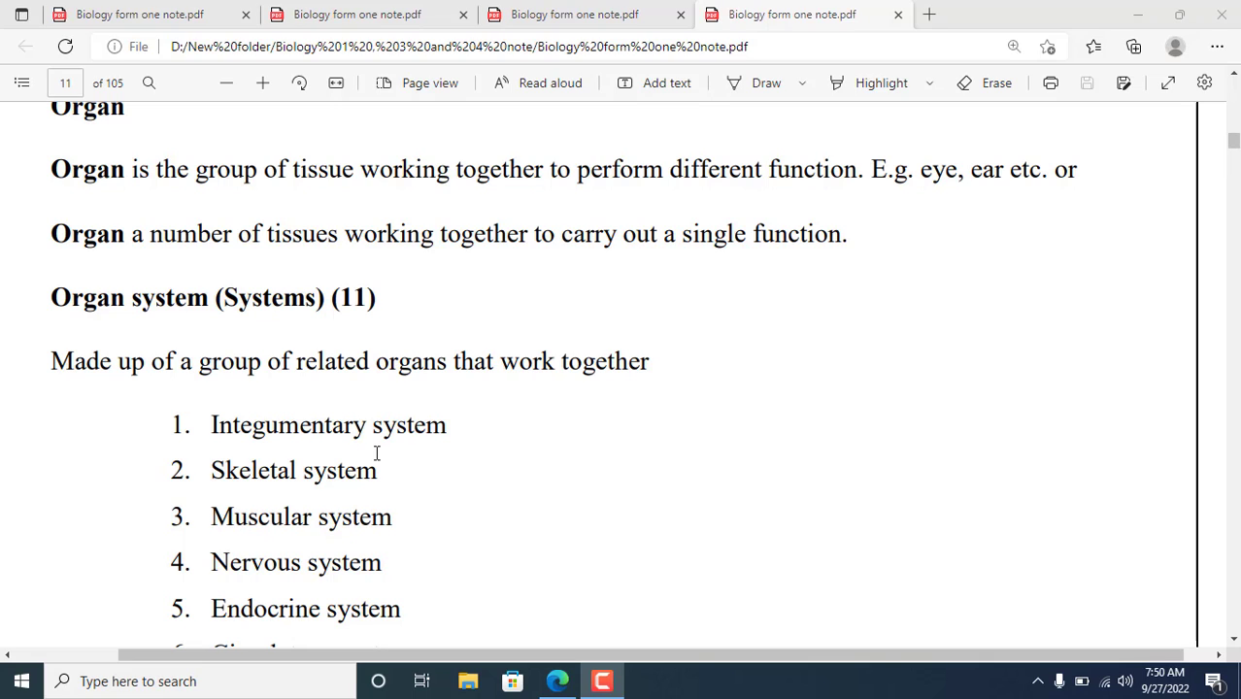
pyautogui.moveTo(433, 492)
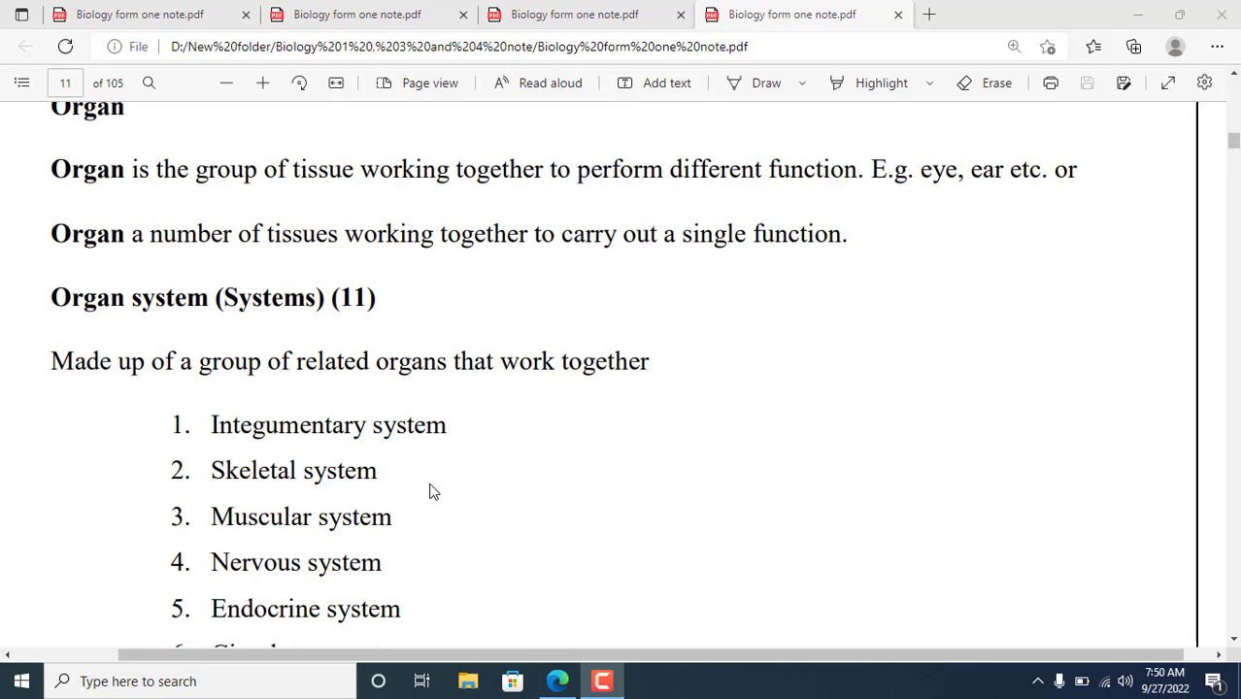
pyautogui.moveTo(386, 569)
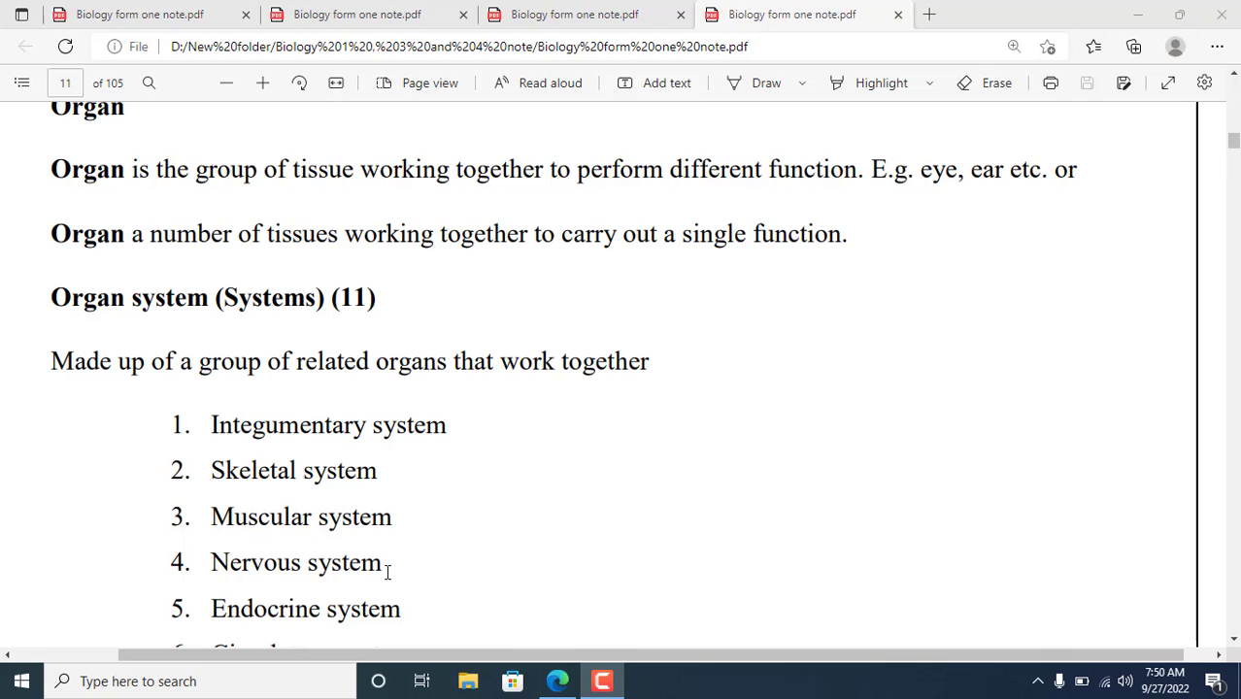
pyautogui.moveTo(448, 564)
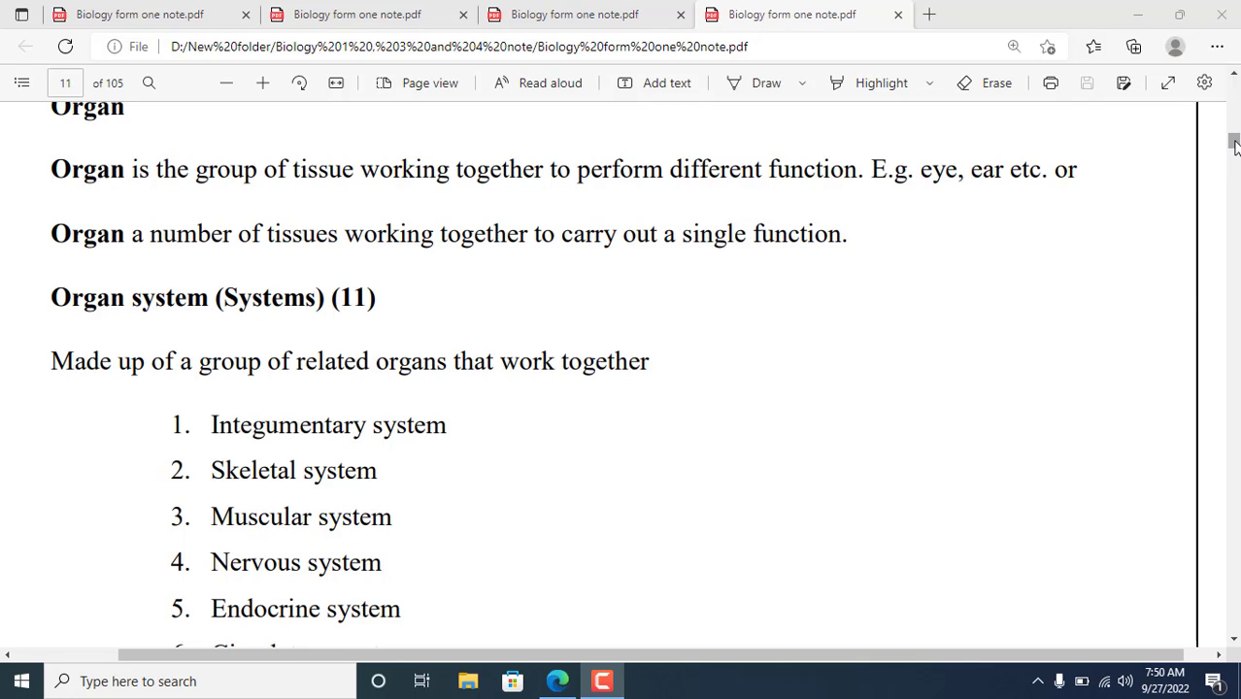
pyautogui.scroll(-3)
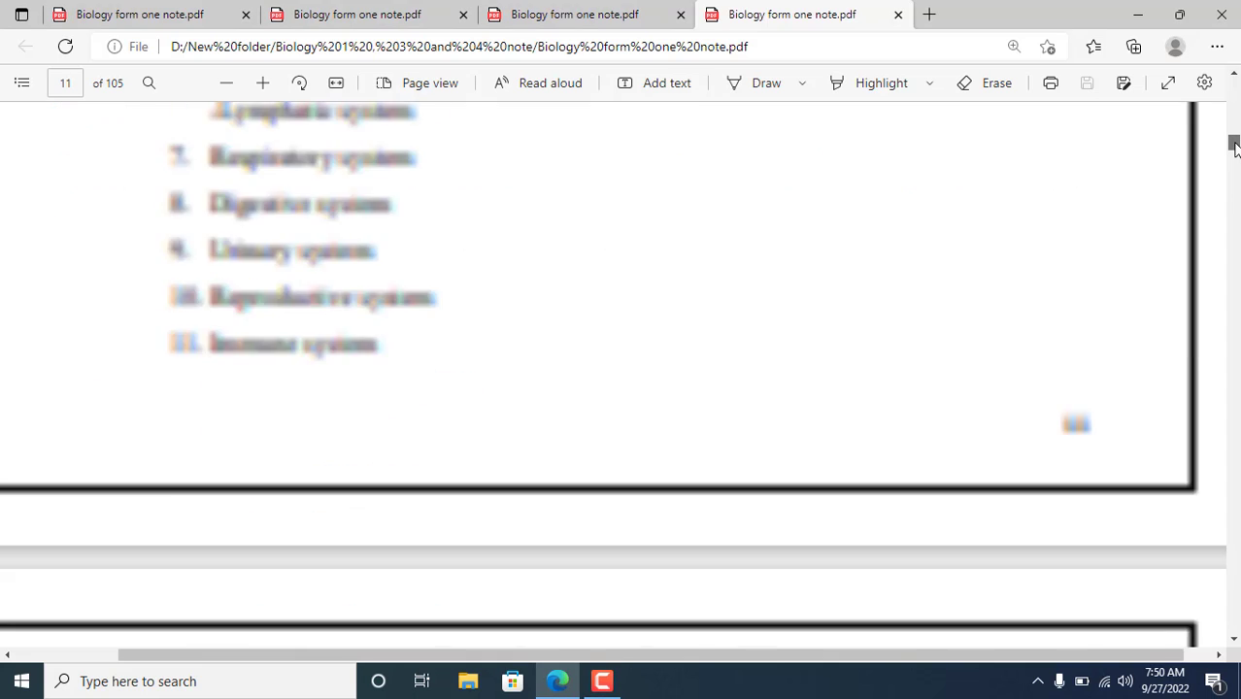
pyautogui.scroll(3)
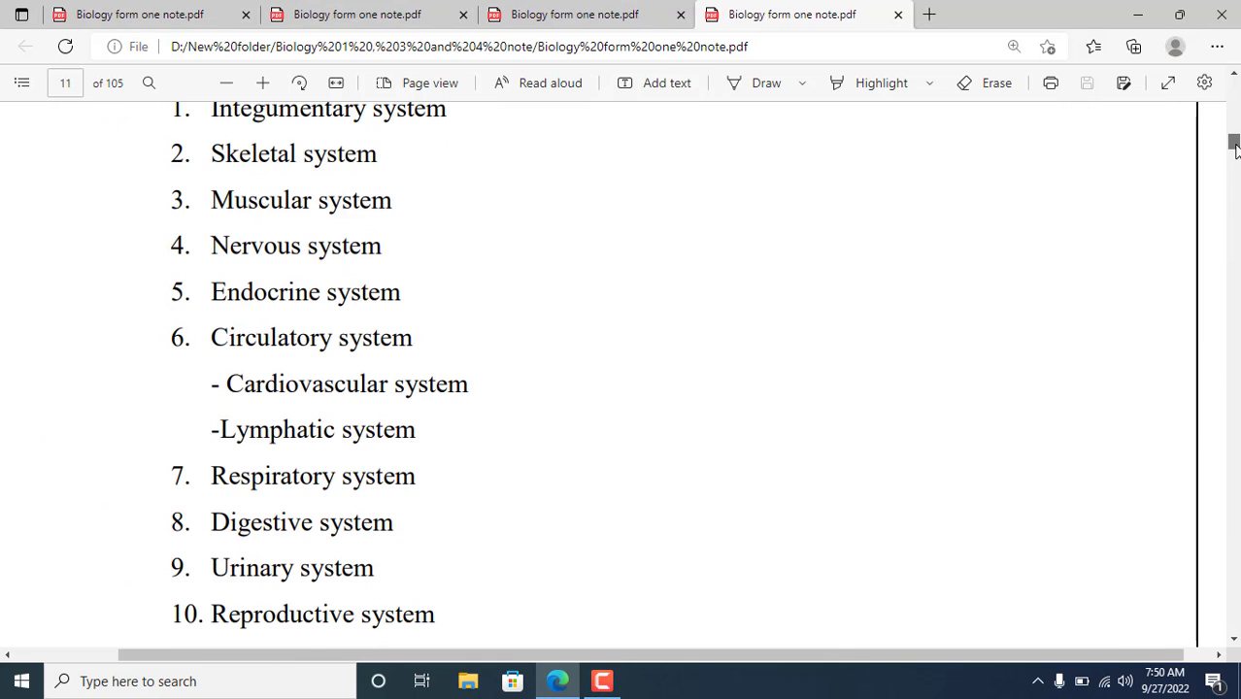
pyautogui.scroll(-3)
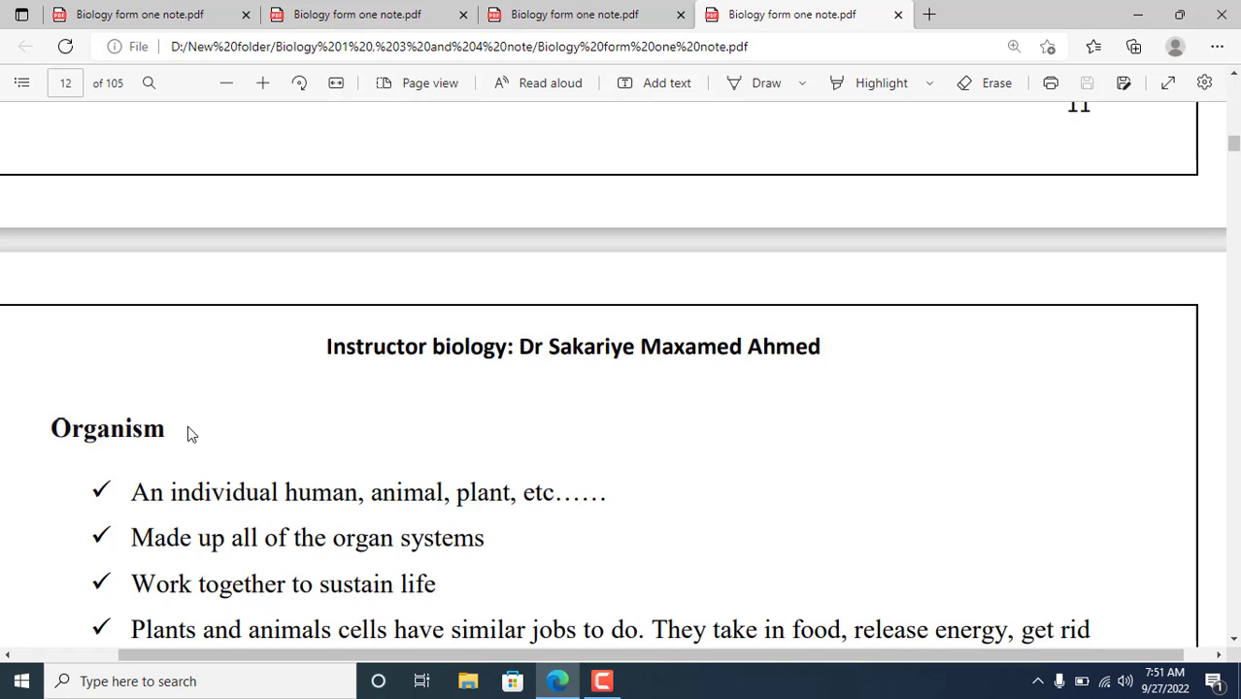
pyautogui.moveTo(189, 462)
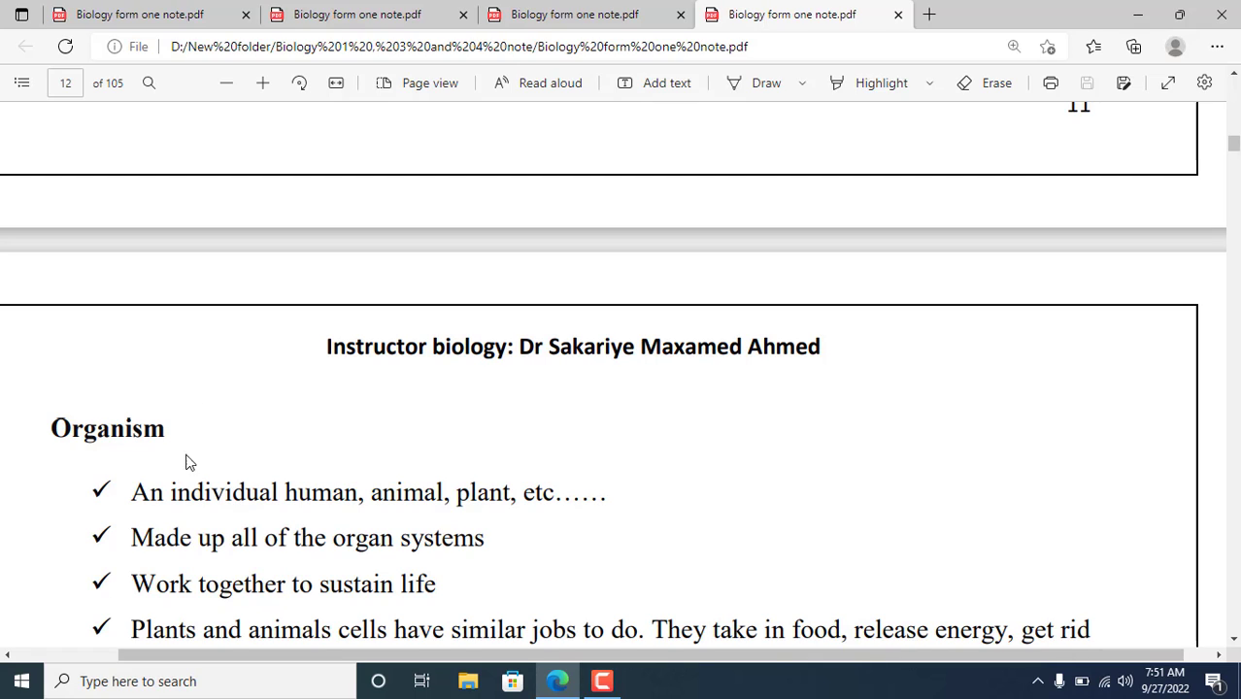
pyautogui.moveTo(313, 500)
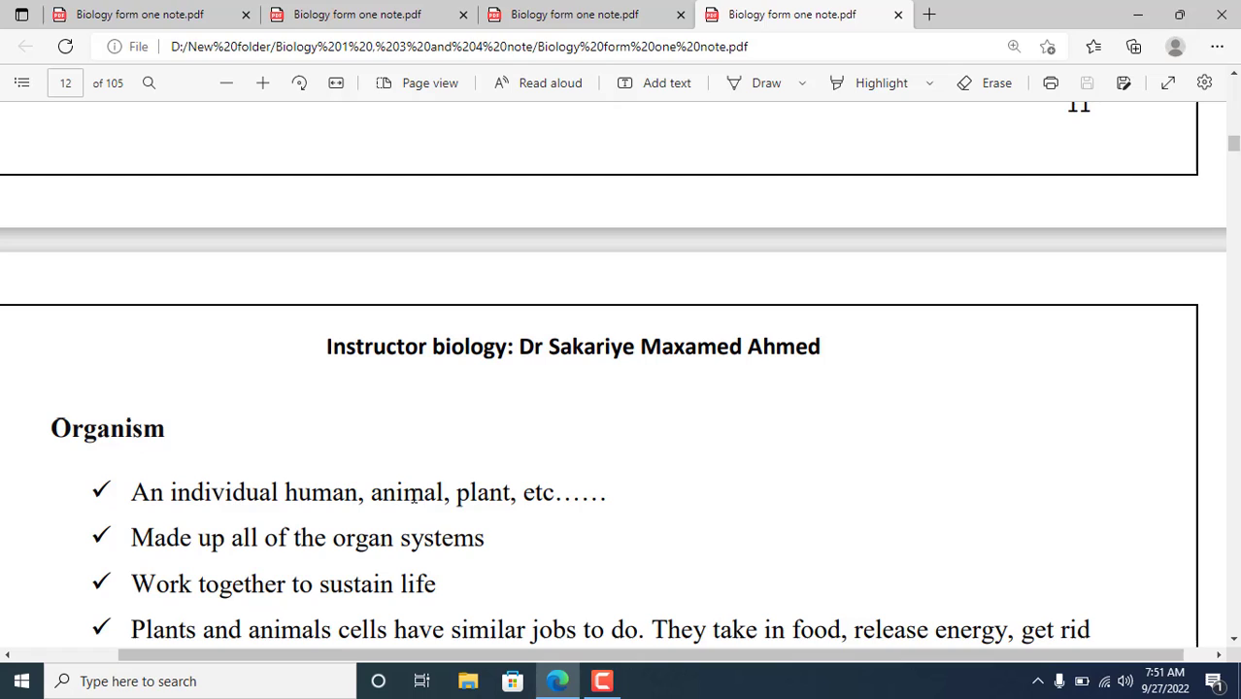
pyautogui.moveTo(355, 508)
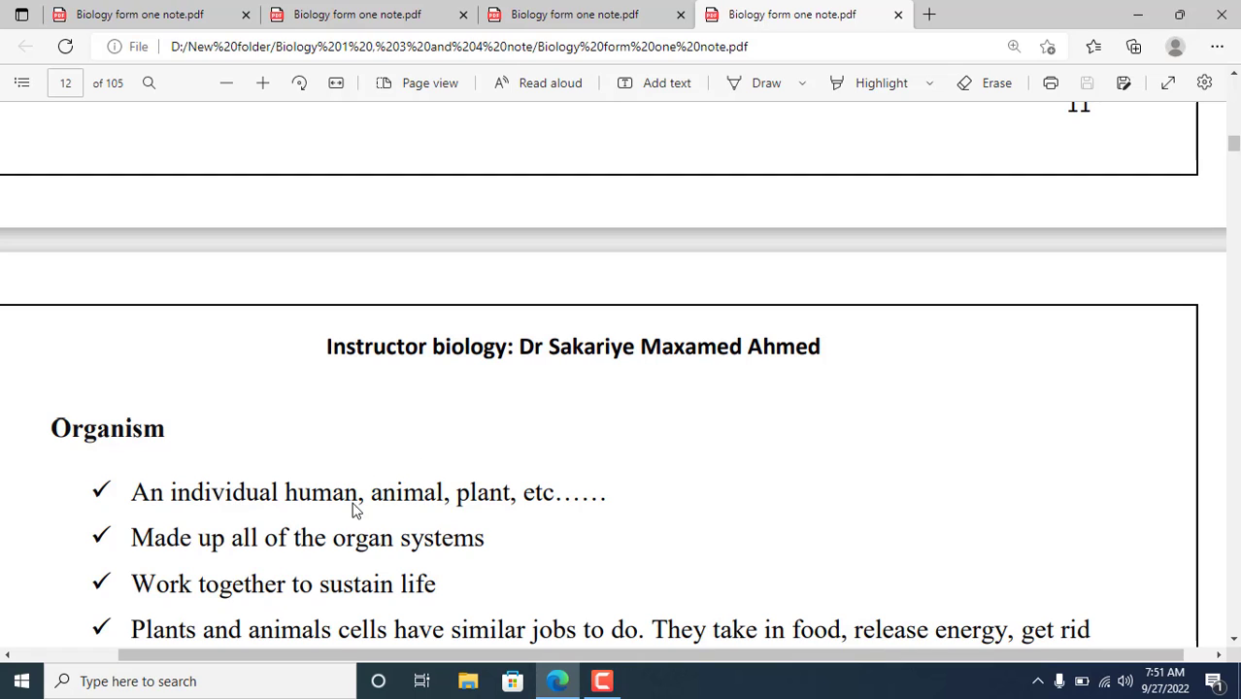
pyautogui.moveTo(461, 505)
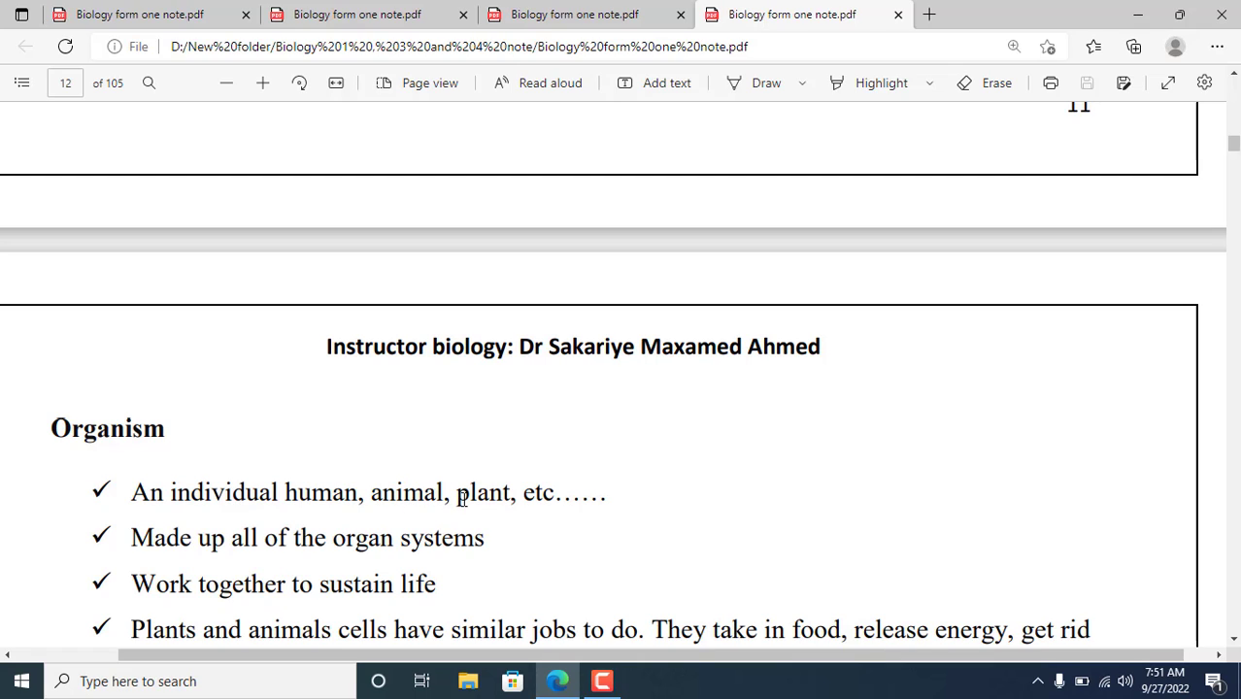
pyautogui.moveTo(531, 490)
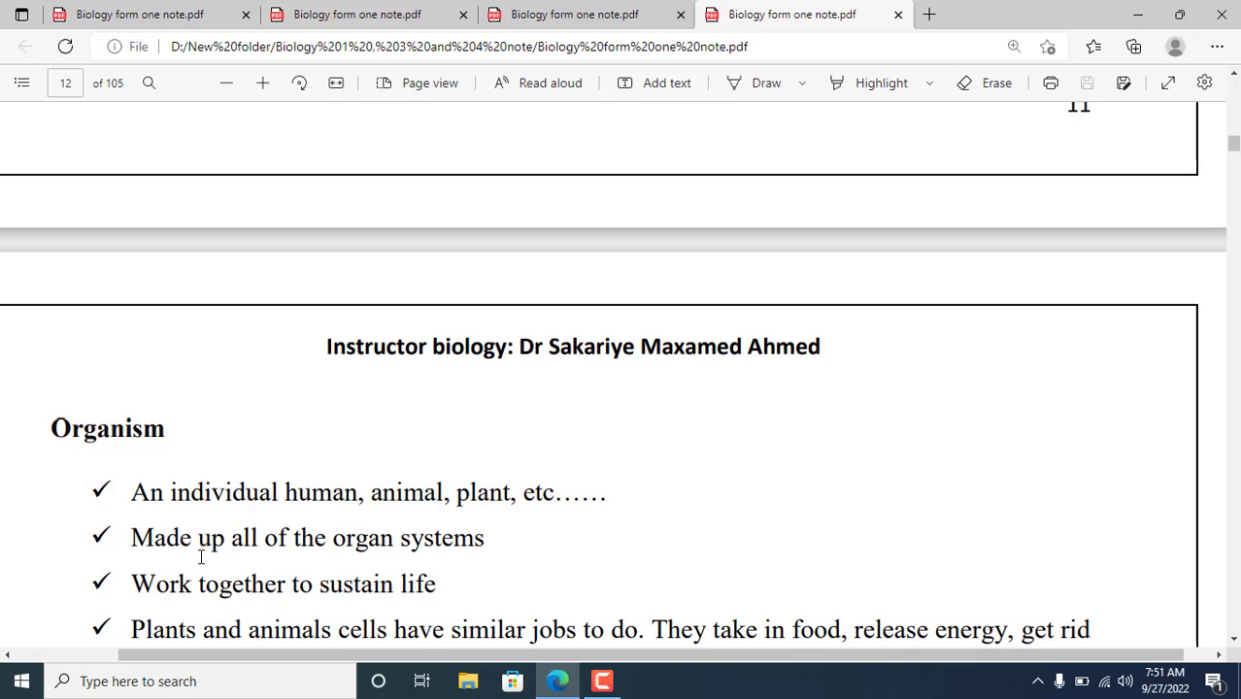
pyautogui.moveTo(262, 547)
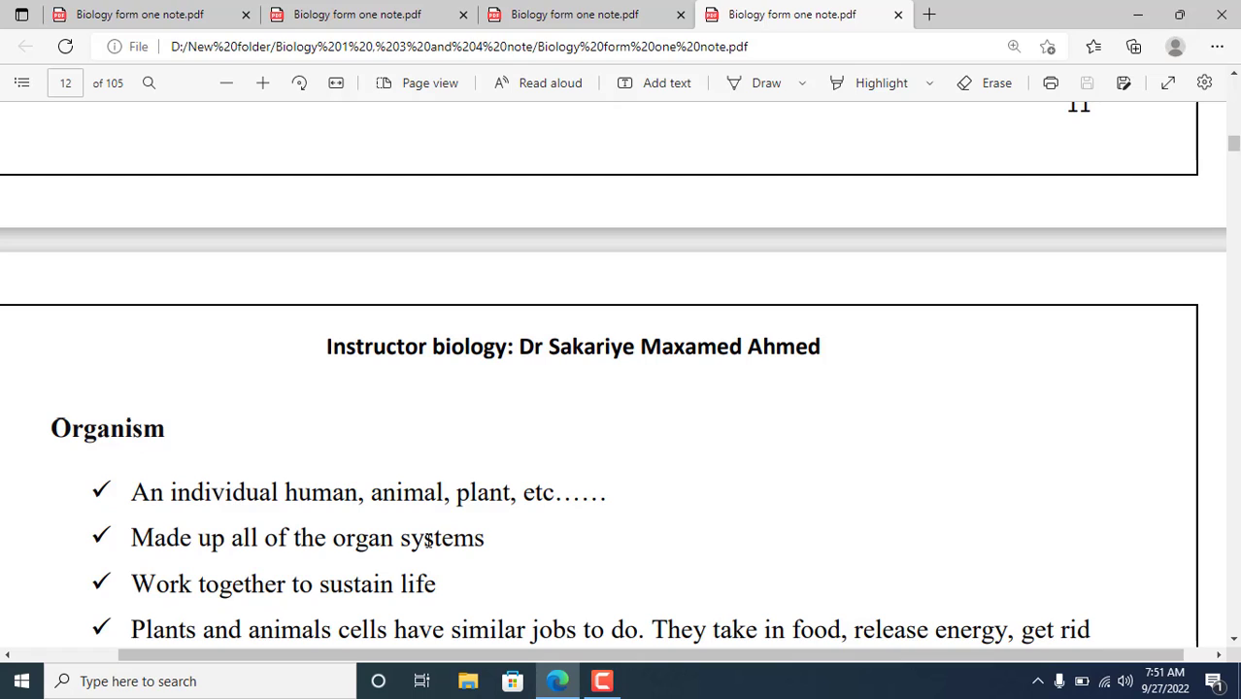
pyautogui.moveTo(252, 597)
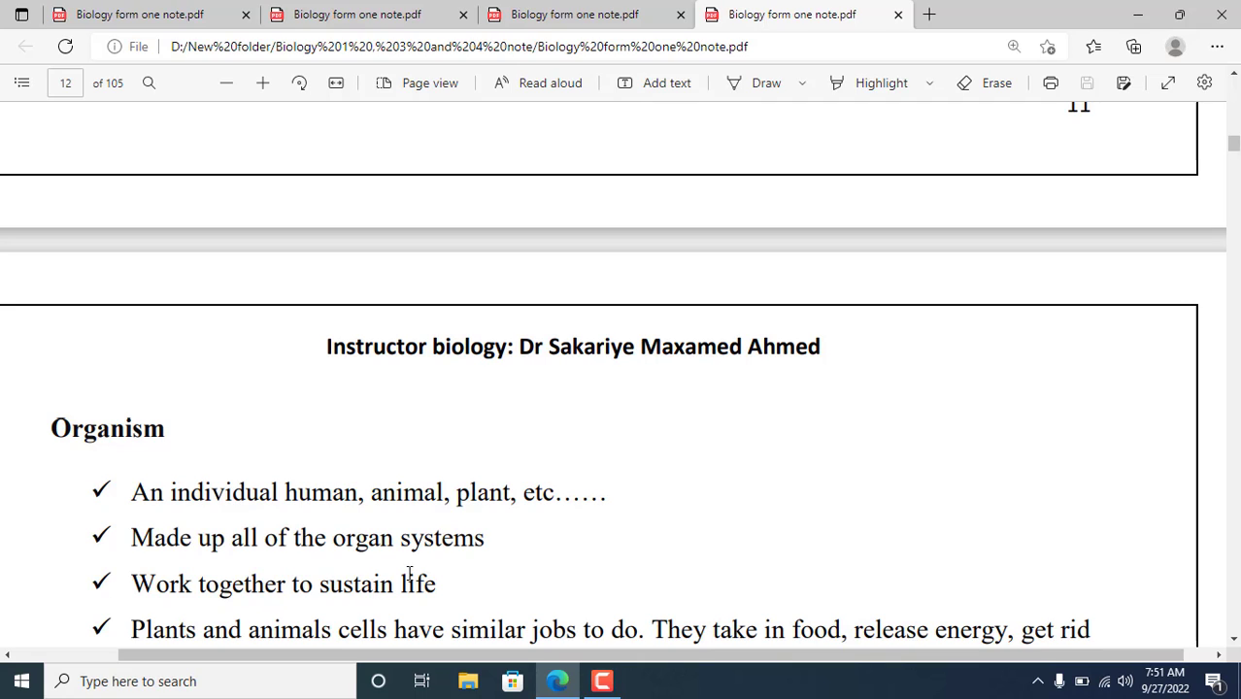
pyautogui.scroll(-3)
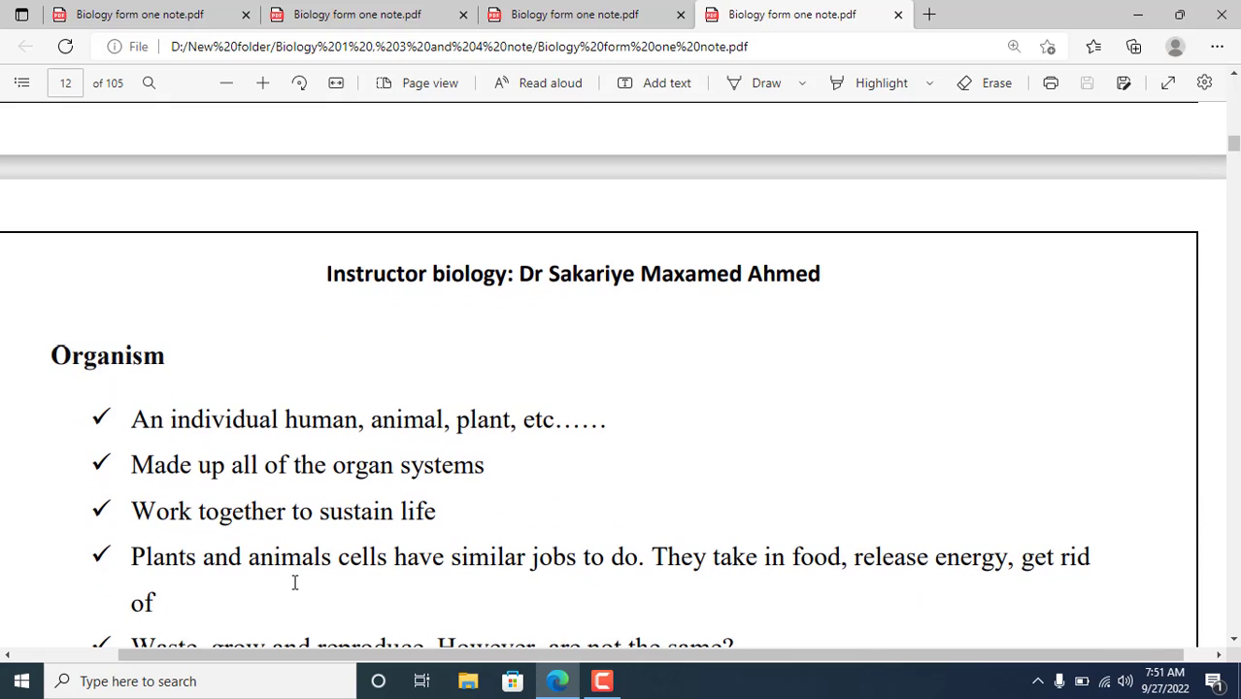
pyautogui.moveTo(355, 563)
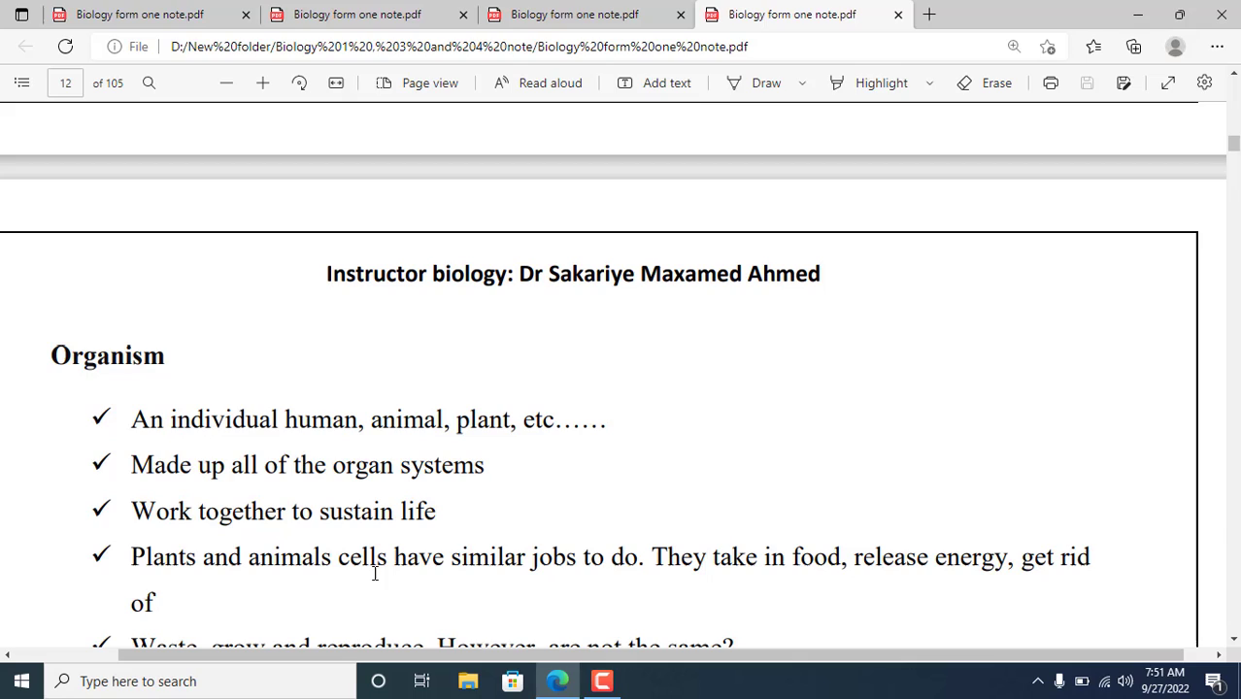
pyautogui.moveTo(547, 570)
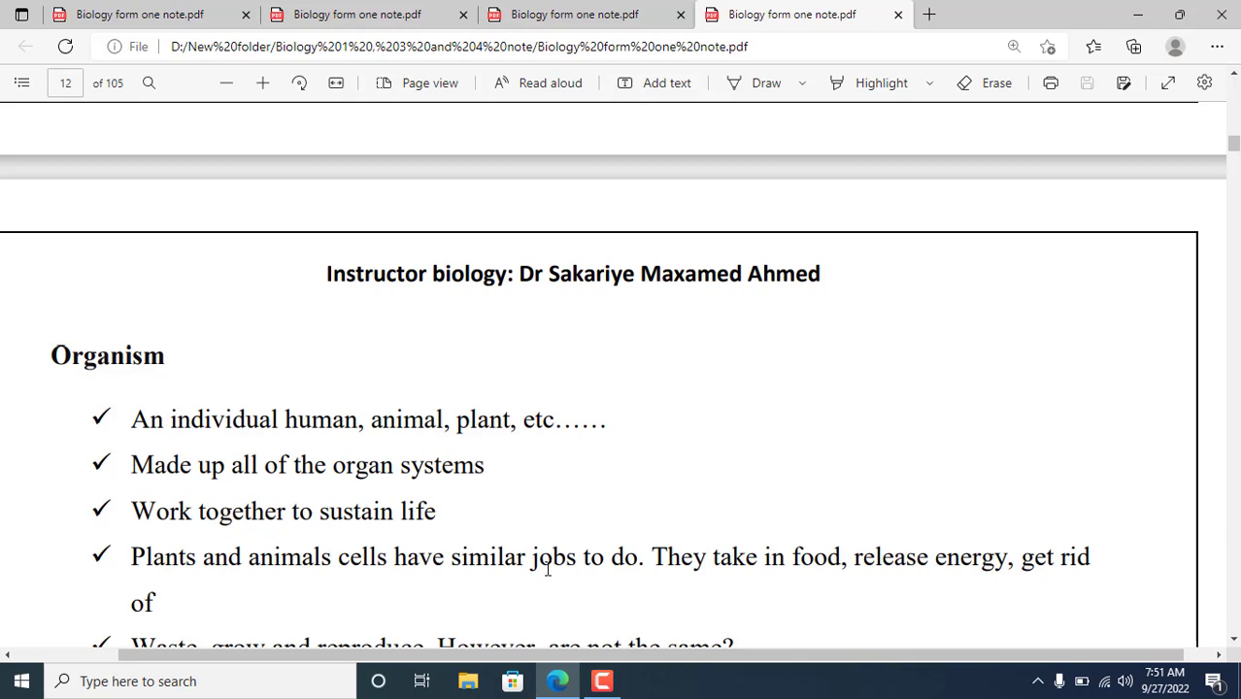
pyautogui.moveTo(513, 554)
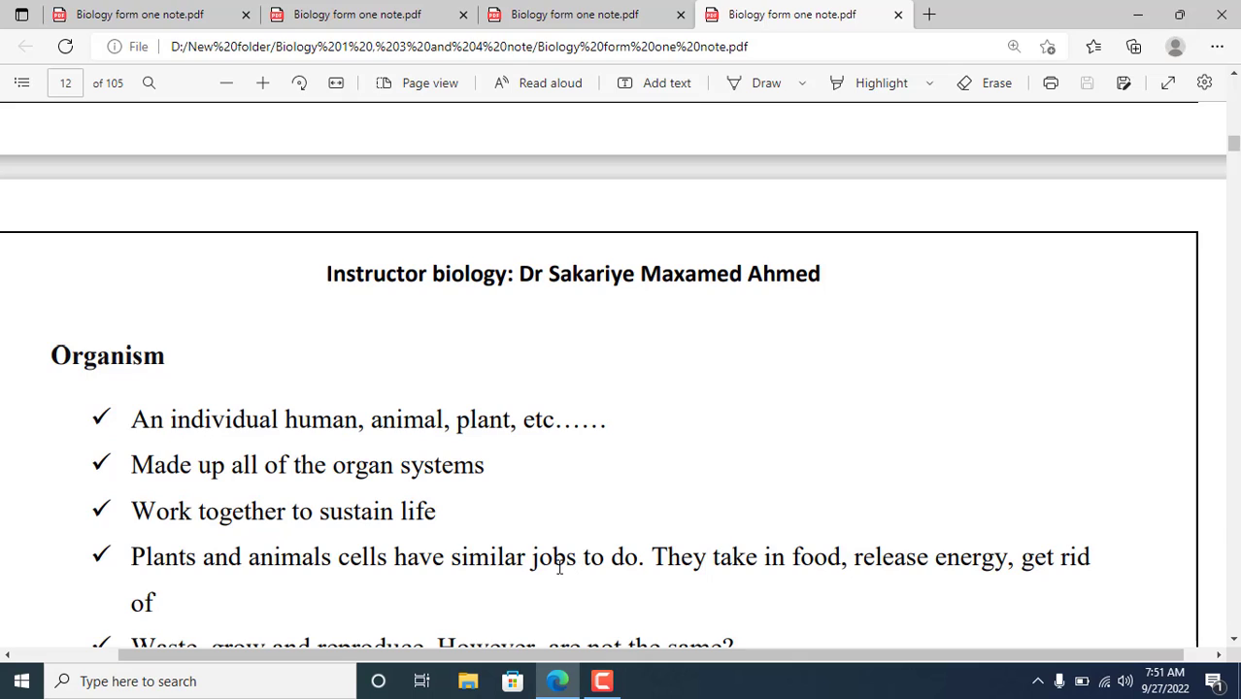
pyautogui.moveTo(212, 551)
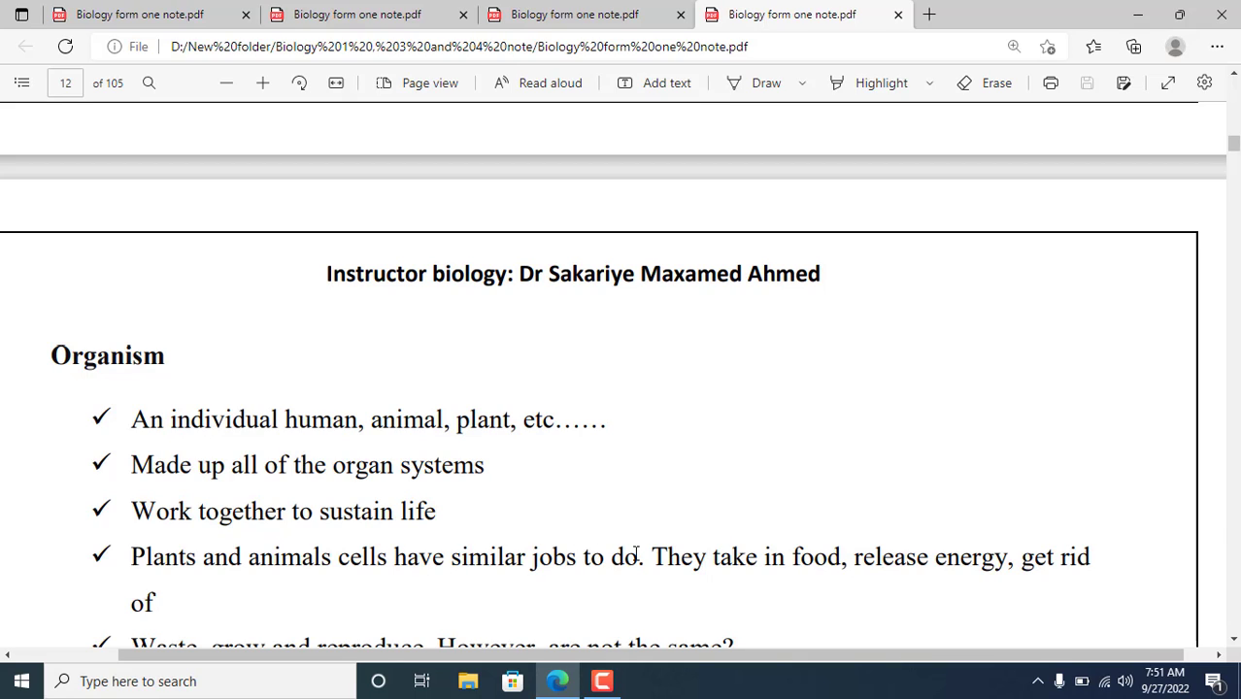
pyautogui.moveTo(782, 612)
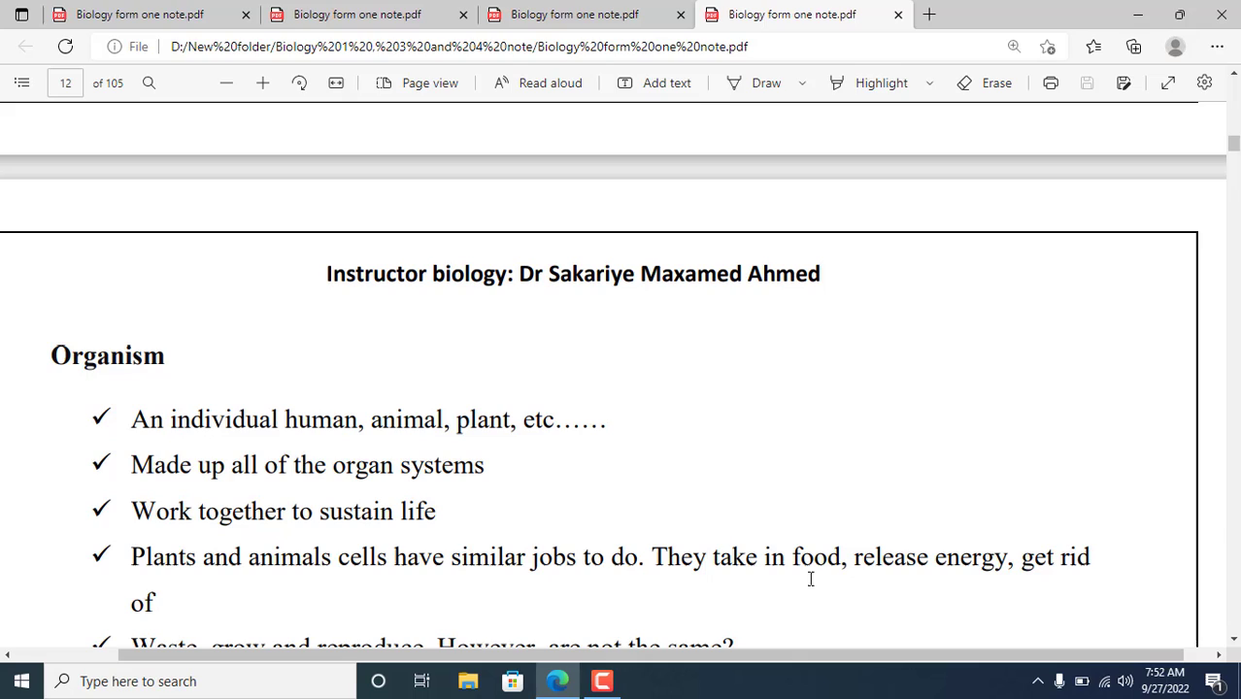
pyautogui.moveTo(808, 564)
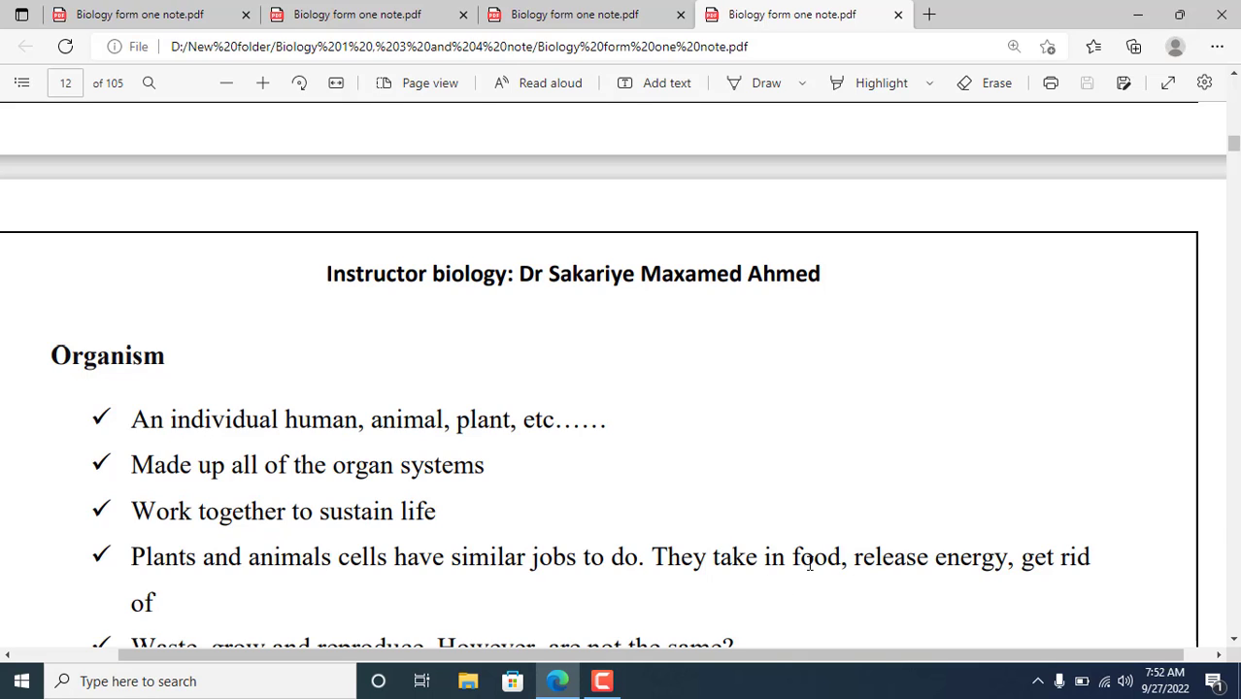
pyautogui.moveTo(894, 578)
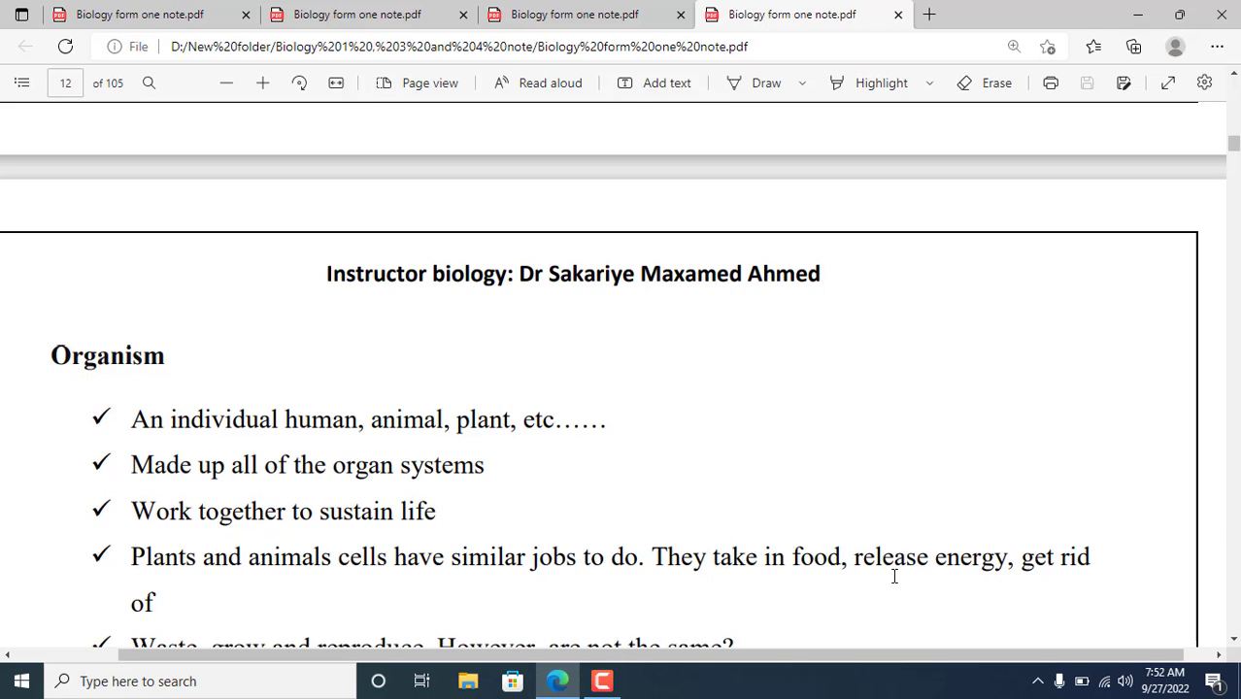
pyautogui.moveTo(1012, 578)
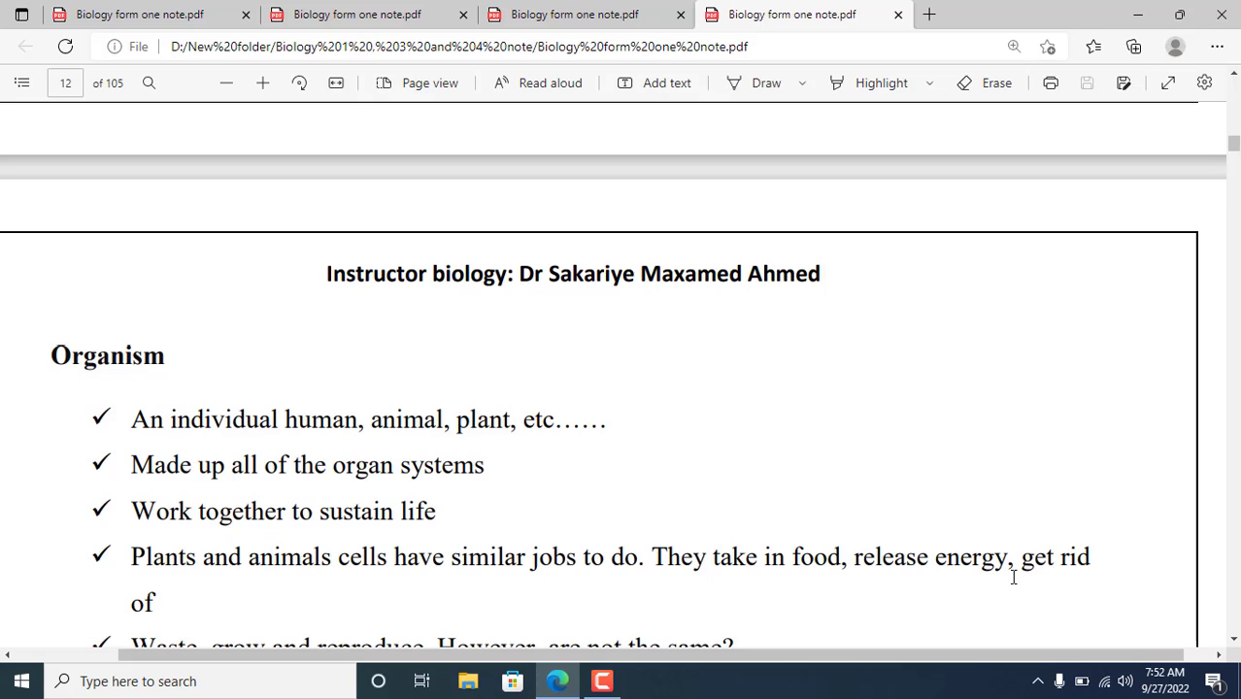
pyautogui.moveTo(371, 538)
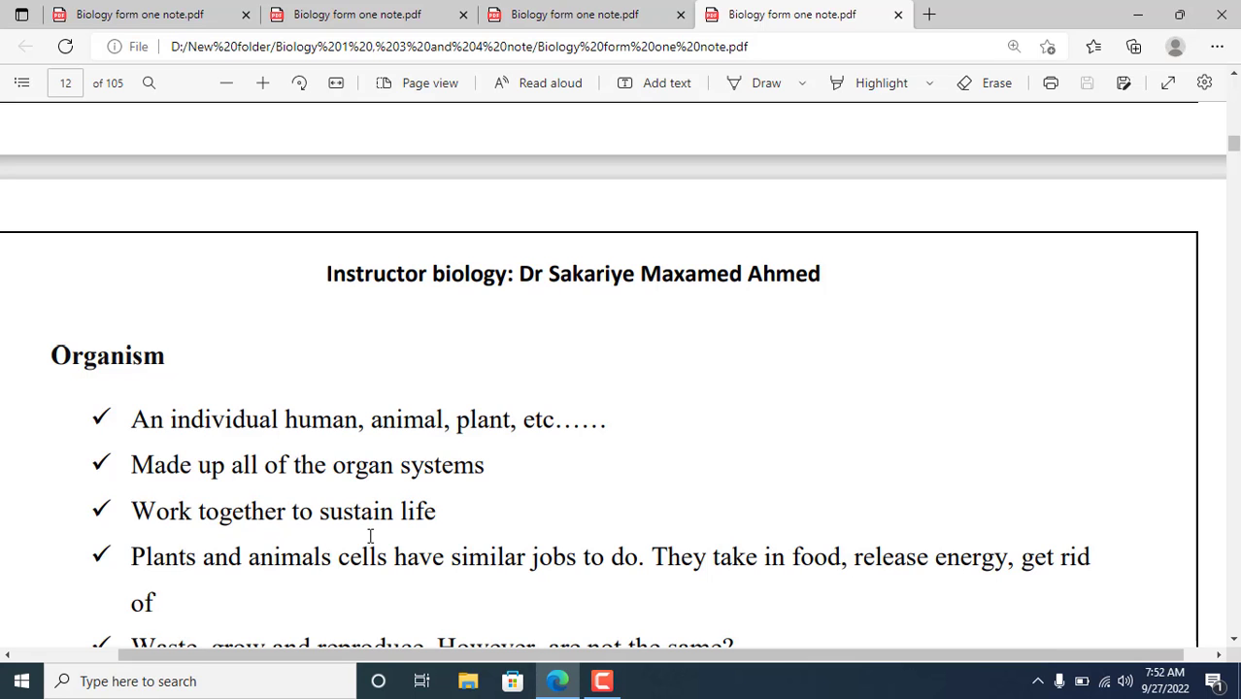
pyautogui.scroll(-3)
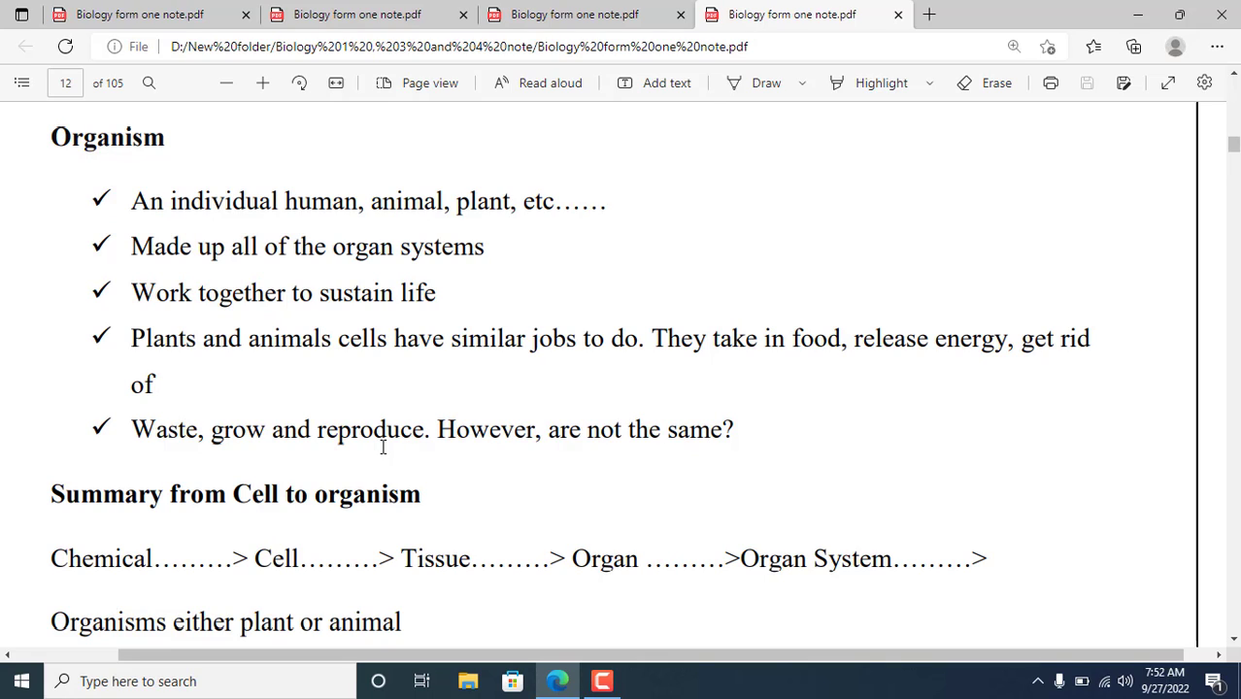
pyautogui.moveTo(525, 429)
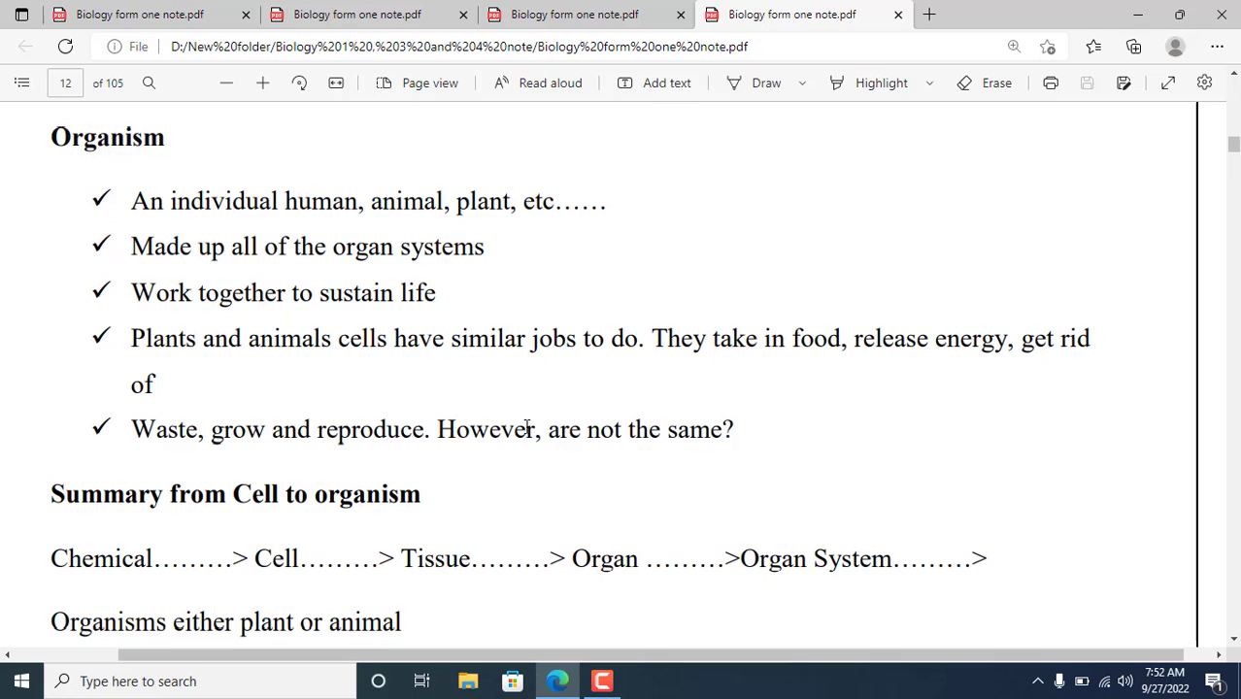
pyautogui.moveTo(605, 448)
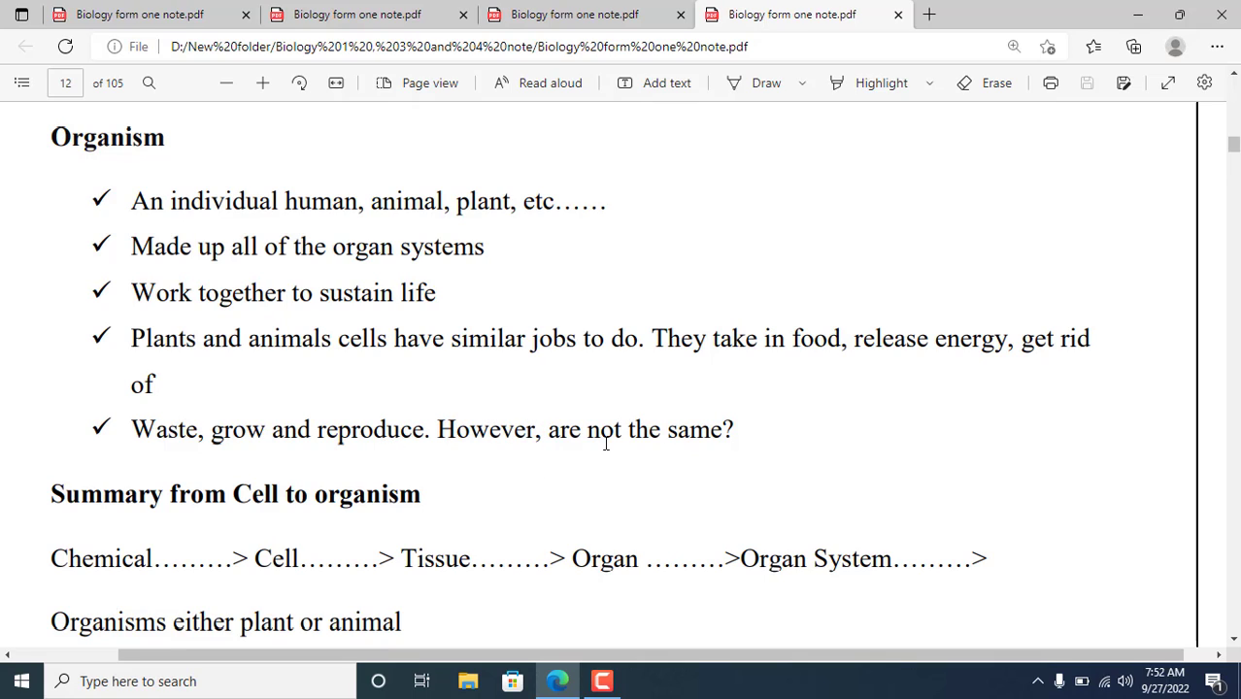
pyautogui.moveTo(726, 427)
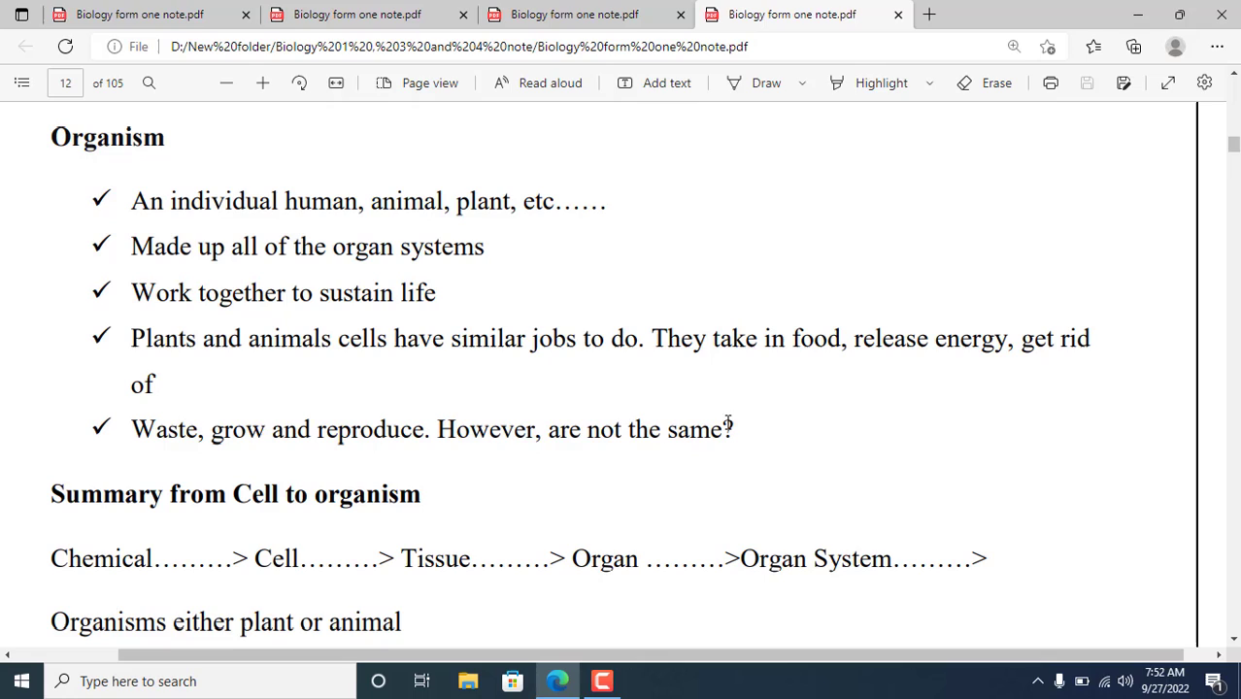
pyautogui.moveTo(684, 456)
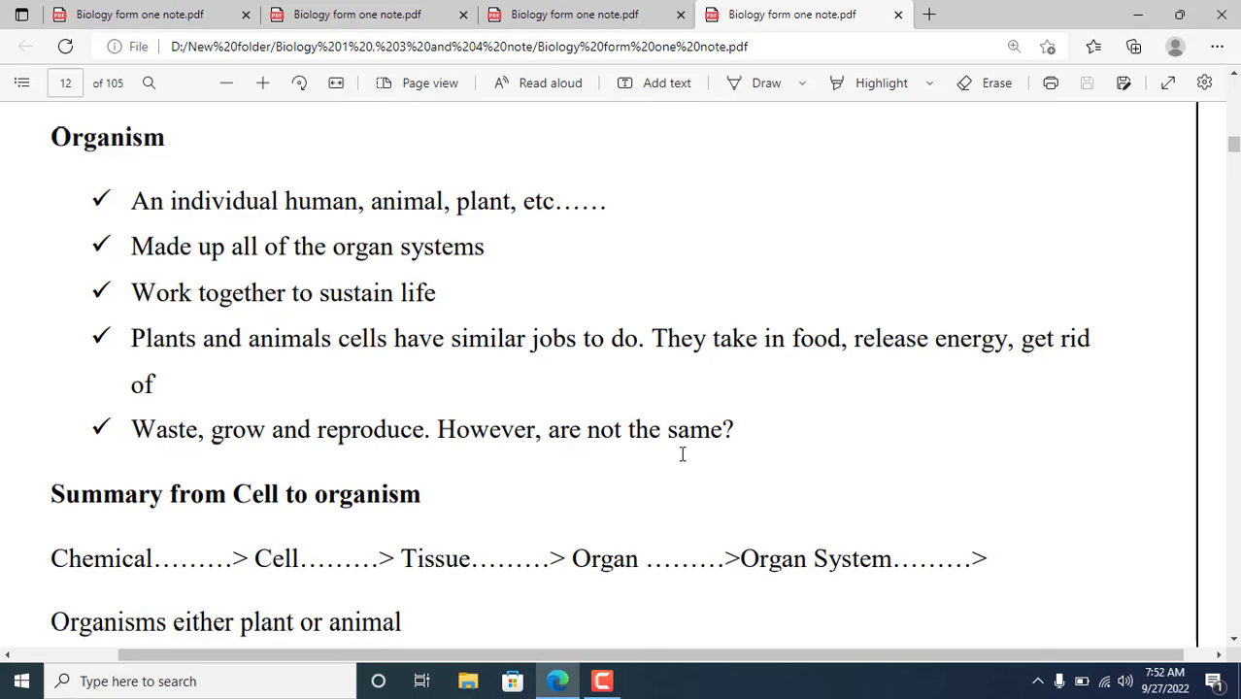
pyautogui.moveTo(303, 377)
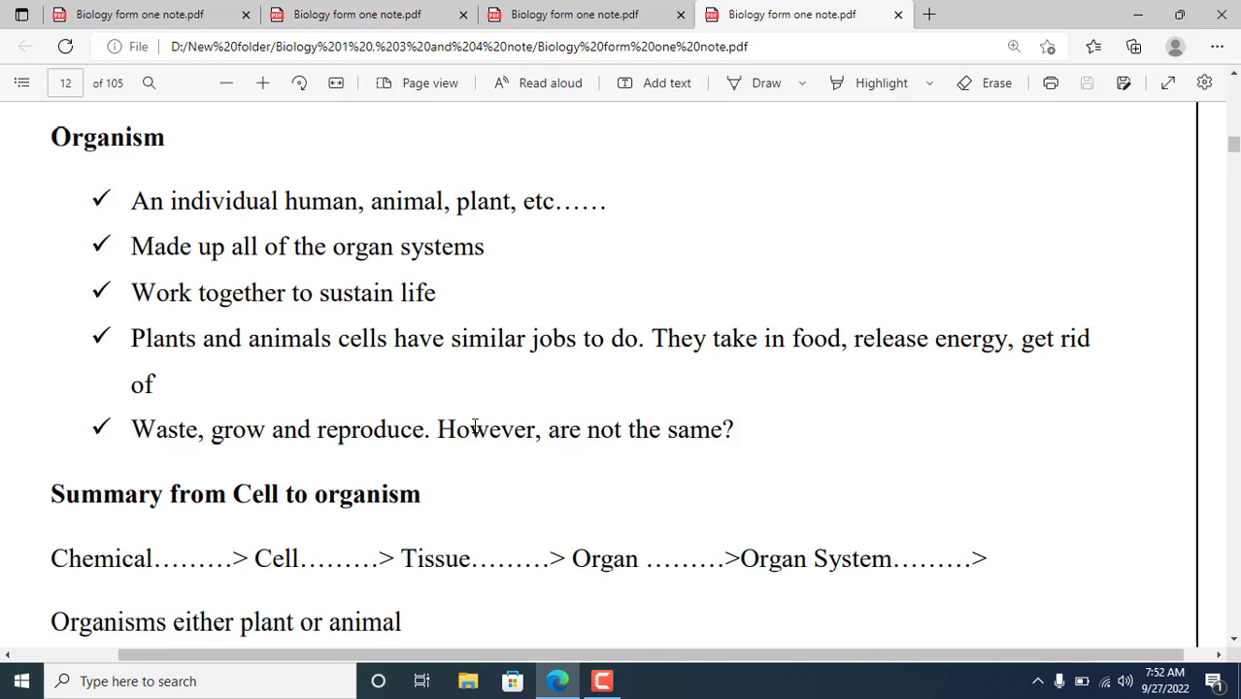
pyautogui.moveTo(327, 476)
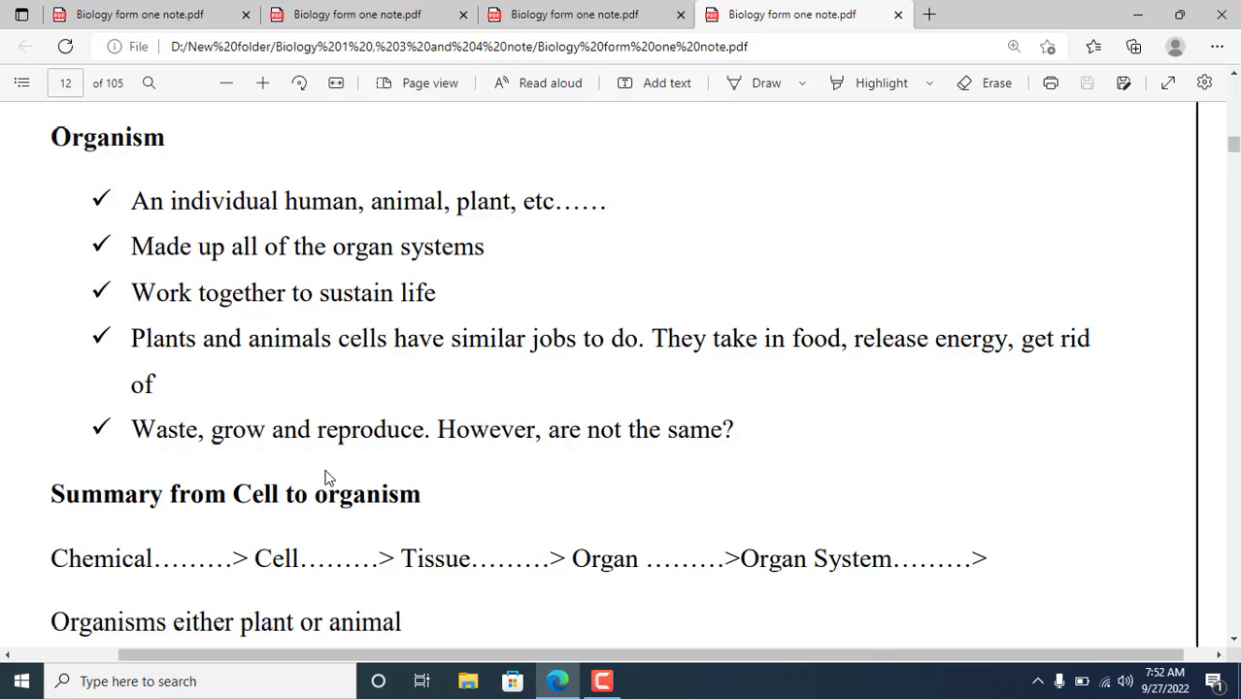
pyautogui.scroll(-3)
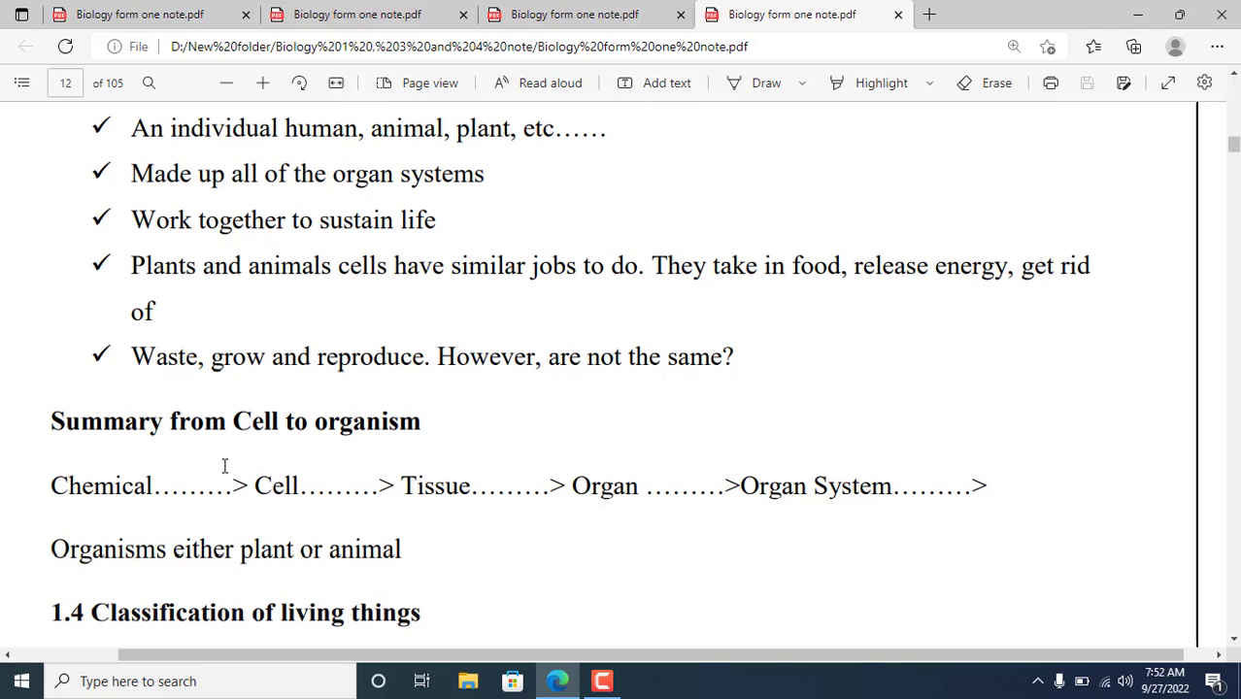
pyautogui.moveTo(156, 504)
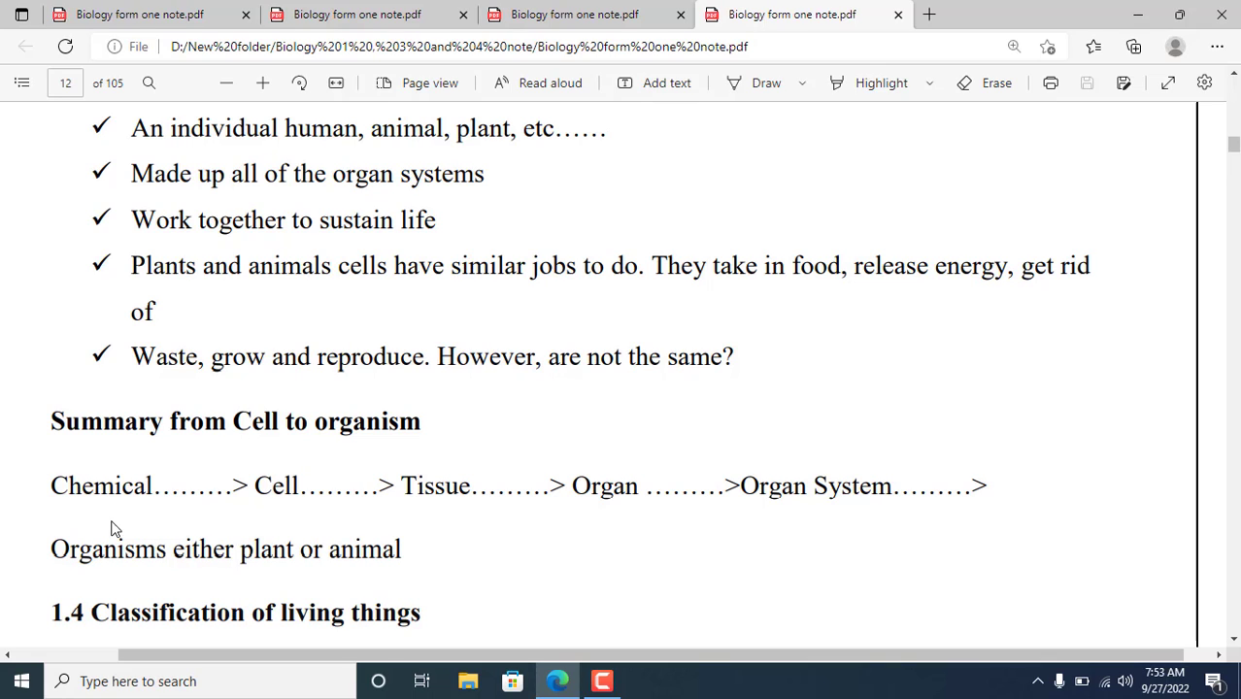
pyautogui.moveTo(204, 501)
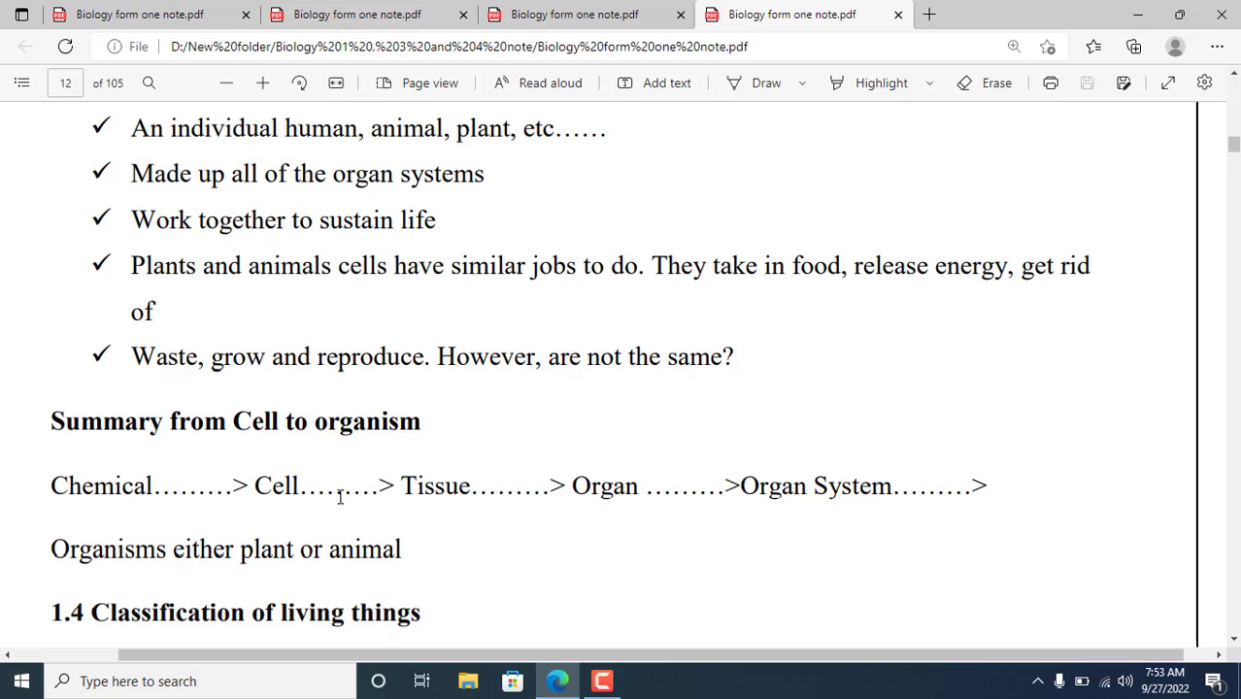
pyautogui.moveTo(471, 506)
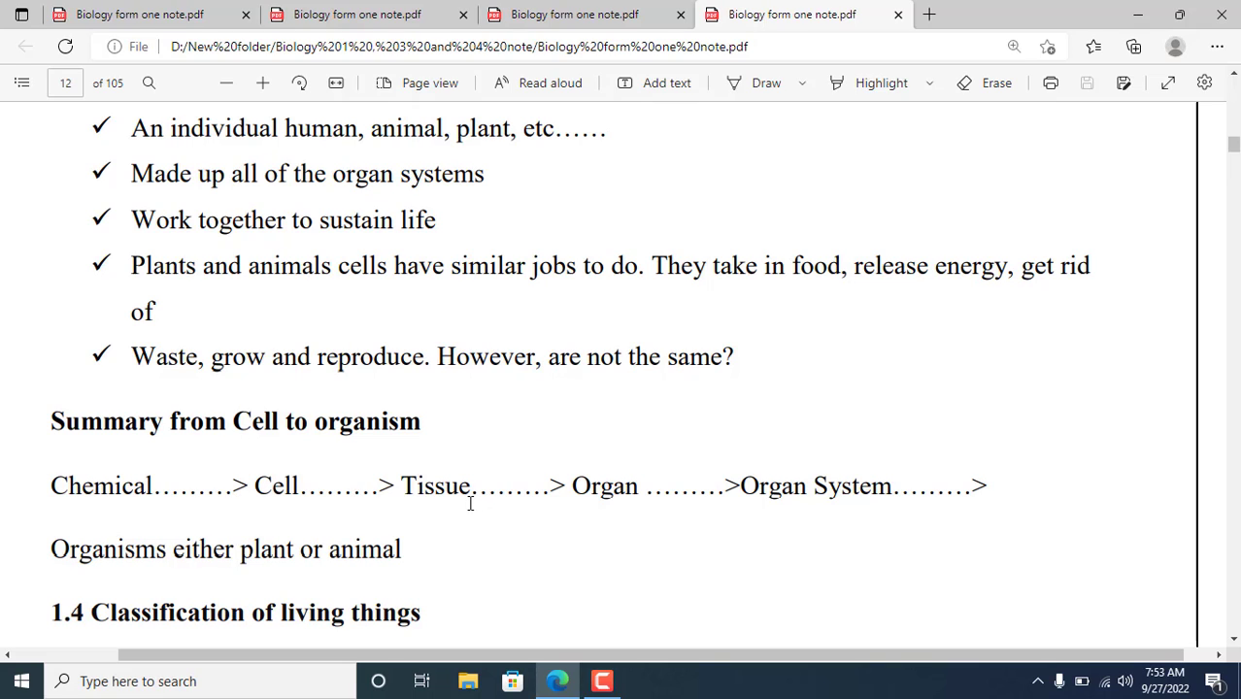
pyautogui.moveTo(632, 483)
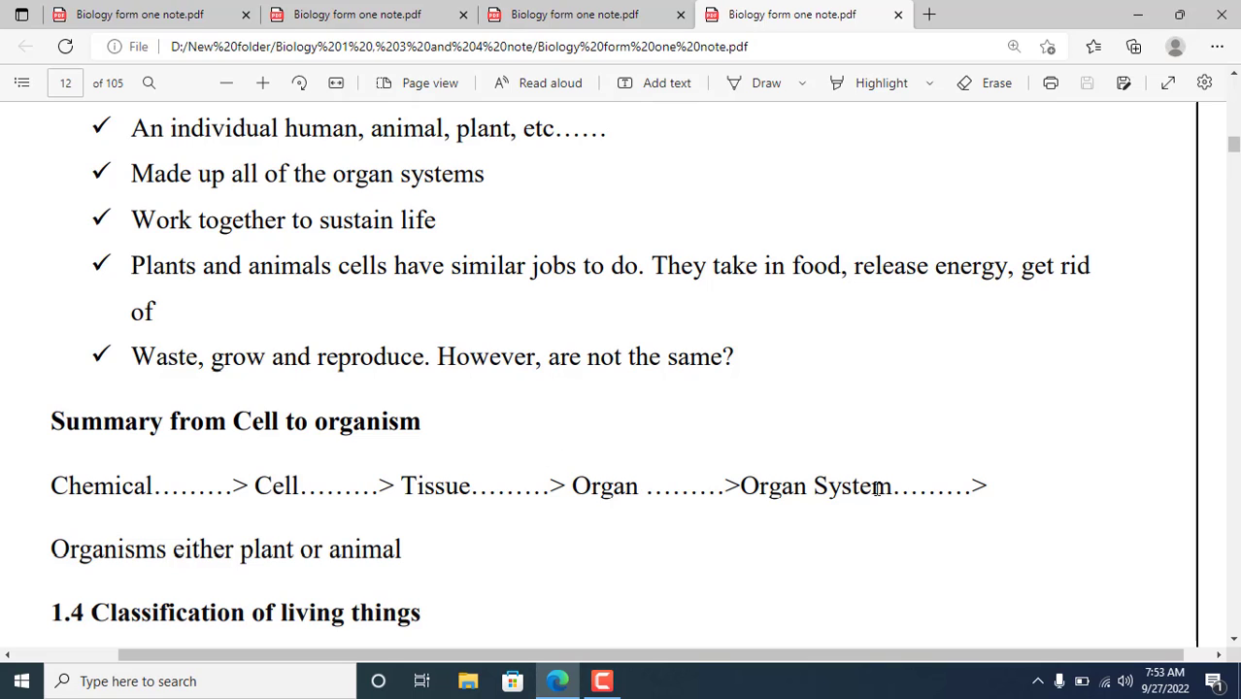
pyautogui.moveTo(616, 502)
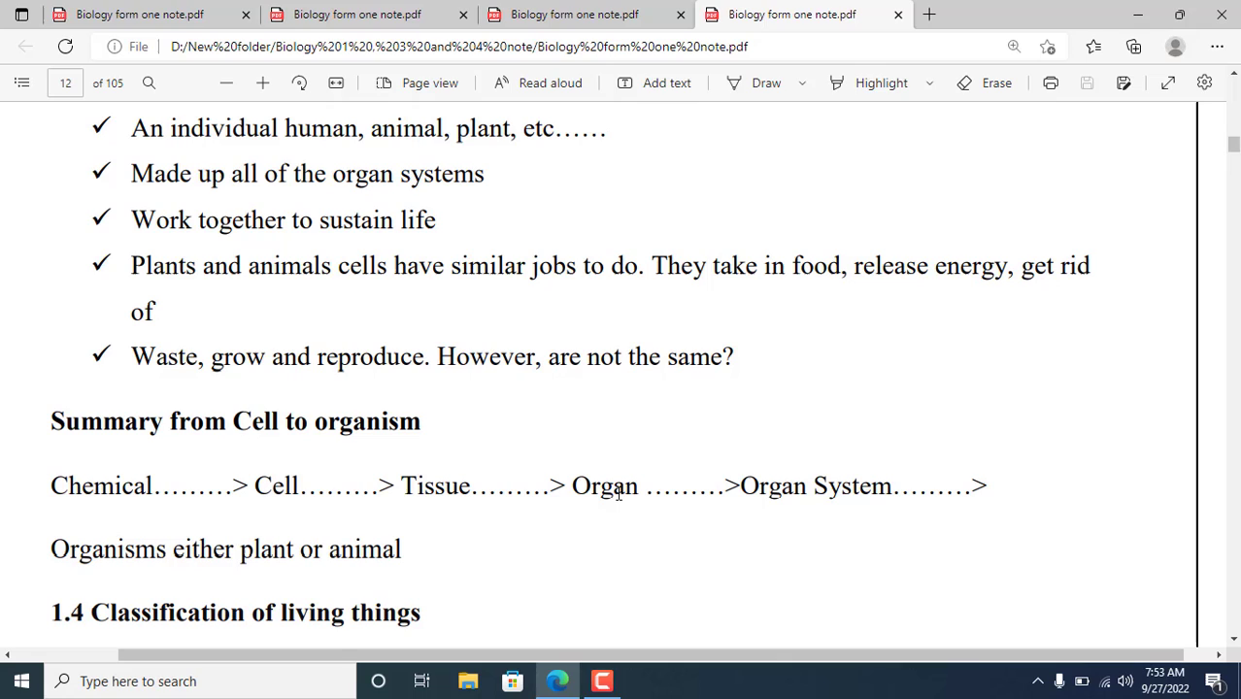
pyautogui.moveTo(12, 582)
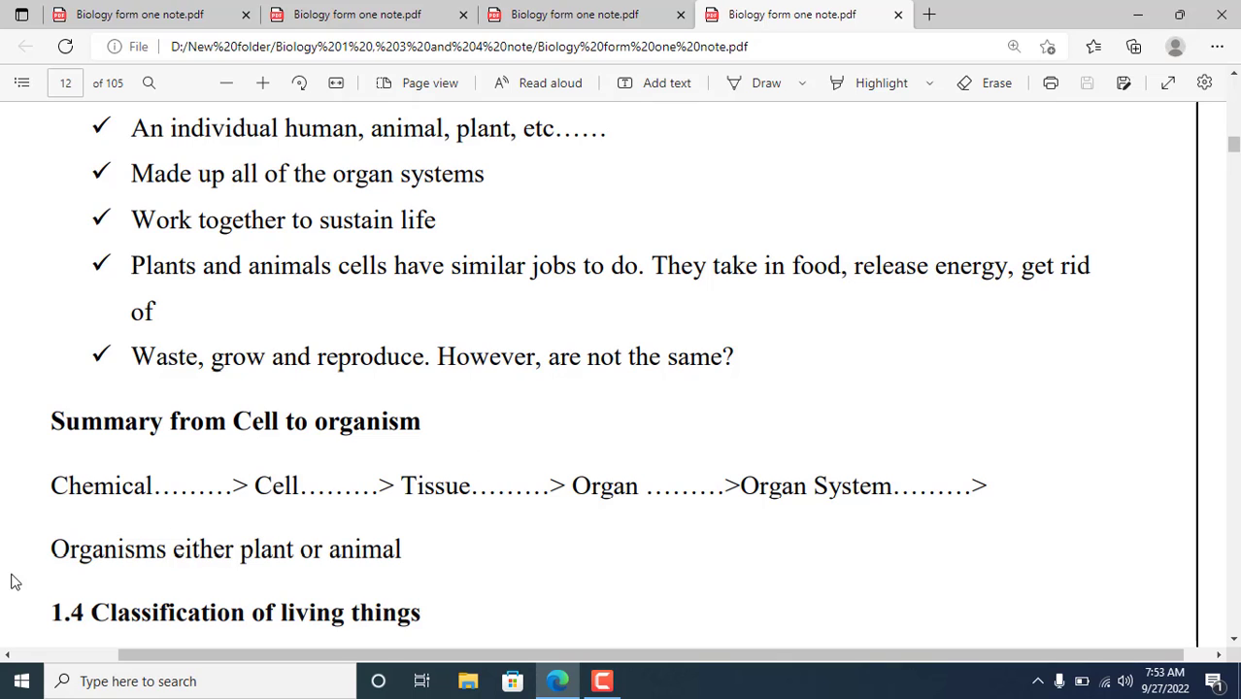
pyautogui.moveTo(320, 555)
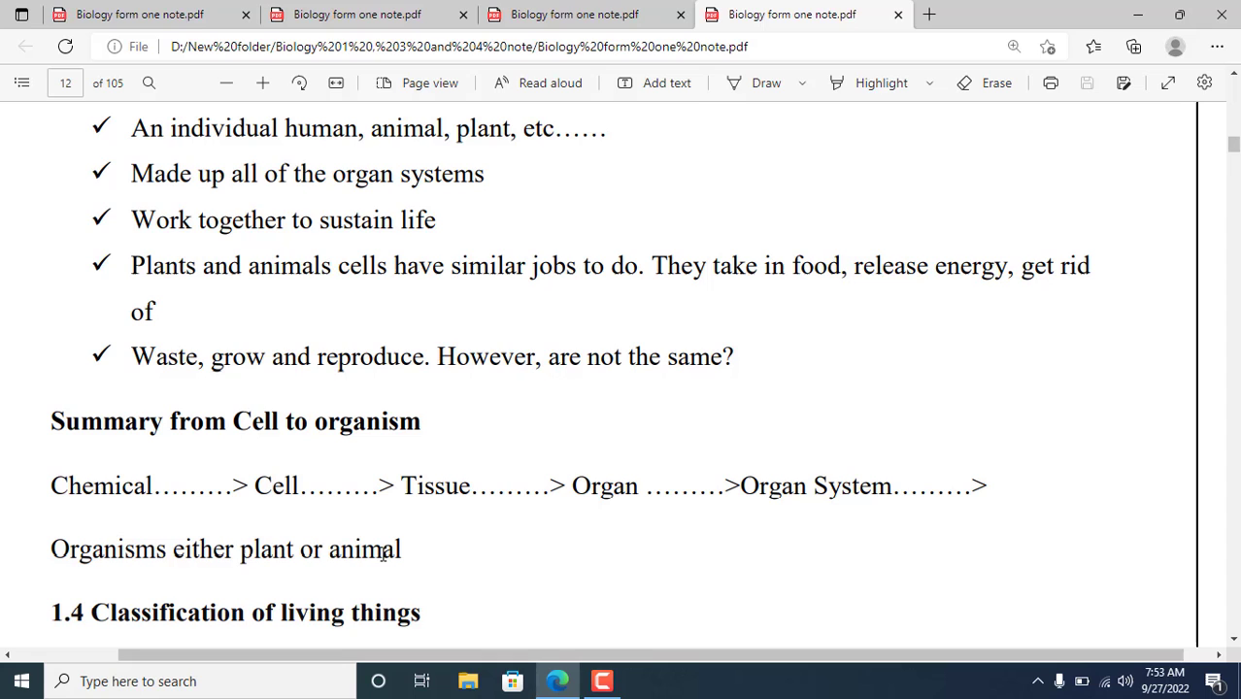
pyautogui.moveTo(320, 607)
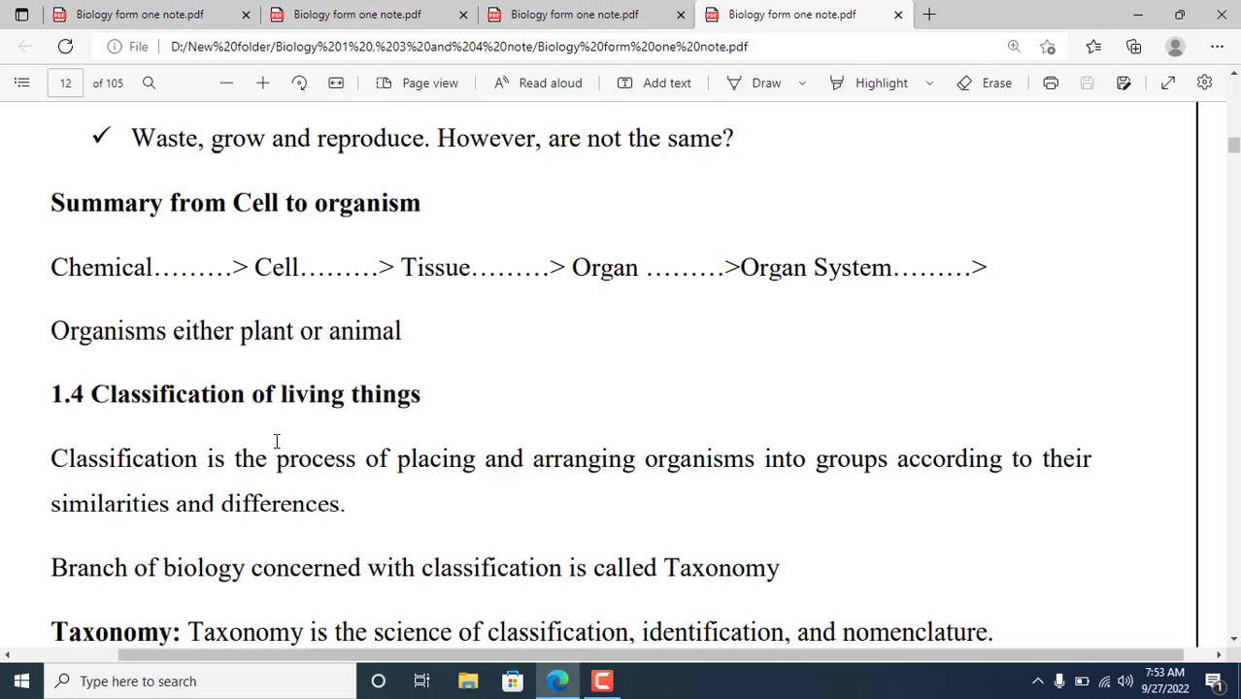
pyautogui.moveTo(349, 465)
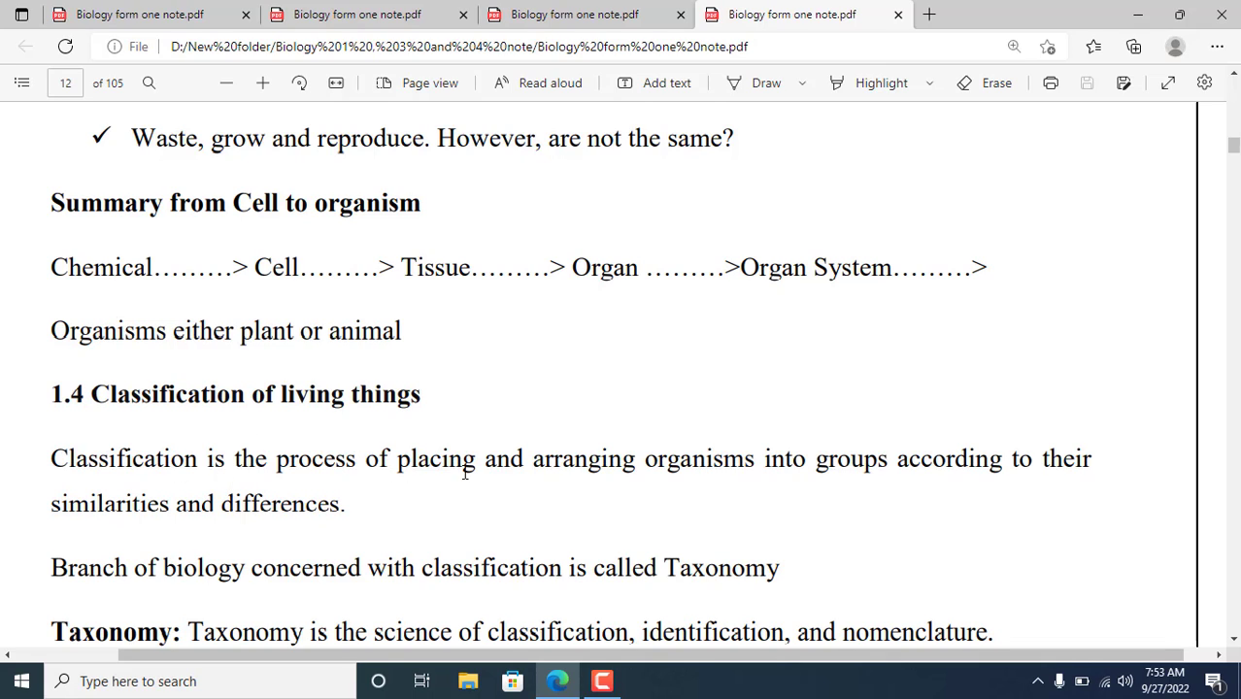
pyautogui.moveTo(798, 468)
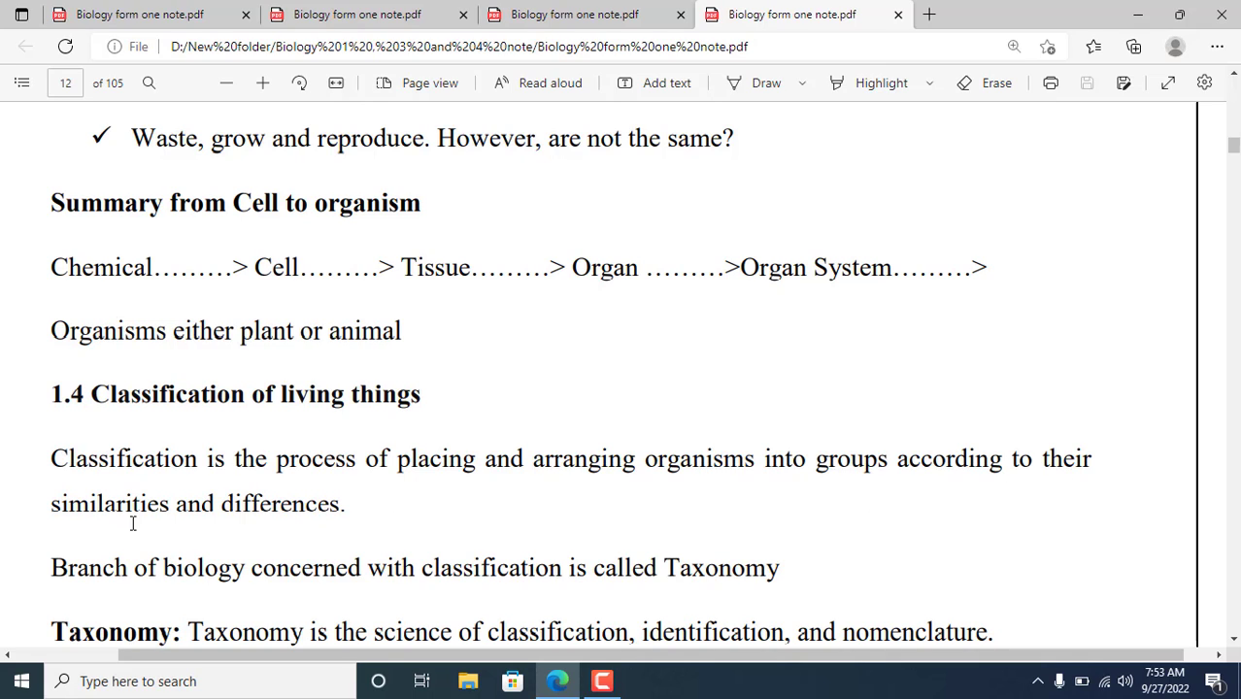
pyautogui.moveTo(196, 523)
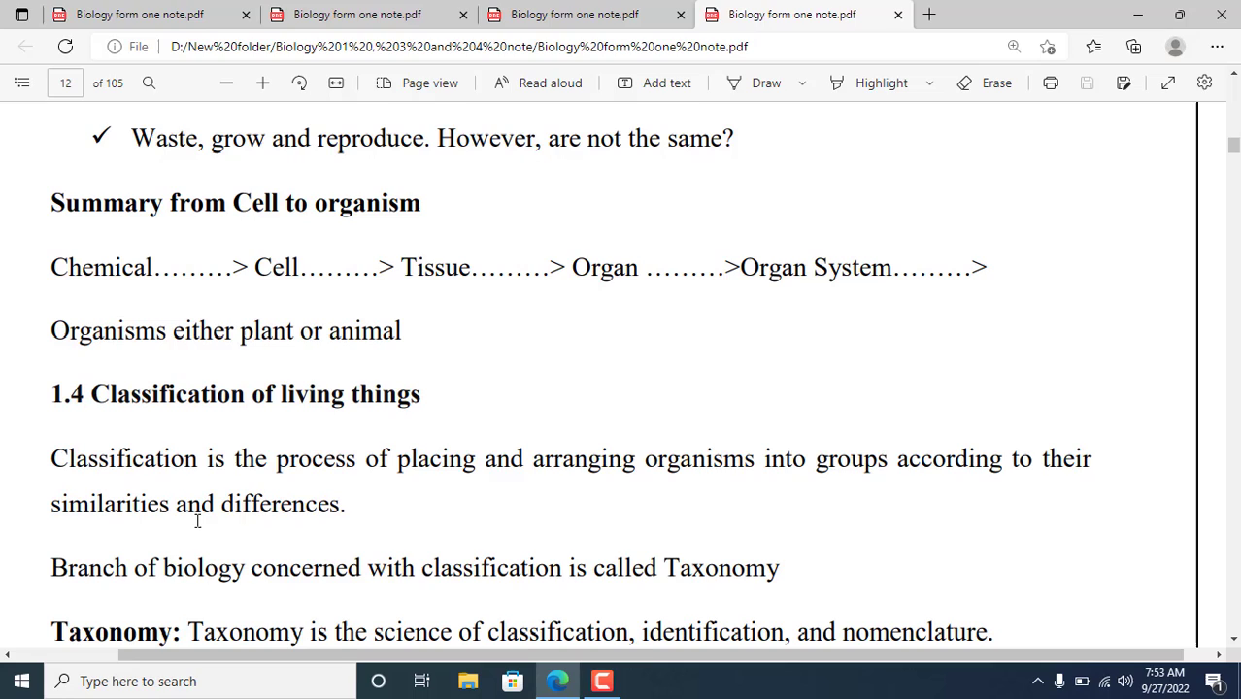
pyautogui.moveTo(275, 523)
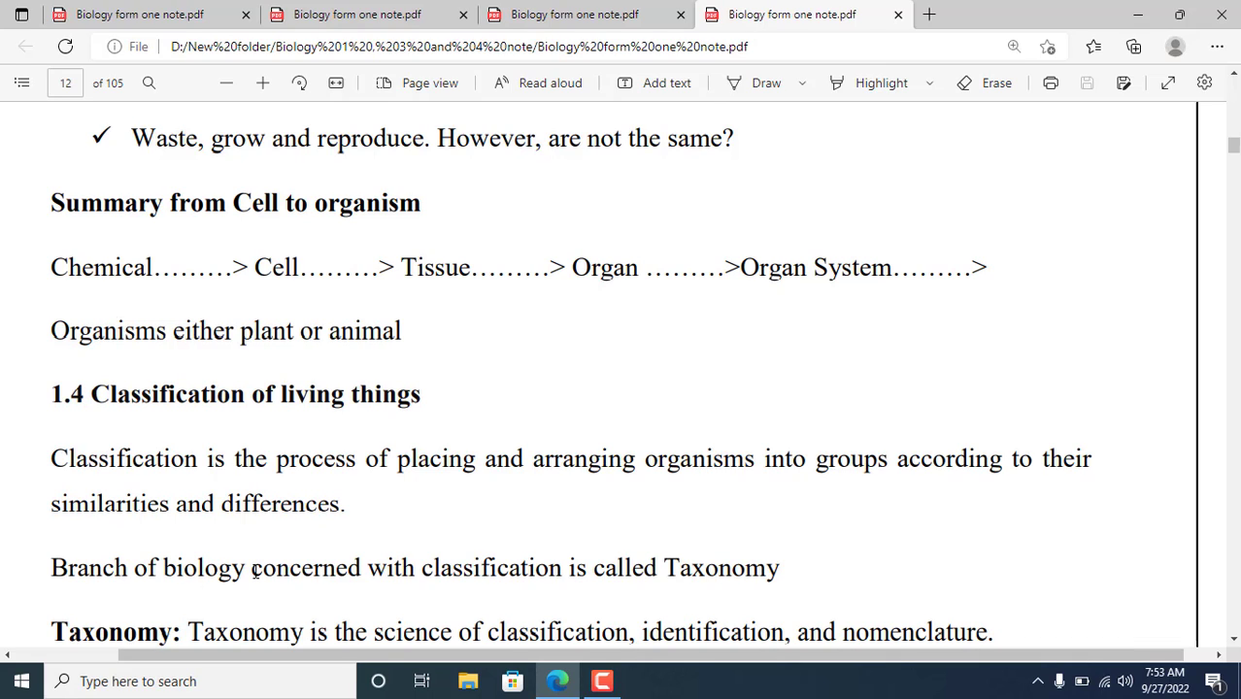
pyautogui.moveTo(360, 561)
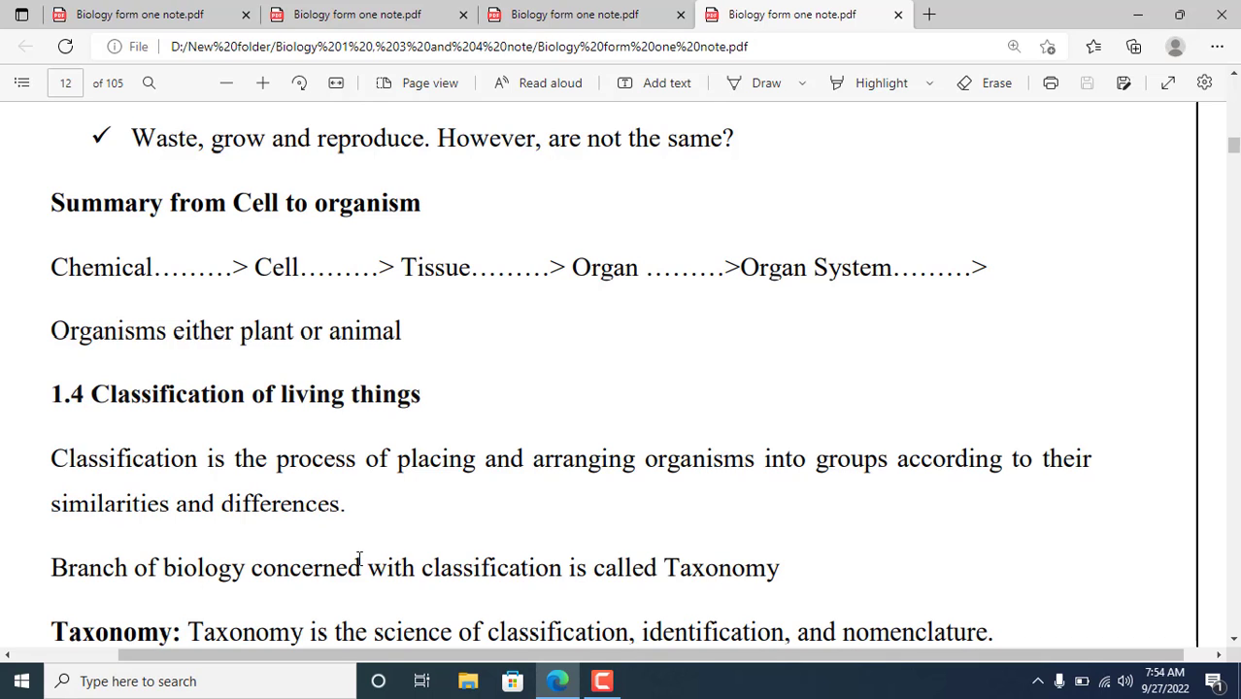
pyautogui.moveTo(515, 580)
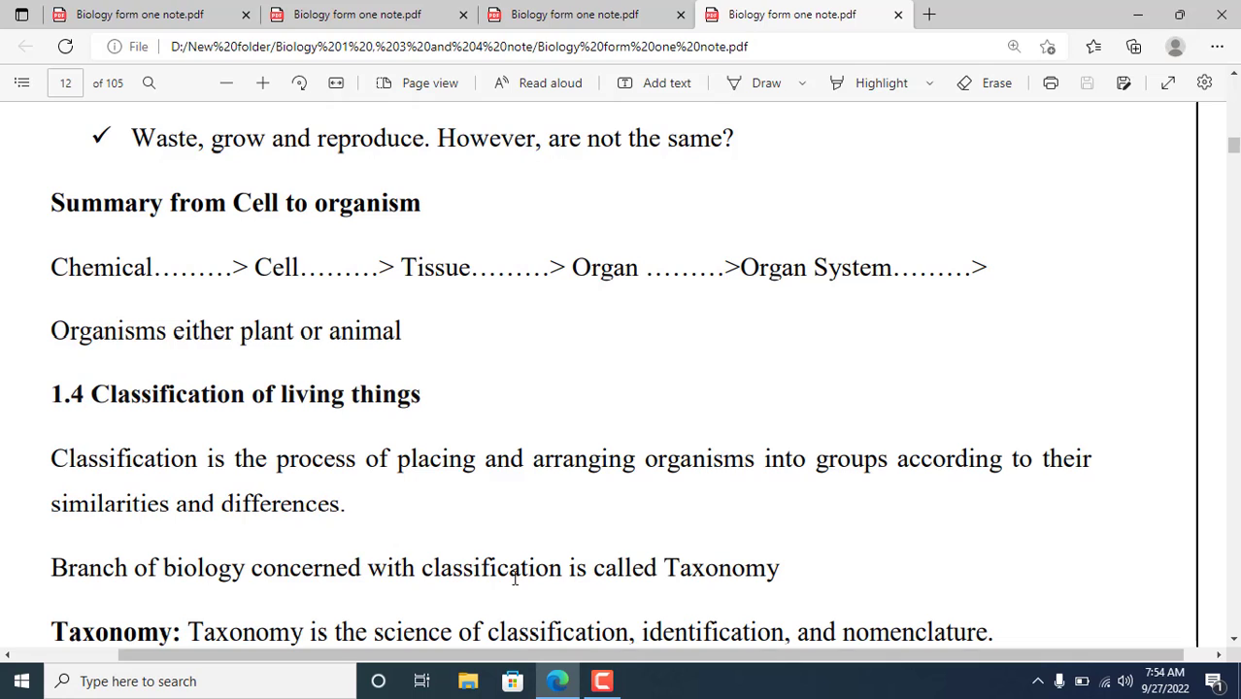
pyautogui.moveTo(731, 601)
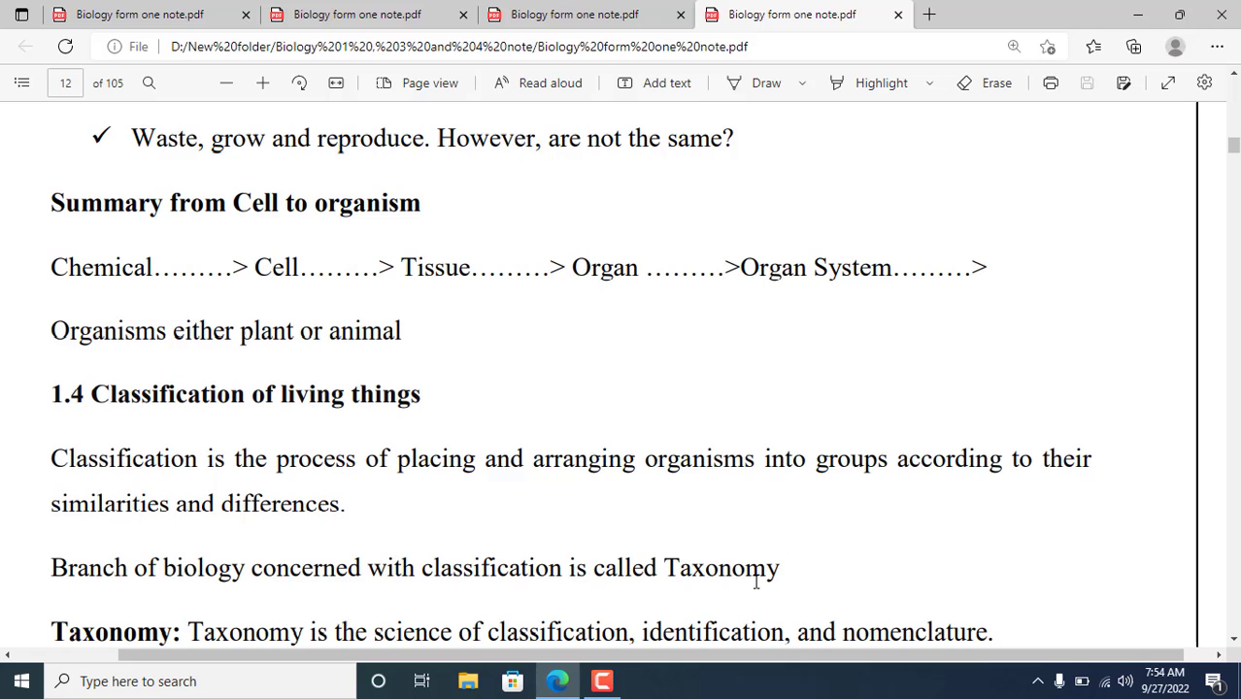
pyautogui.moveTo(699, 569)
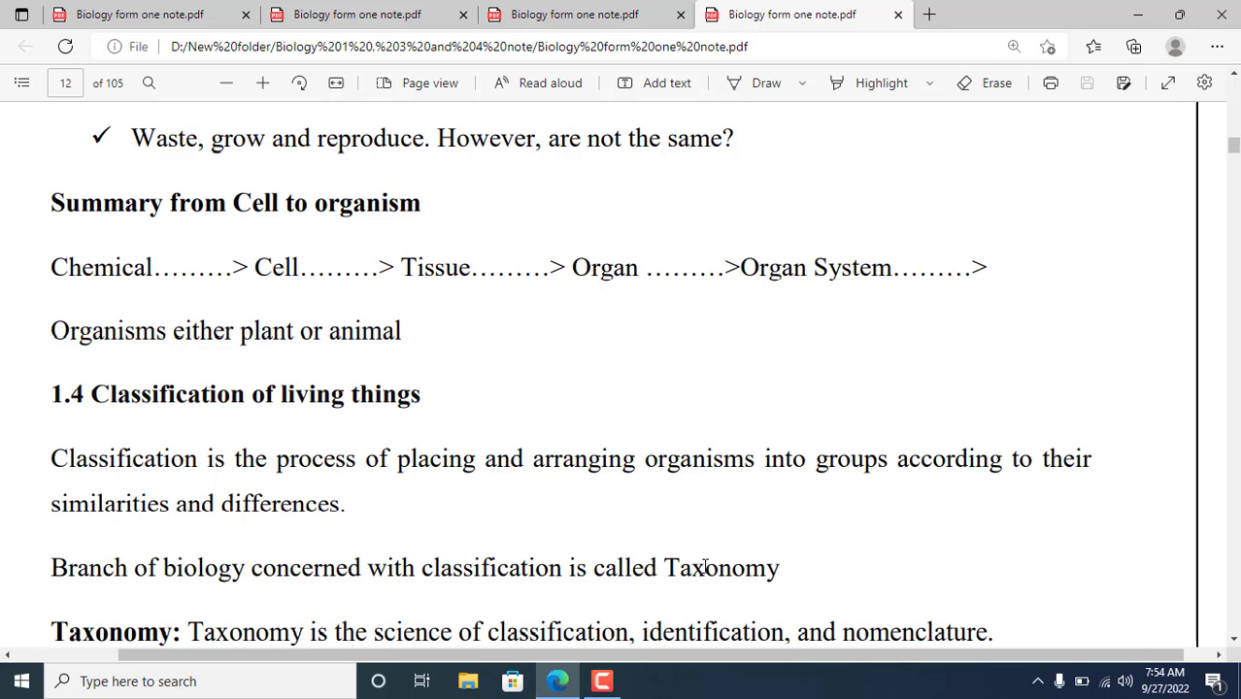
pyautogui.scroll(-3)
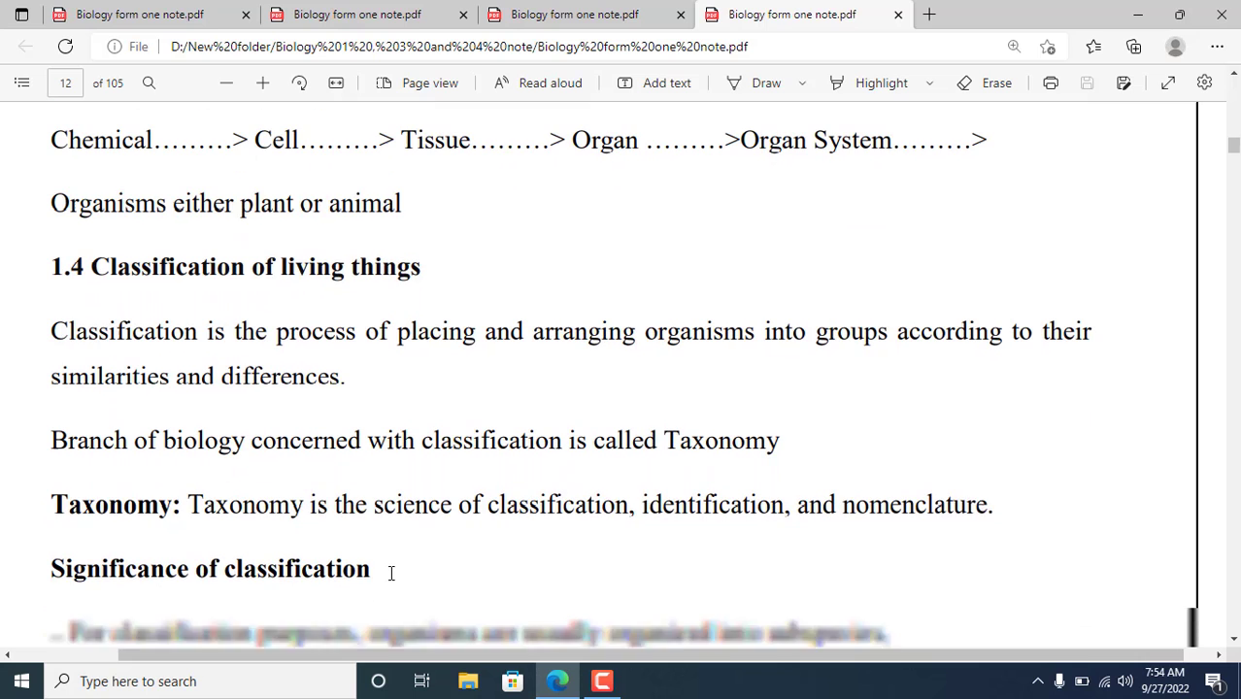
pyautogui.scroll(-3)
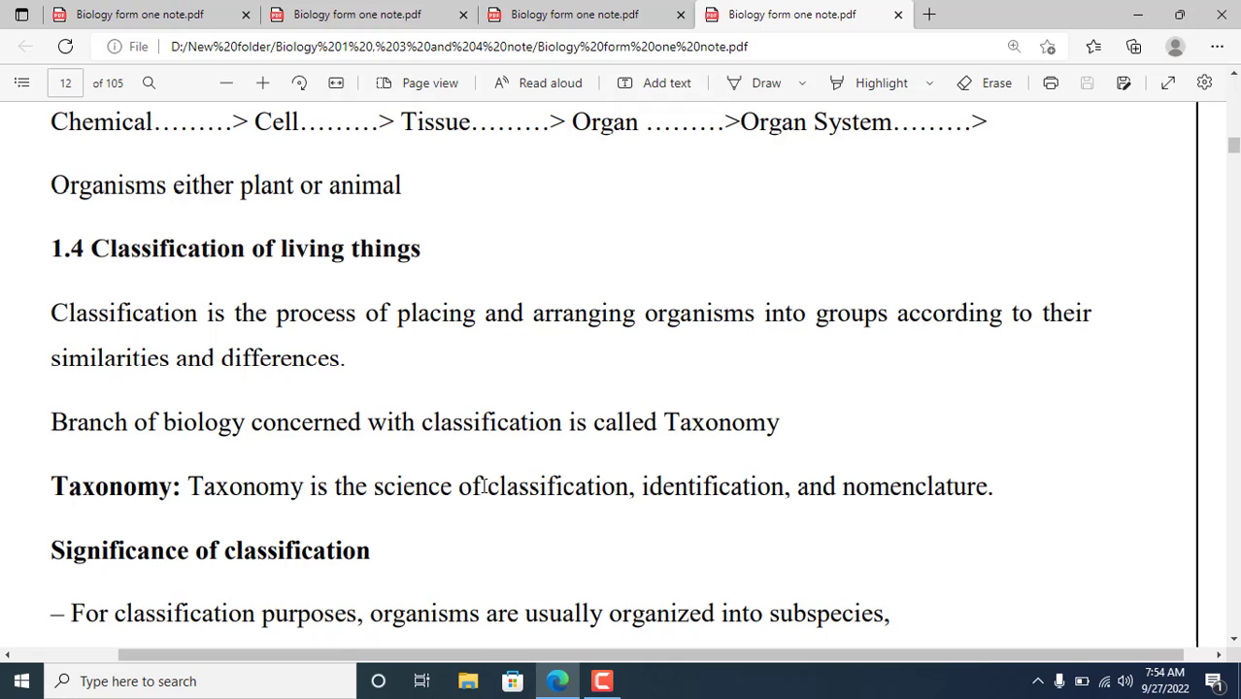
pyautogui.moveTo(501, 497)
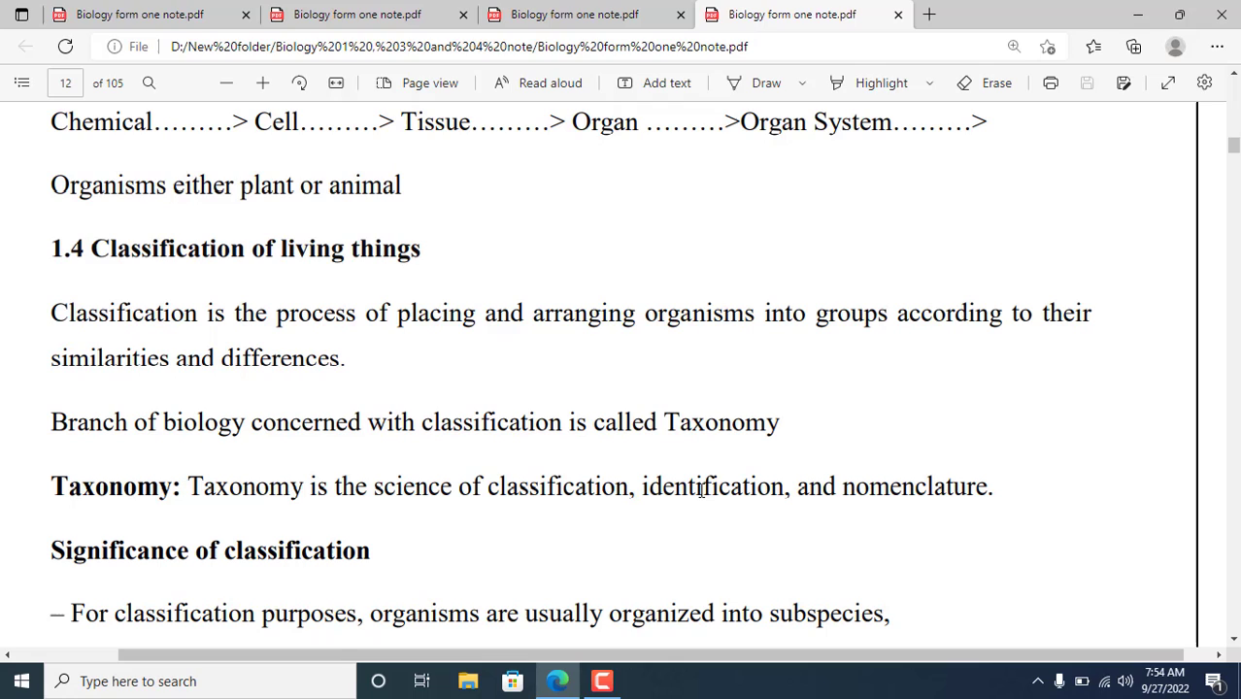
pyautogui.moveTo(839, 492)
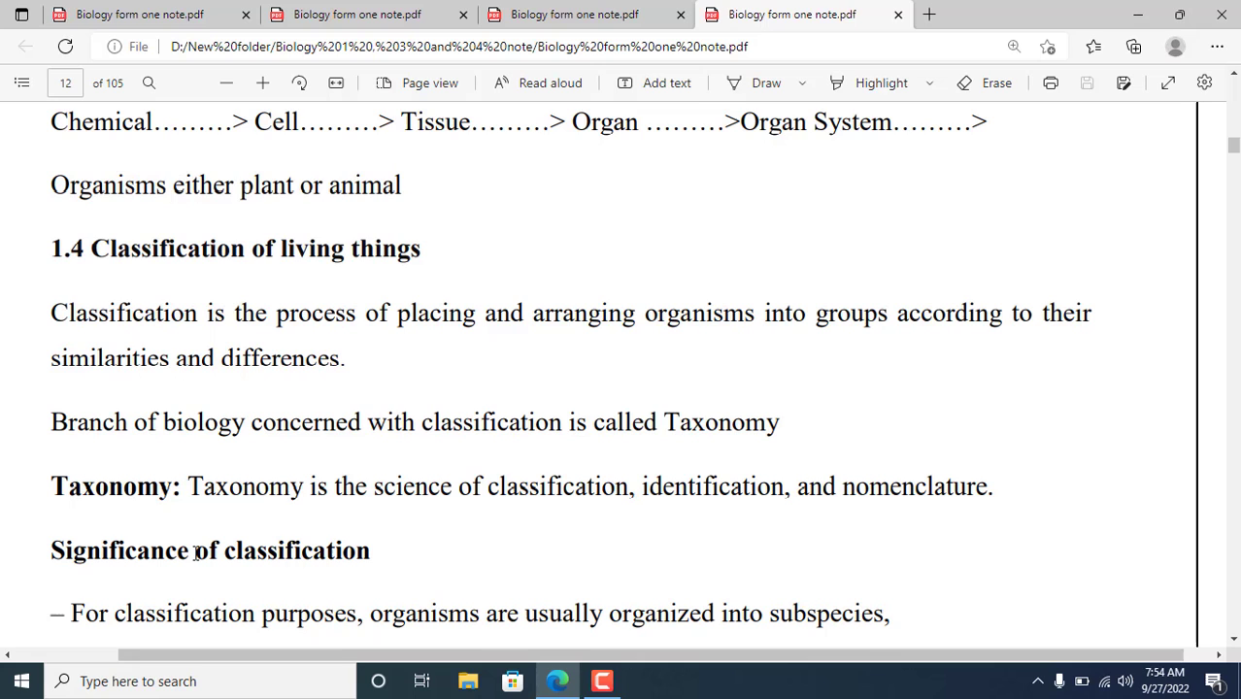
pyautogui.scroll(-3)
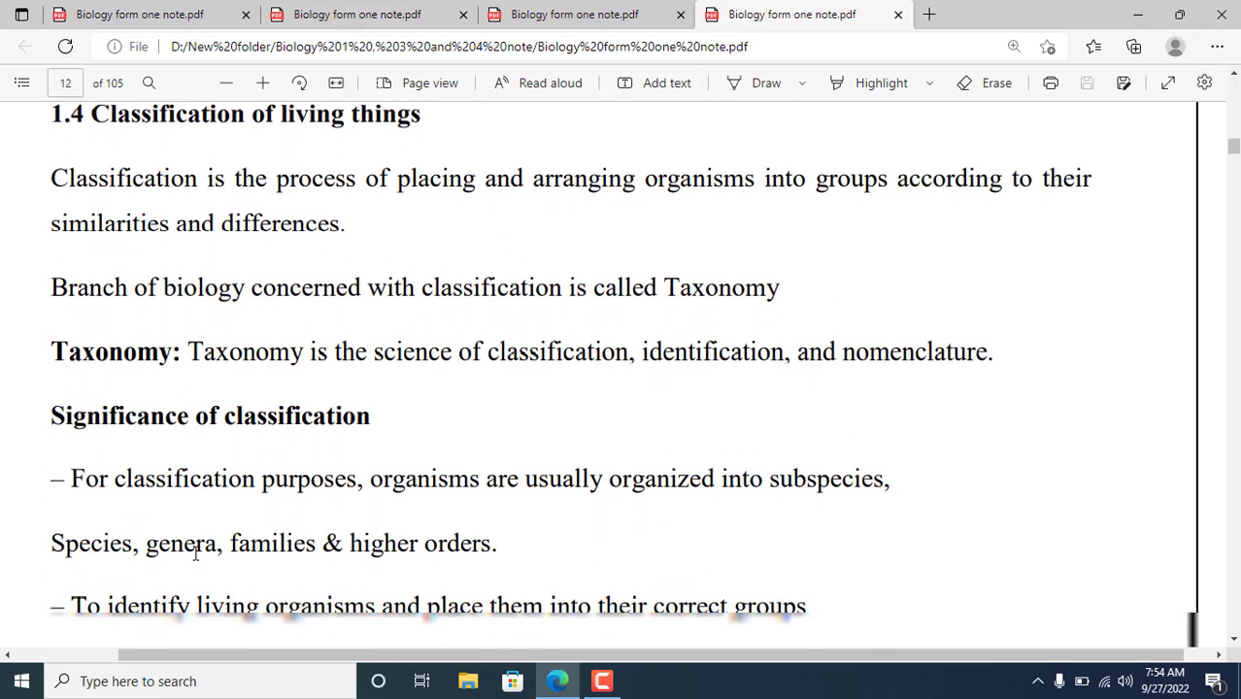
pyautogui.scroll(-3)
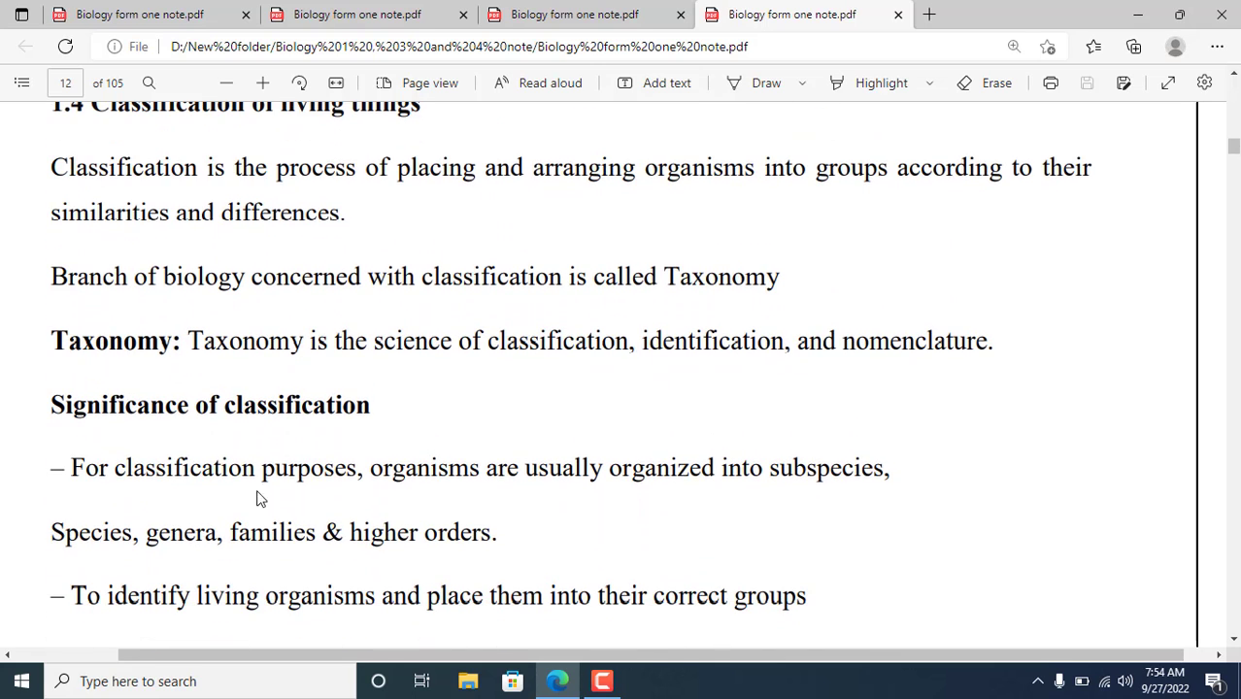
pyautogui.moveTo(290, 484)
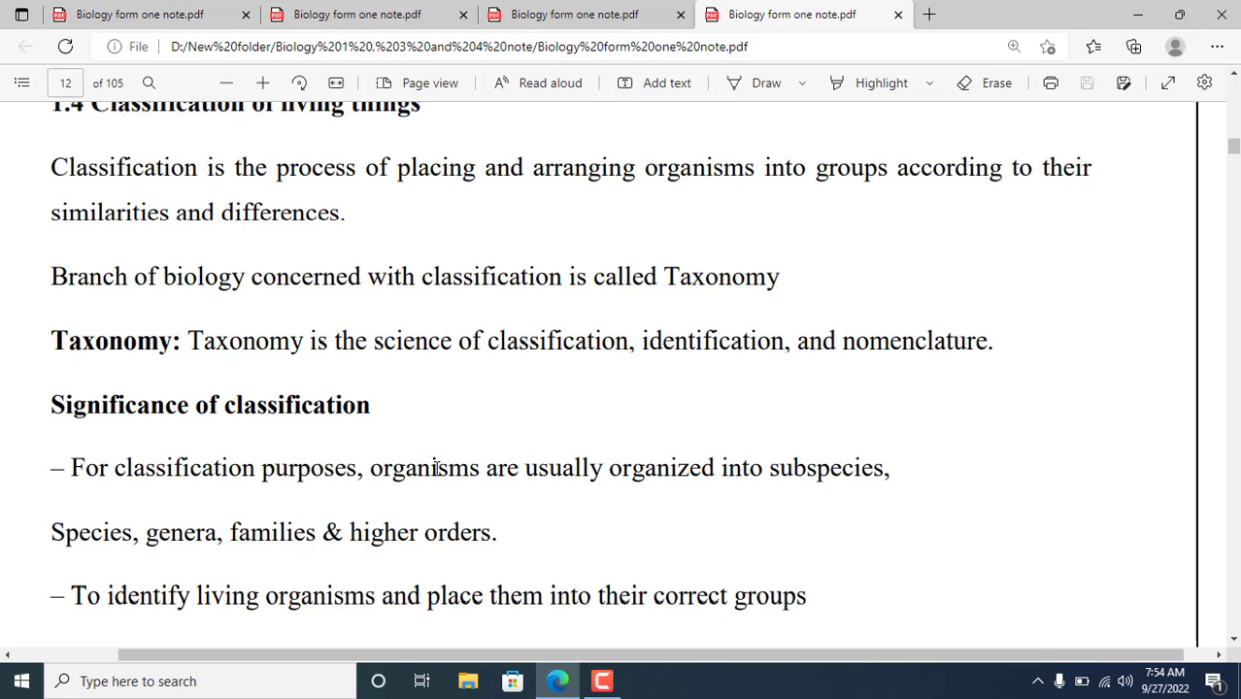
pyautogui.moveTo(542, 485)
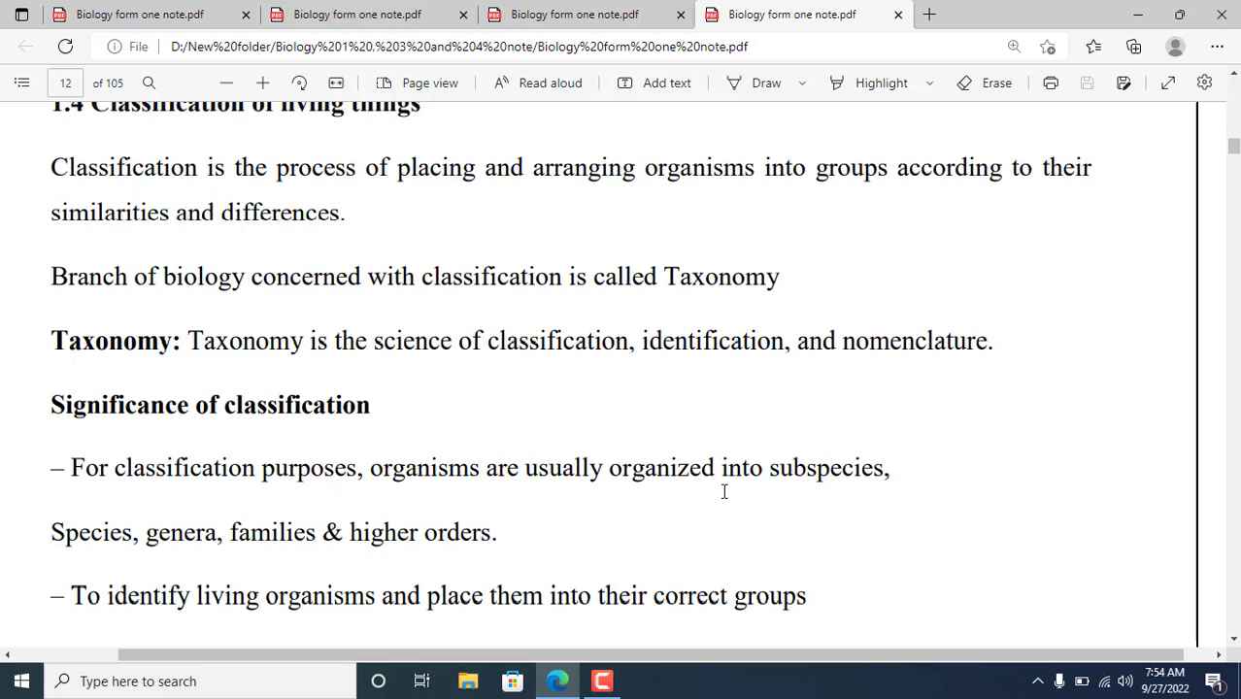
pyautogui.moveTo(770, 490)
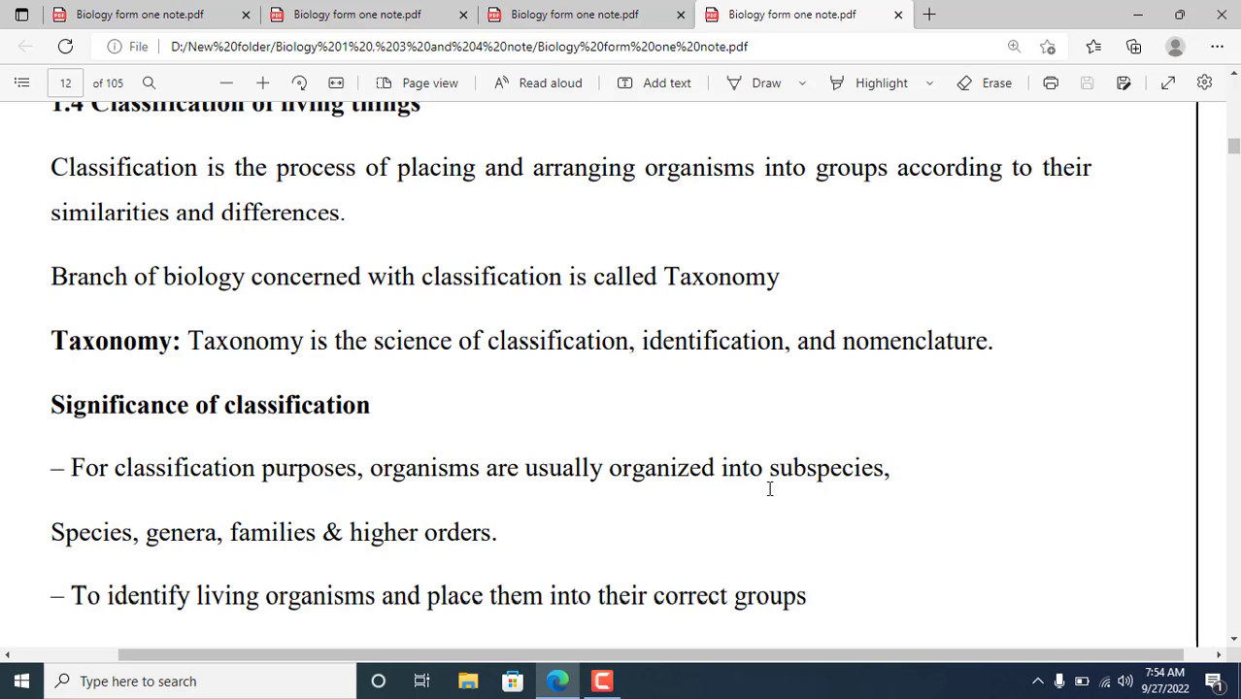
pyautogui.moveTo(818, 482)
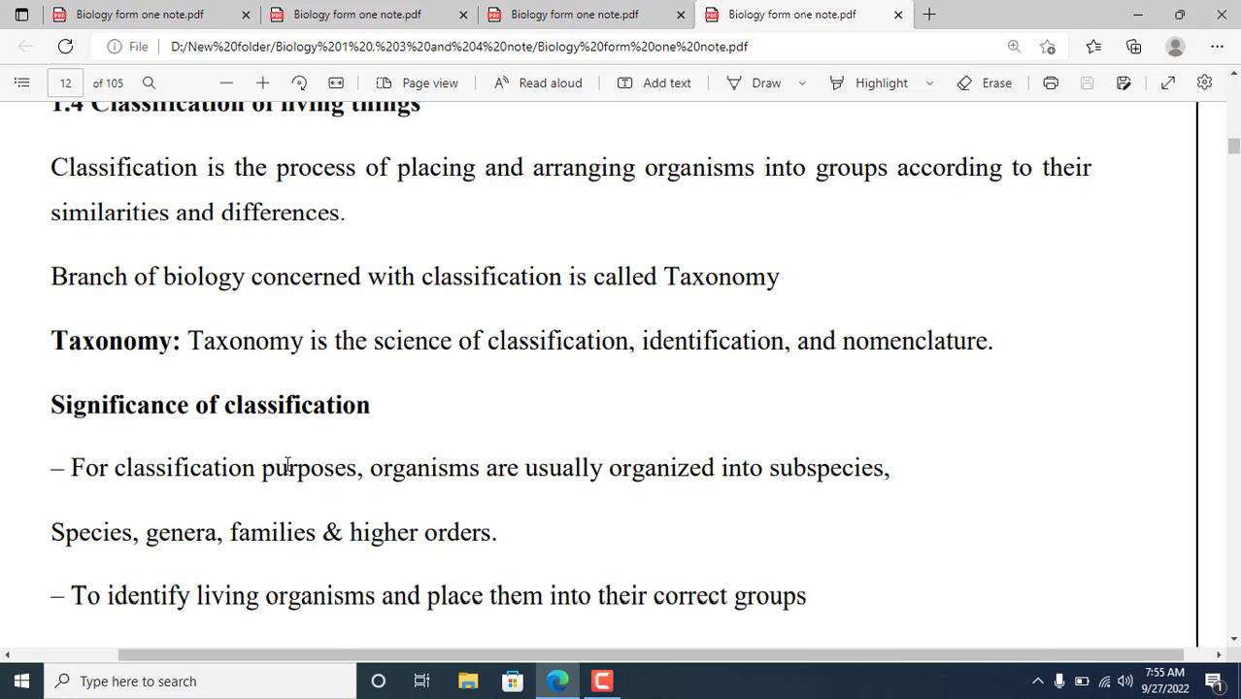
pyautogui.moveTo(474, 568)
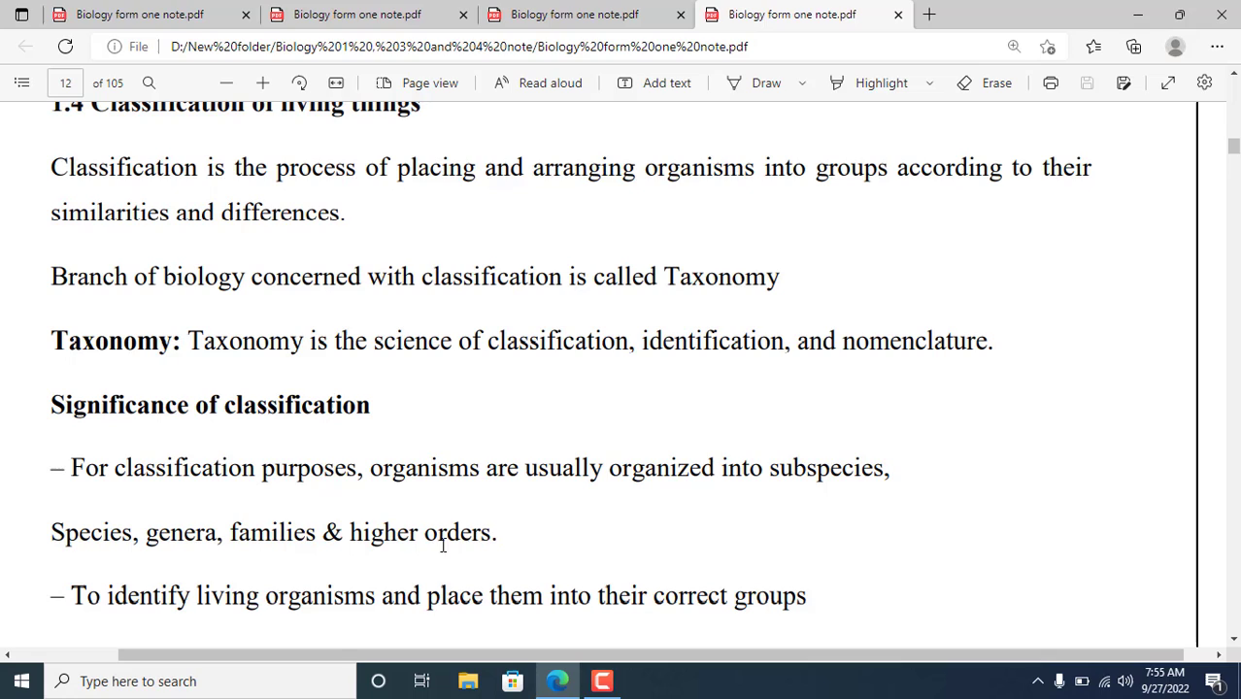
pyautogui.moveTo(230, 624)
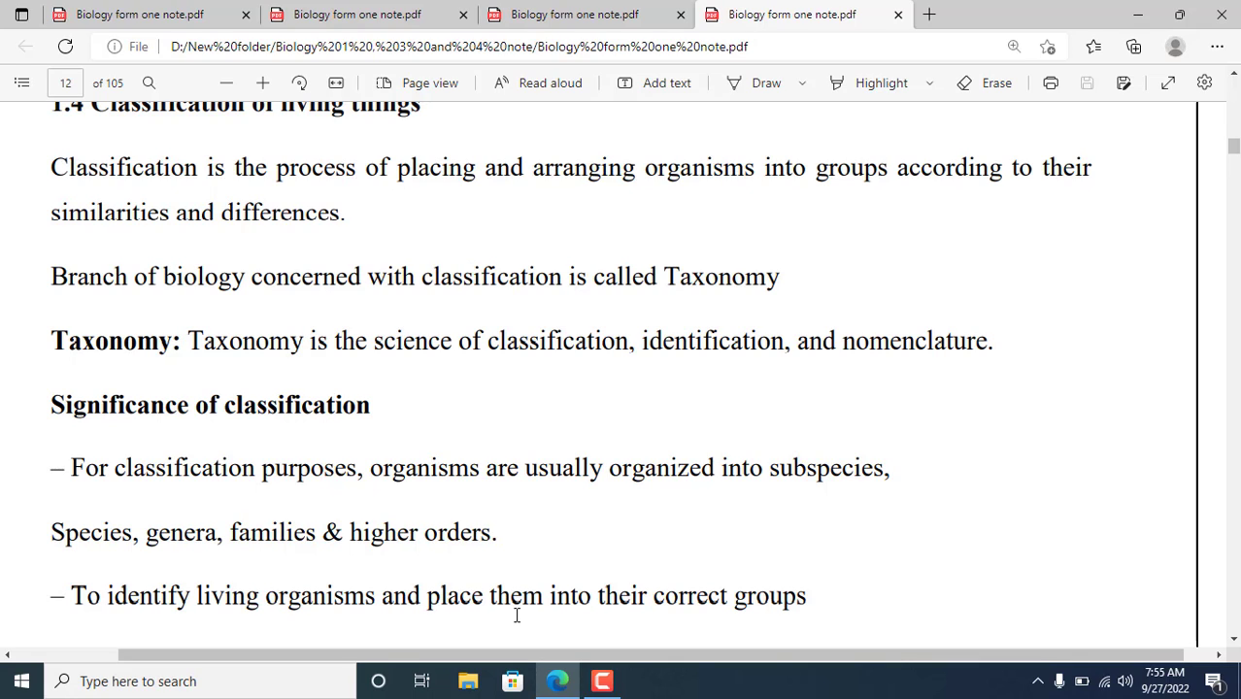
pyautogui.moveTo(594, 614)
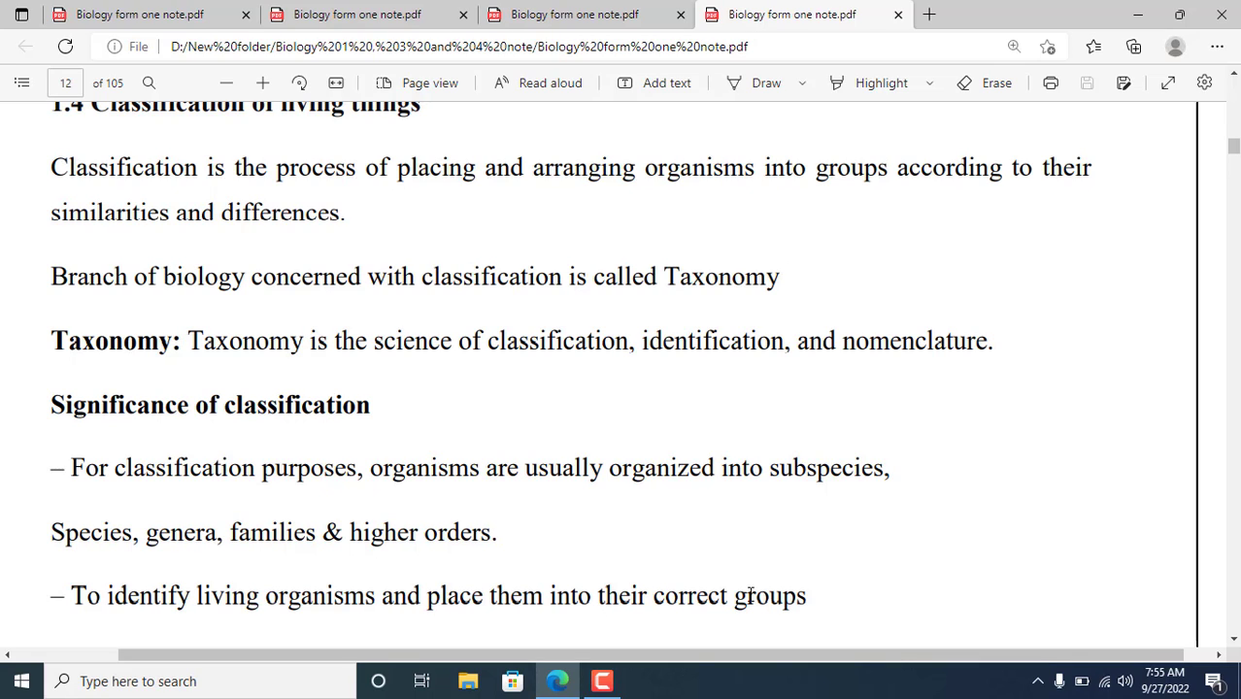
pyautogui.scroll(-3)
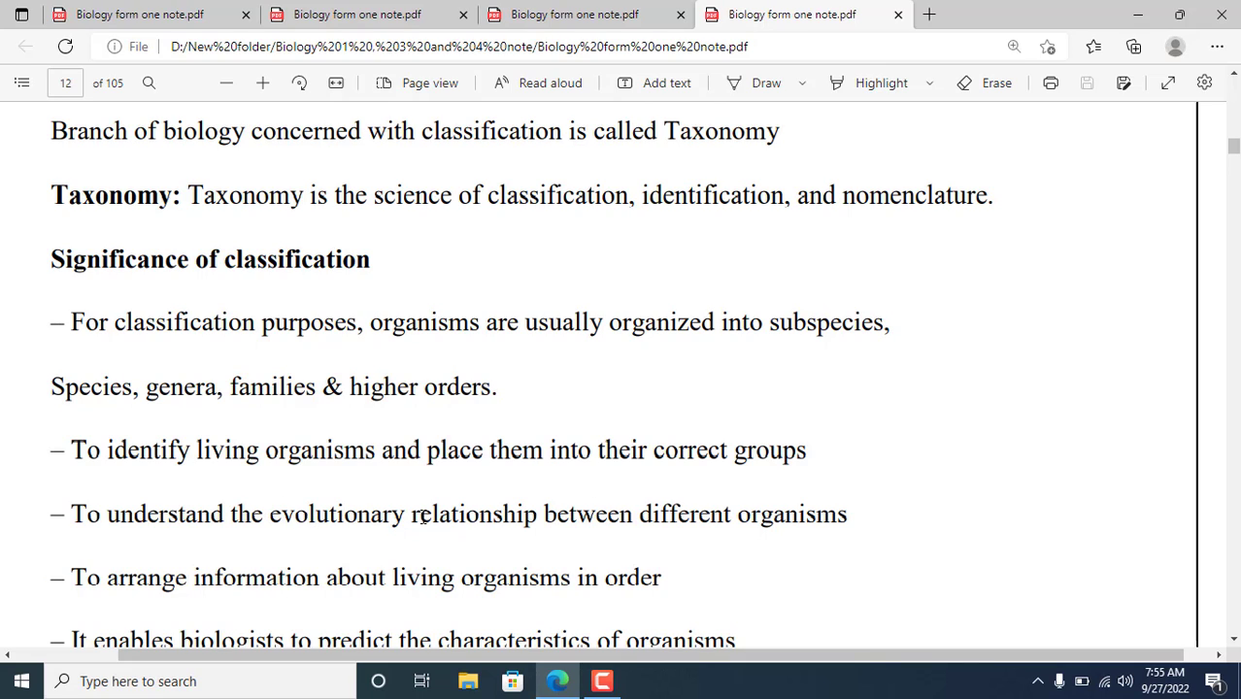
pyautogui.moveTo(424, 516)
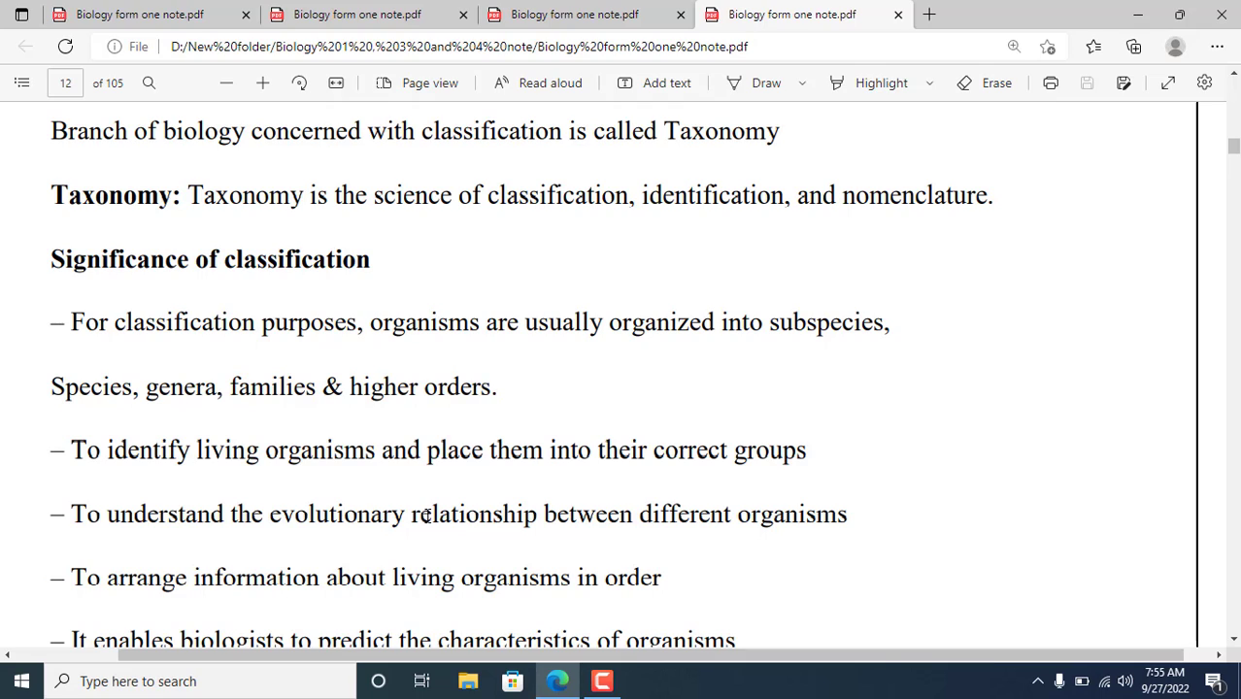
pyautogui.moveTo(575, 559)
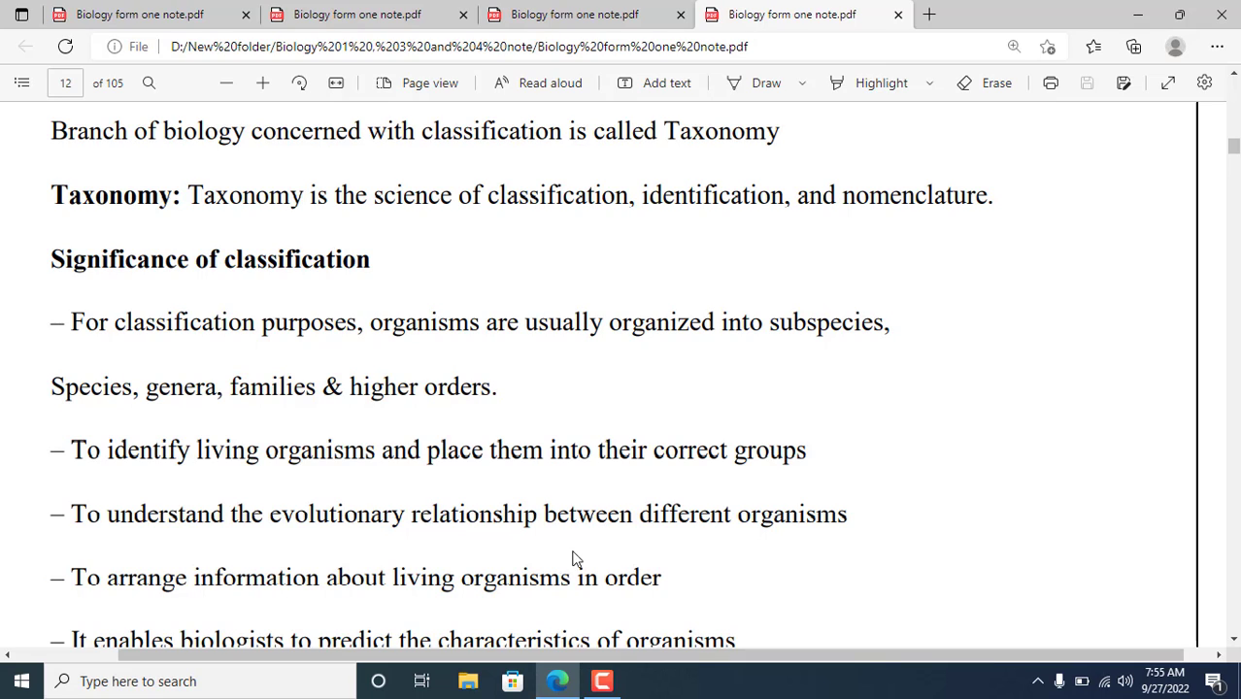
pyautogui.moveTo(805, 526)
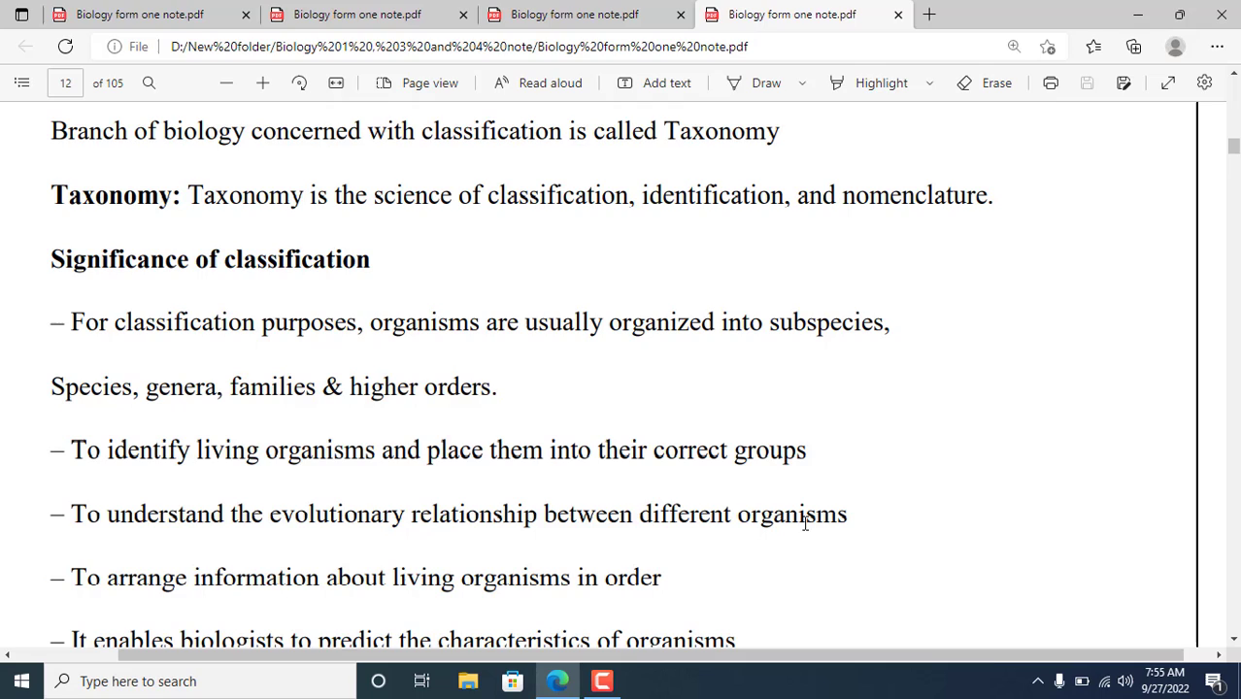
pyautogui.moveTo(266, 568)
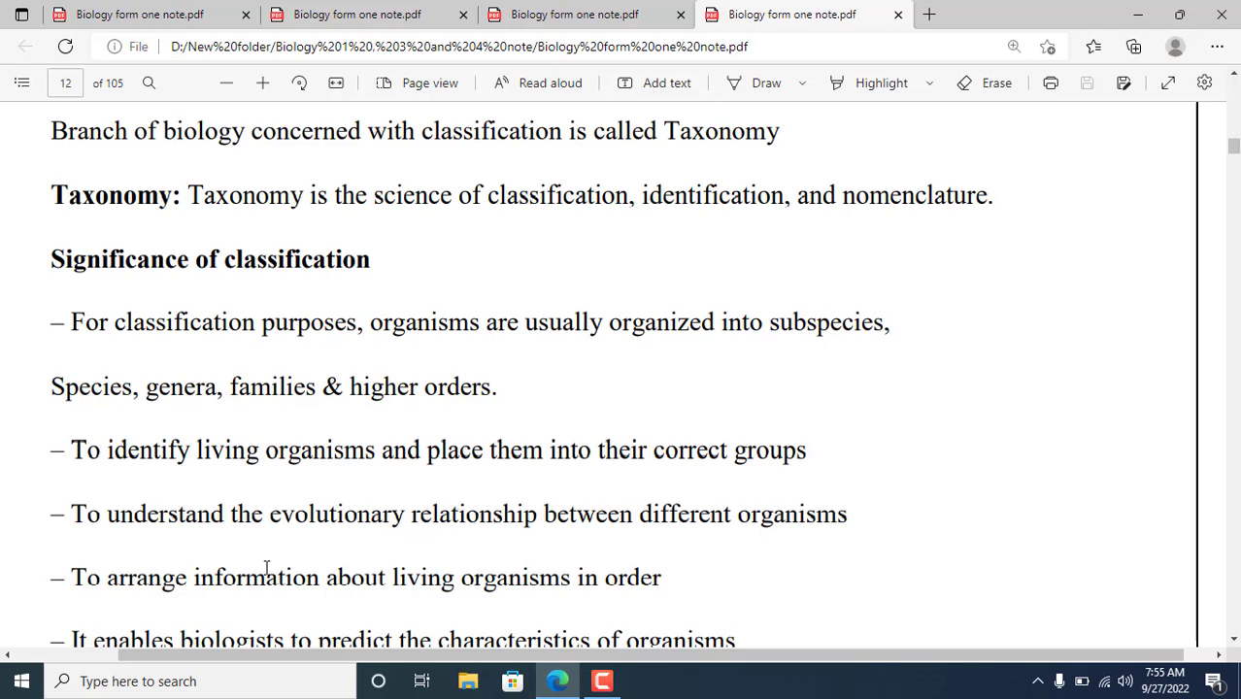
pyautogui.moveTo(304, 613)
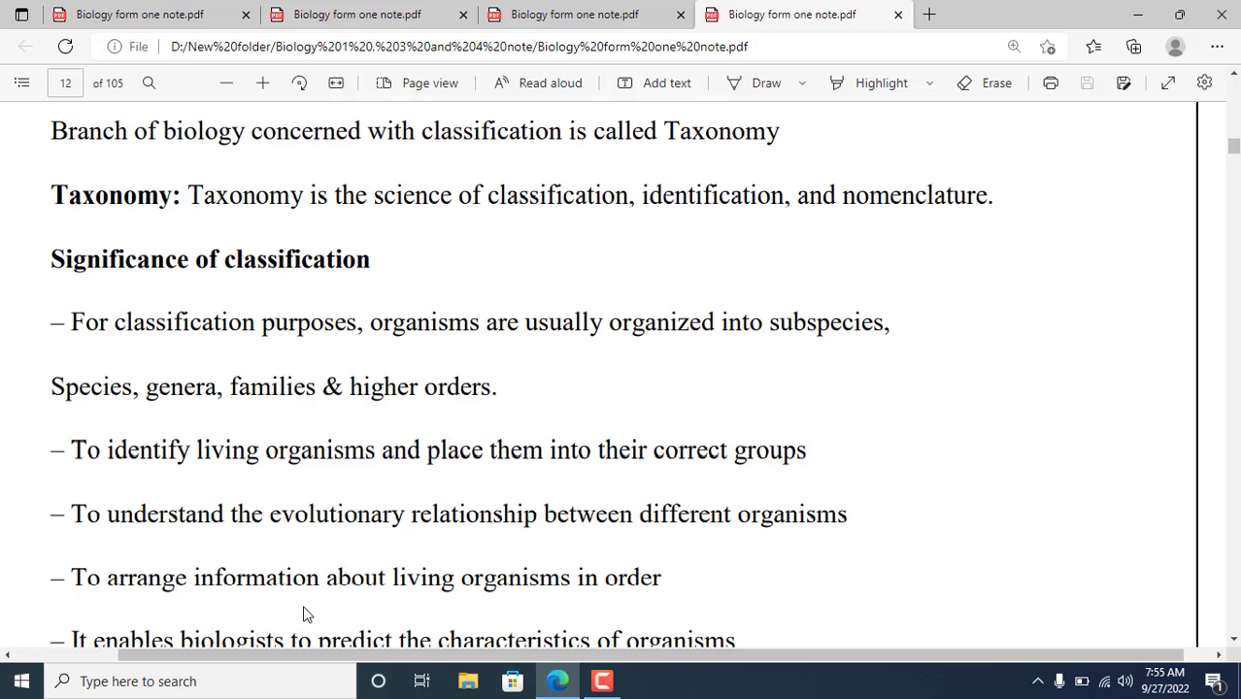
pyautogui.moveTo(762, 596)
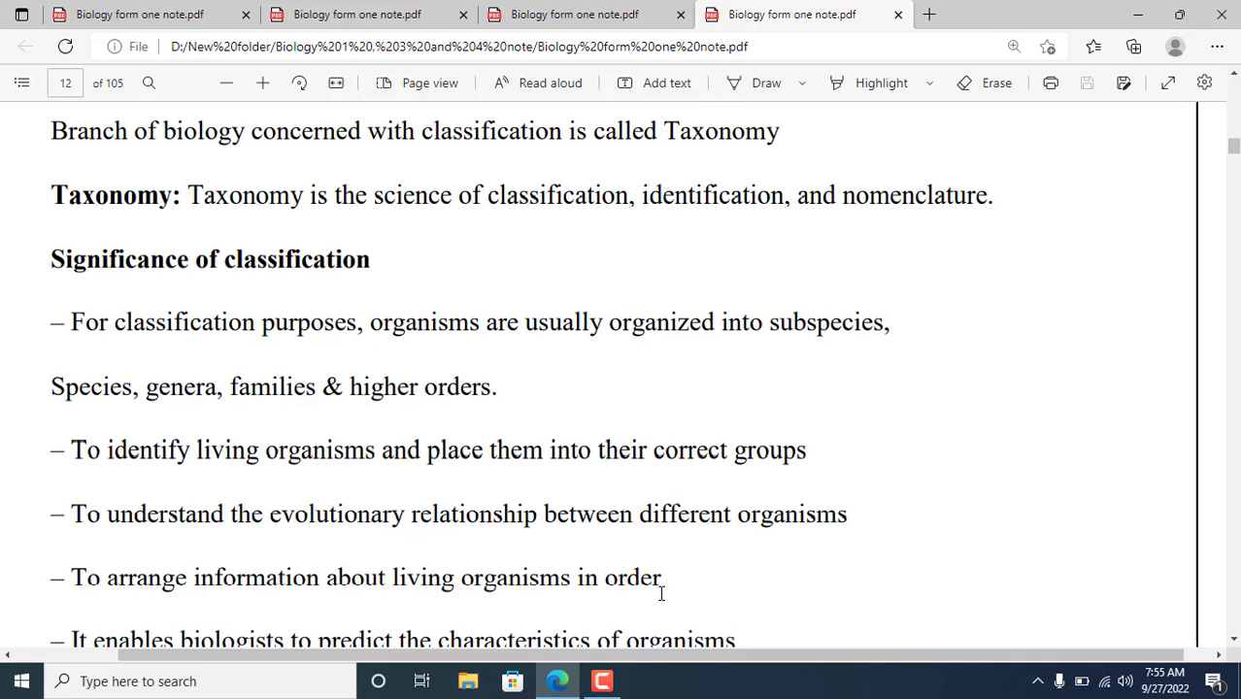
pyautogui.scroll(-3)
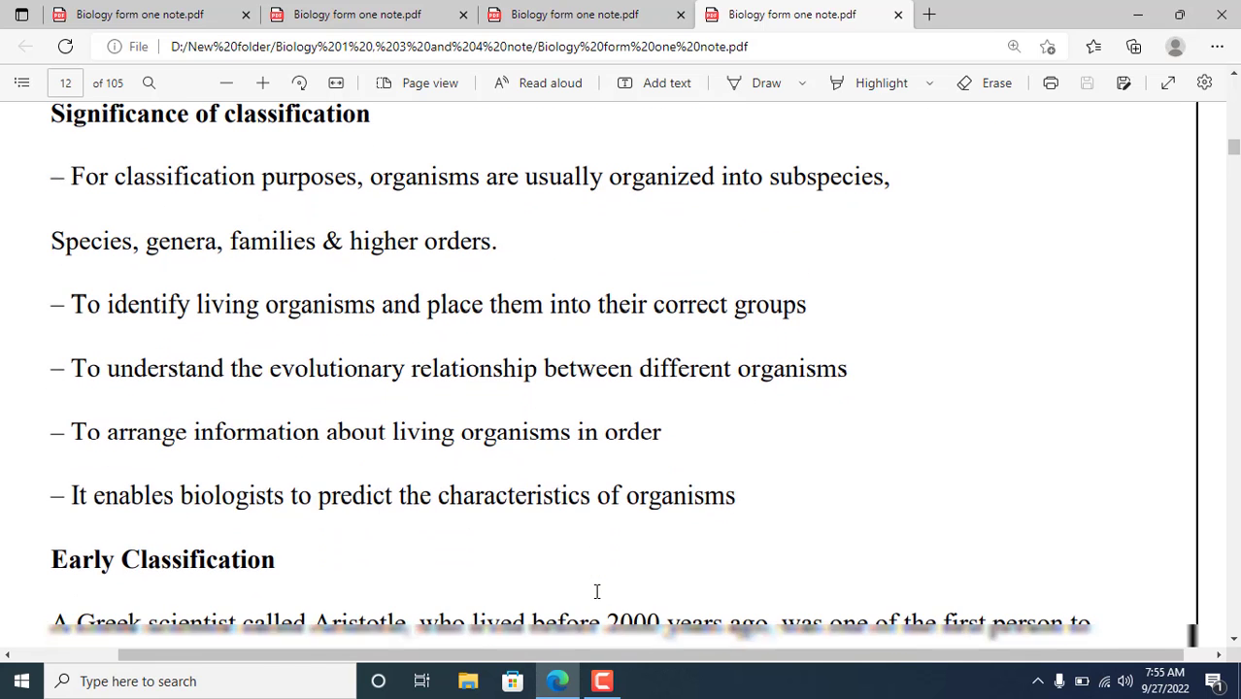